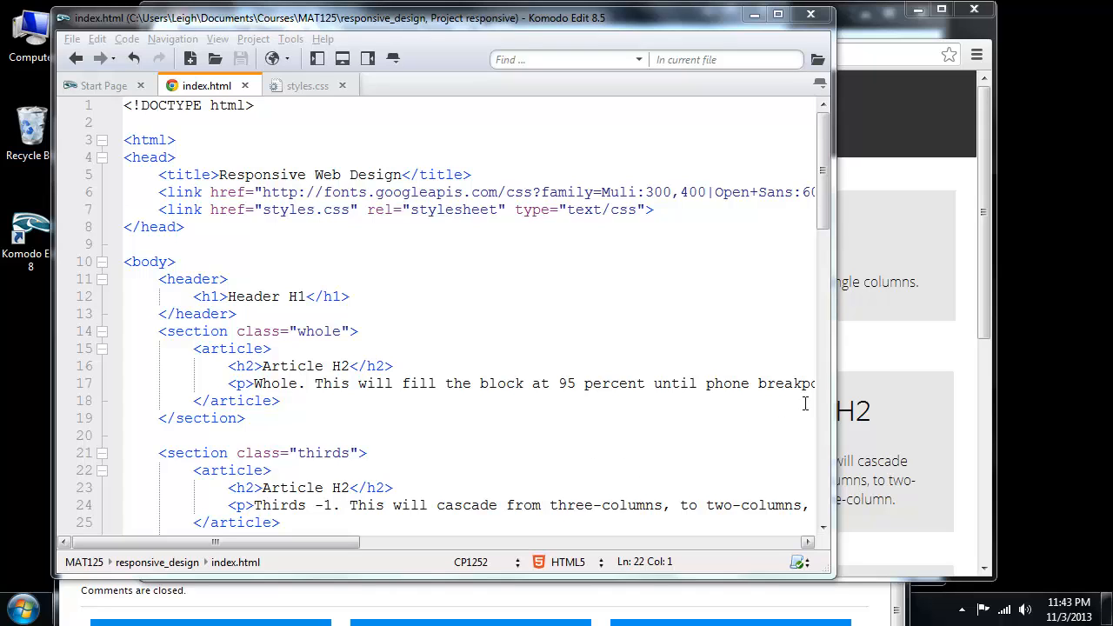
mouse_move(876, 382)
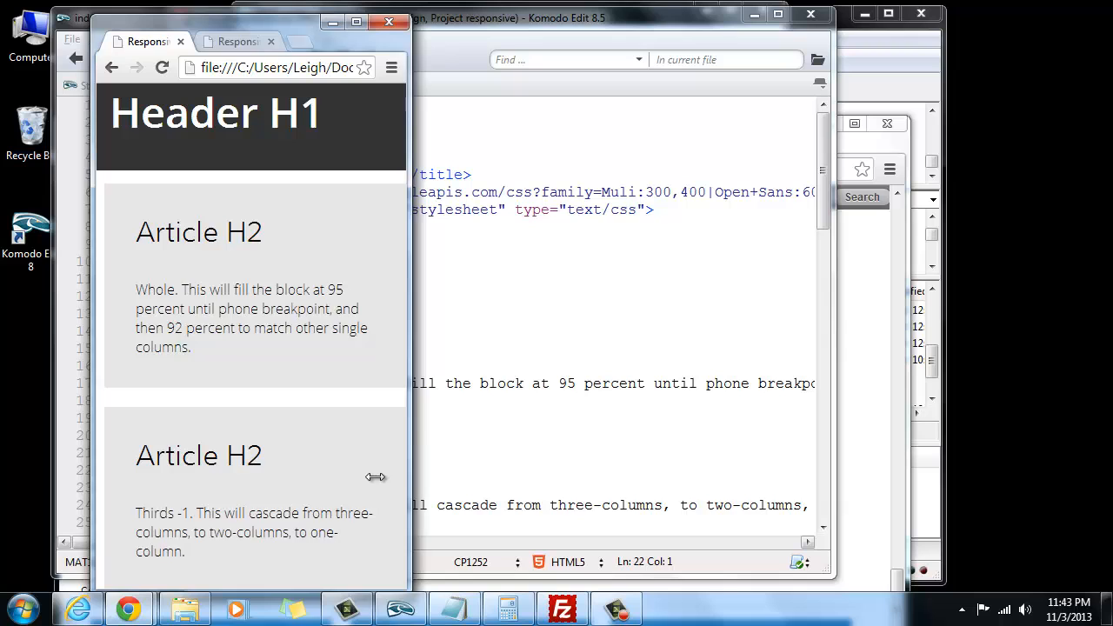
Resize the Chrome window from narrow to wide to watch the layout reflow into two columns
scroll("down", 3)
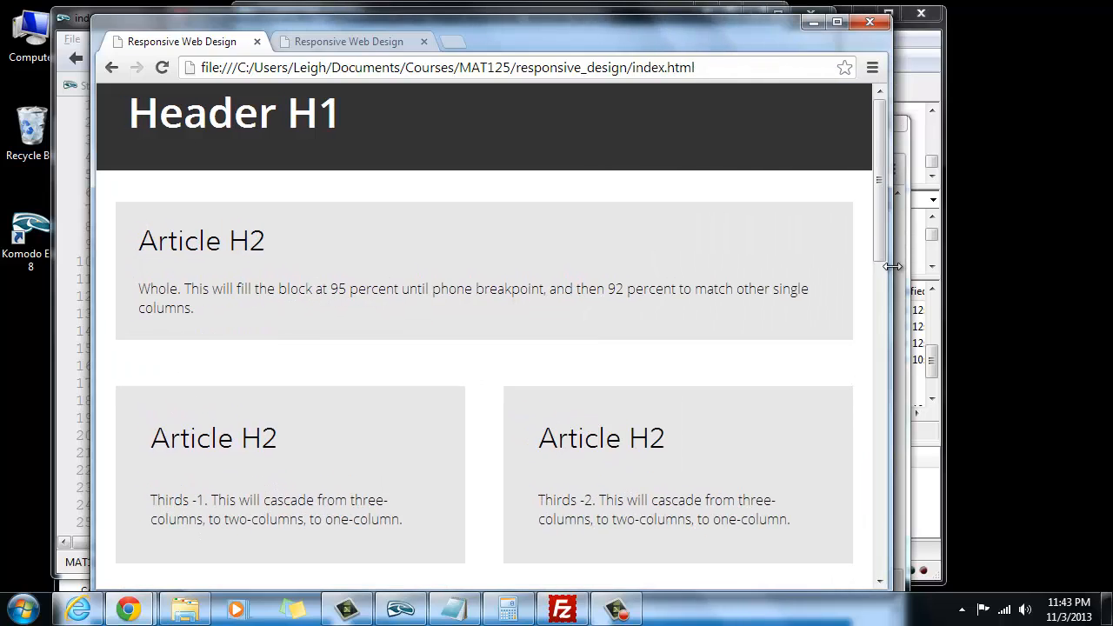
double_click(233, 113)
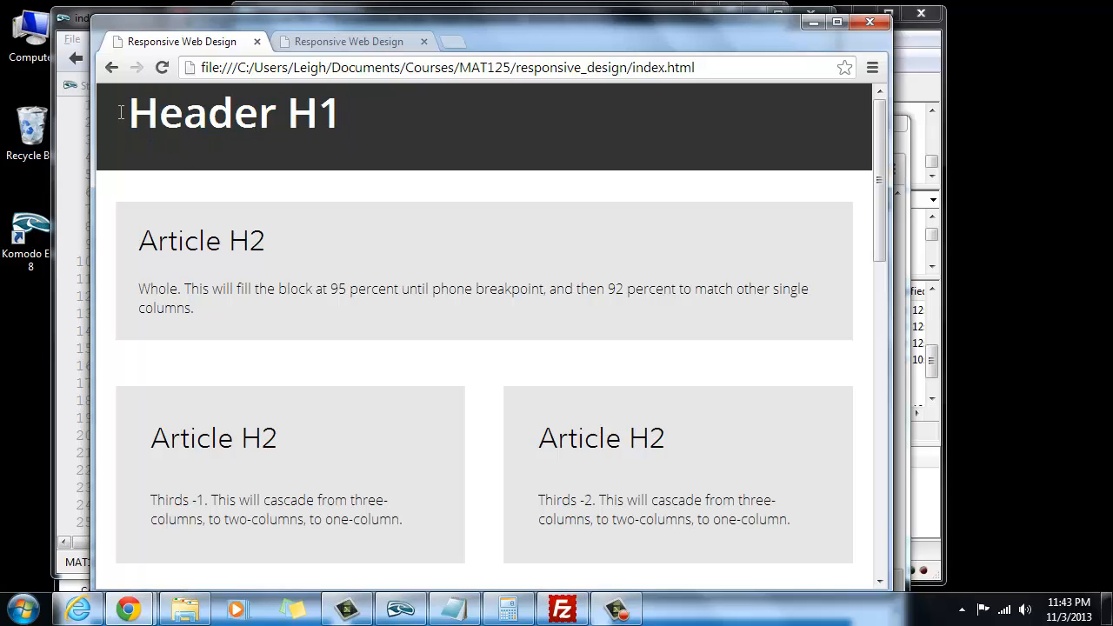
left_click_drag(122, 113, 339, 113)
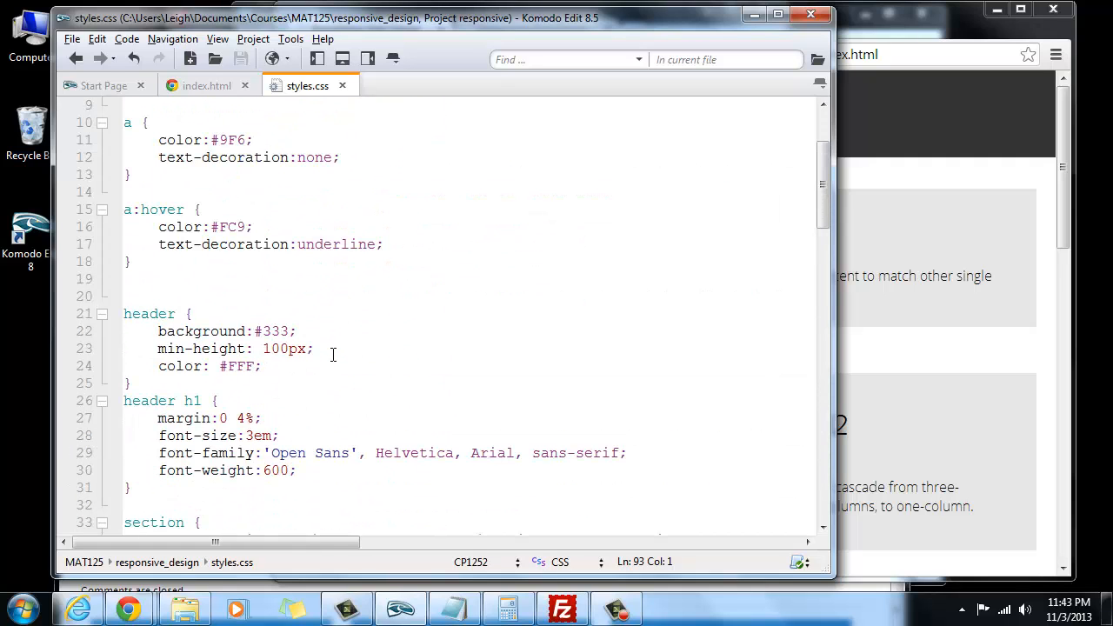
Add line-height:2em; to the header h1 rule in styles.css
scroll("down", 3)
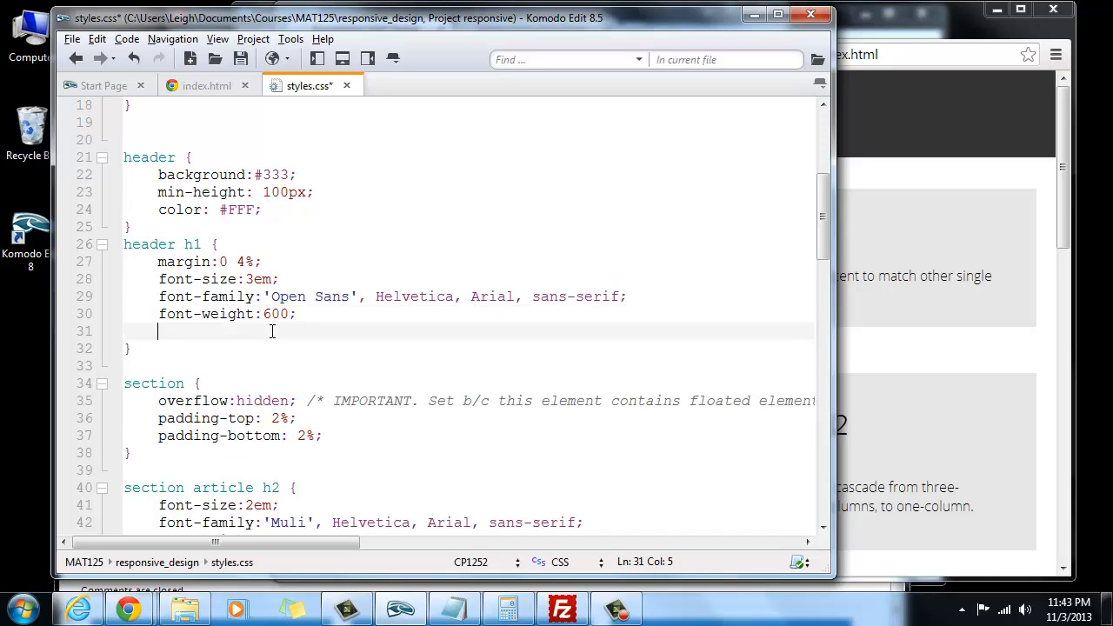
type("line-")
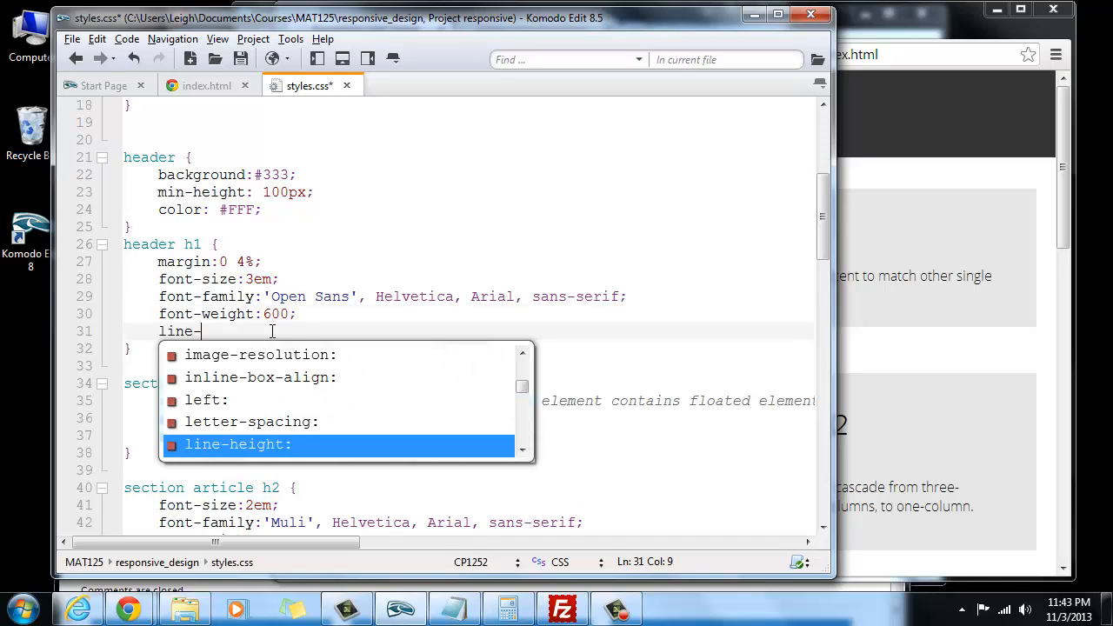
type("eigh")
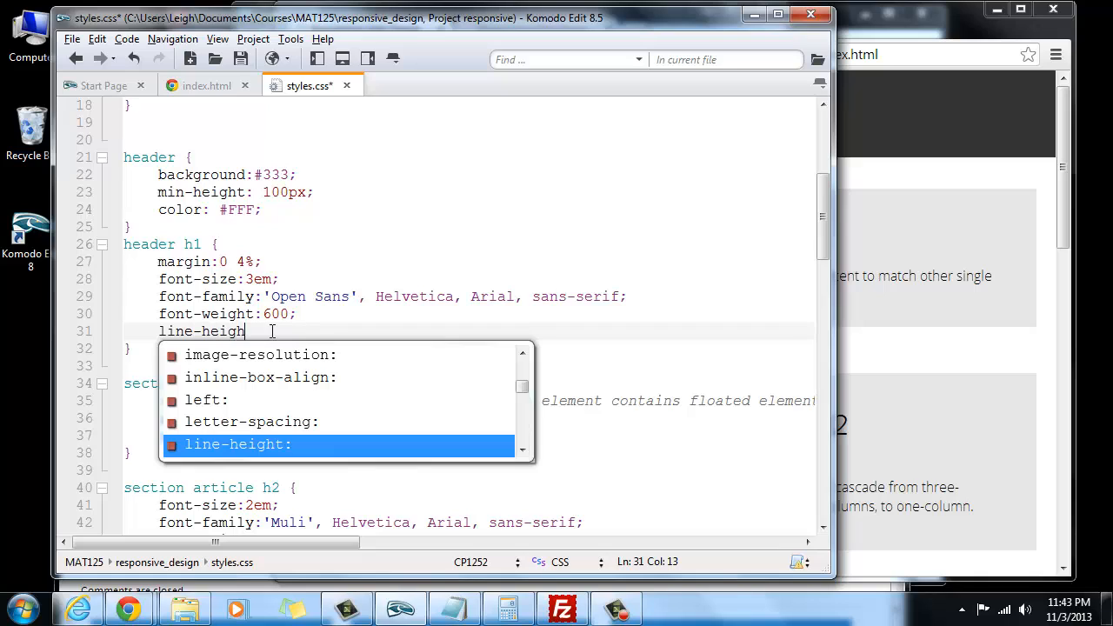
type(":2")
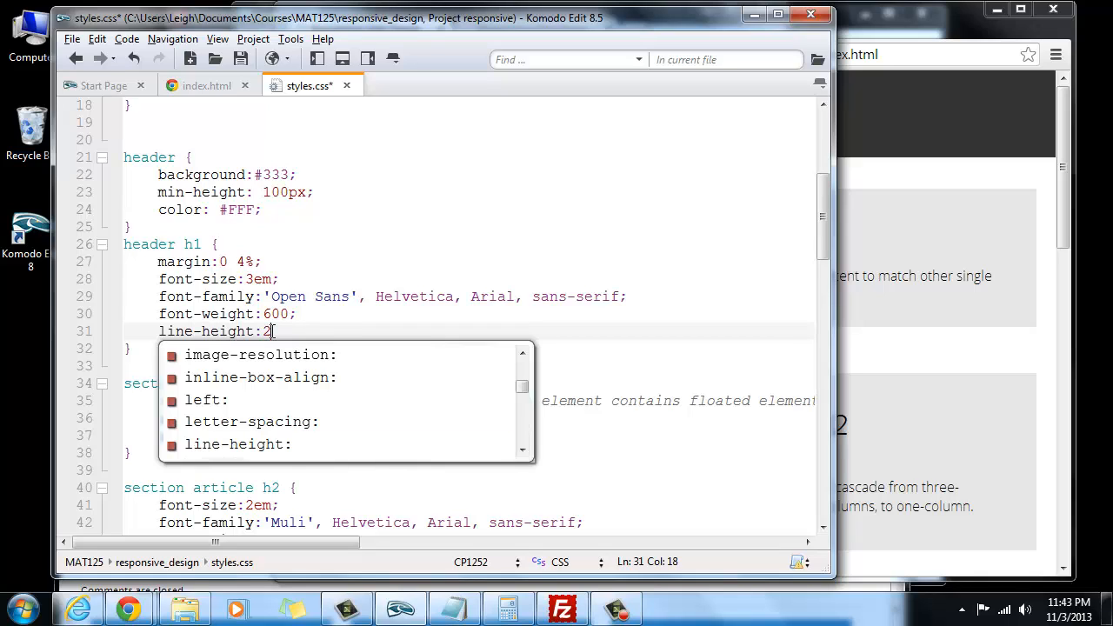
type("em;")
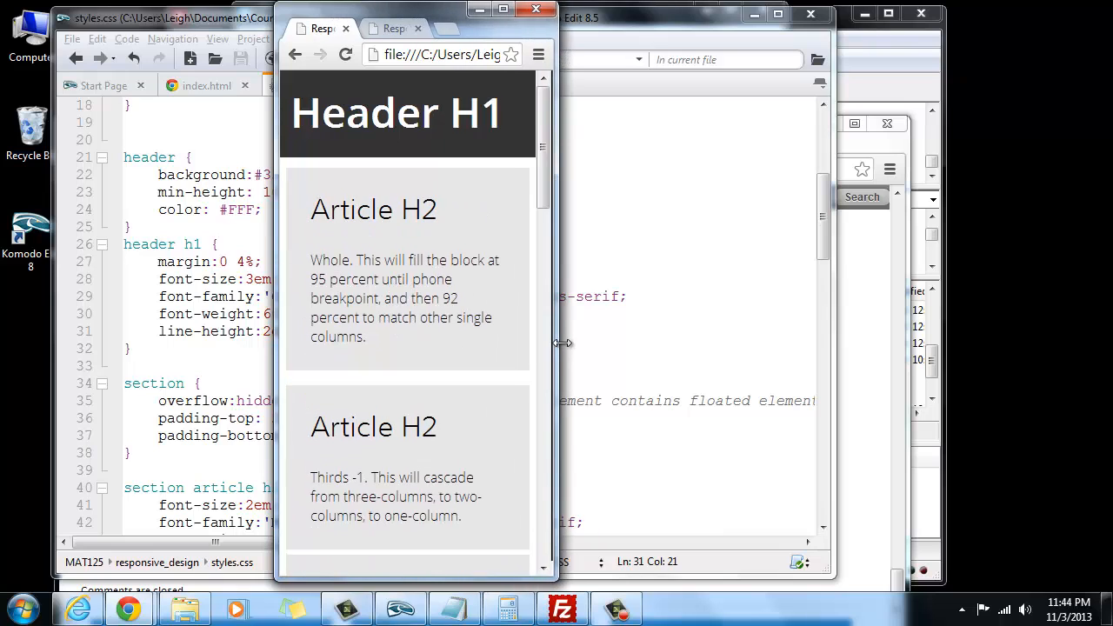
Narrow the Chrome preview further to see the header and single-column articles at phone width
left_click_drag(563, 343, 513, 352)
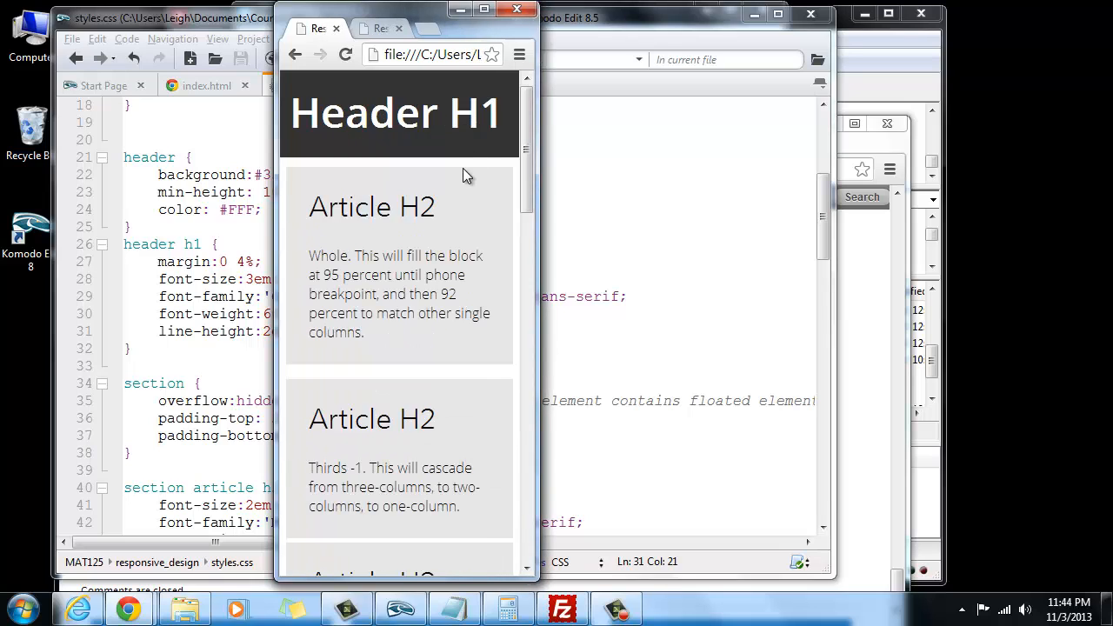
mouse_move(287, 148)
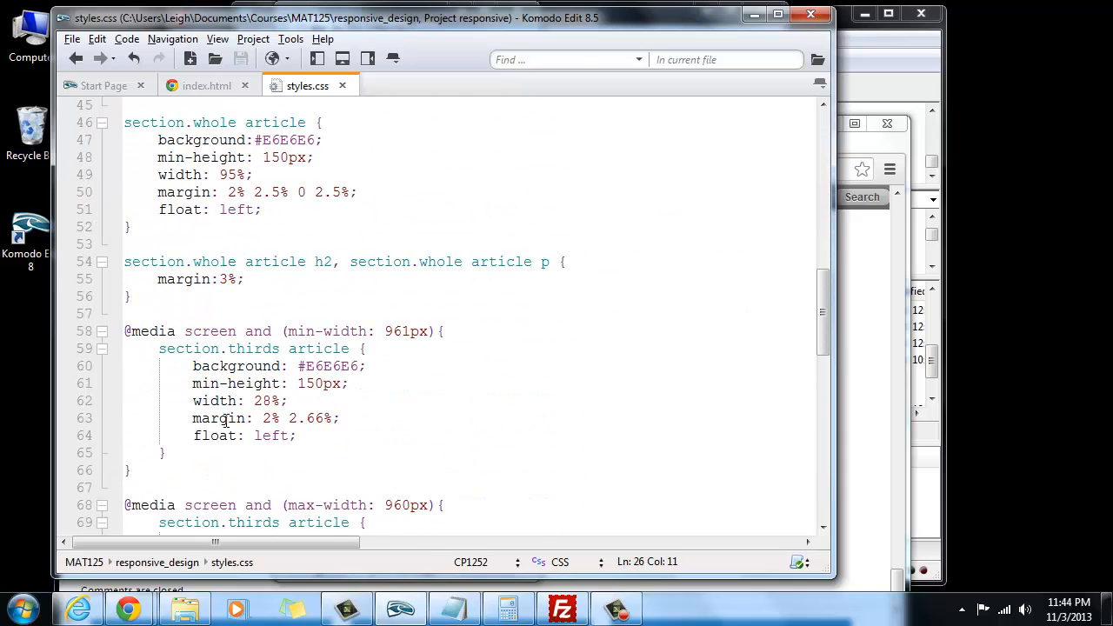
Type a header h1 rule with a font-size declaration inside the max-width 480px media query
scroll("down", 3)
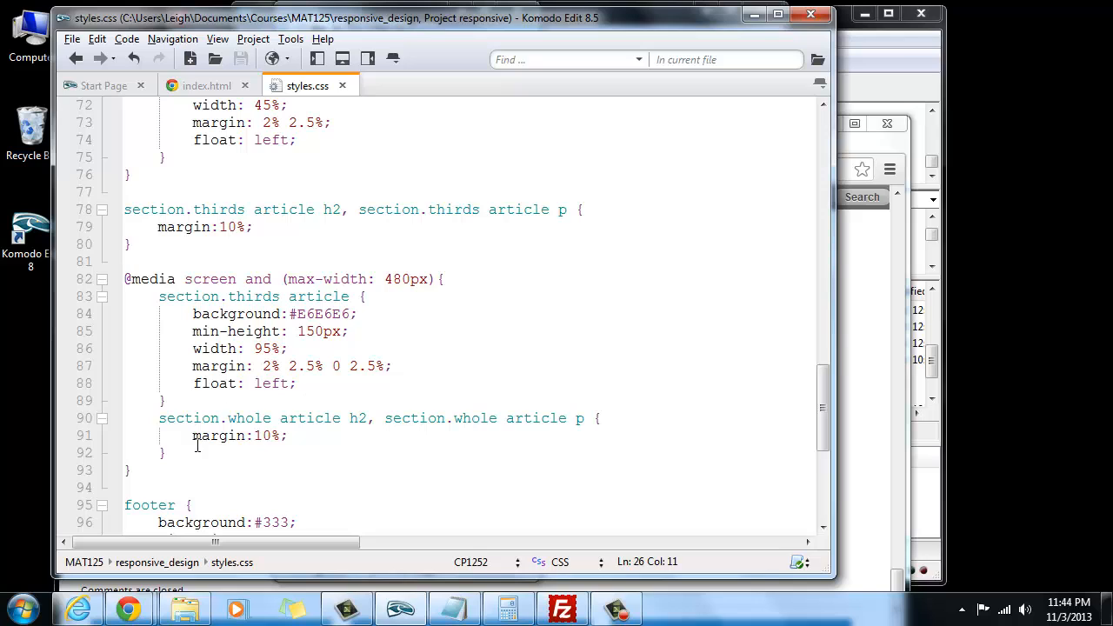
type("h")
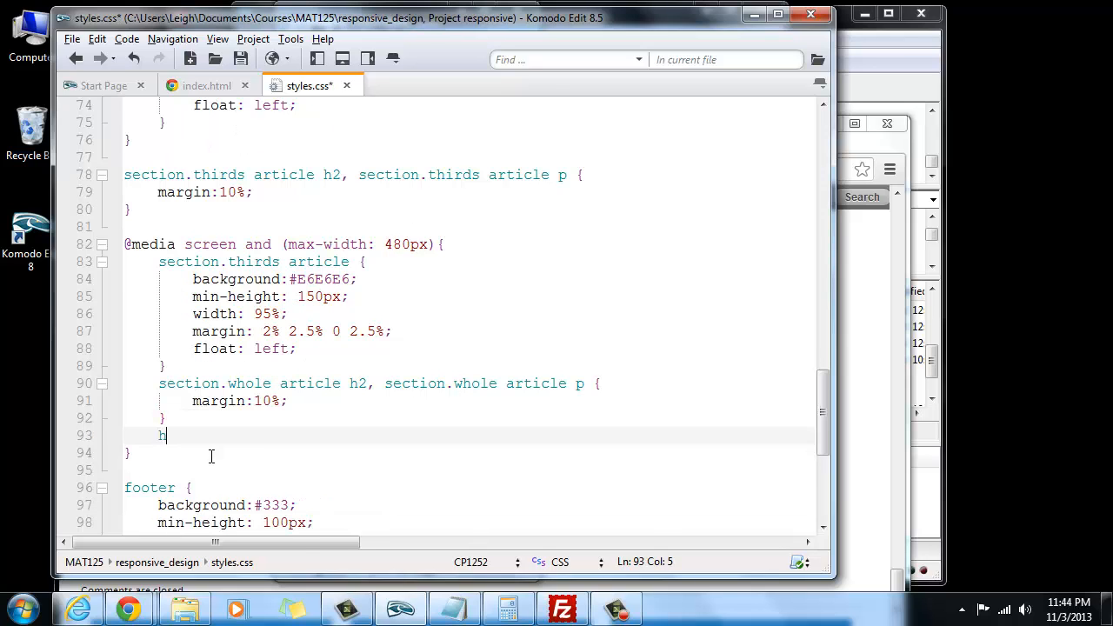
type("eader h1")
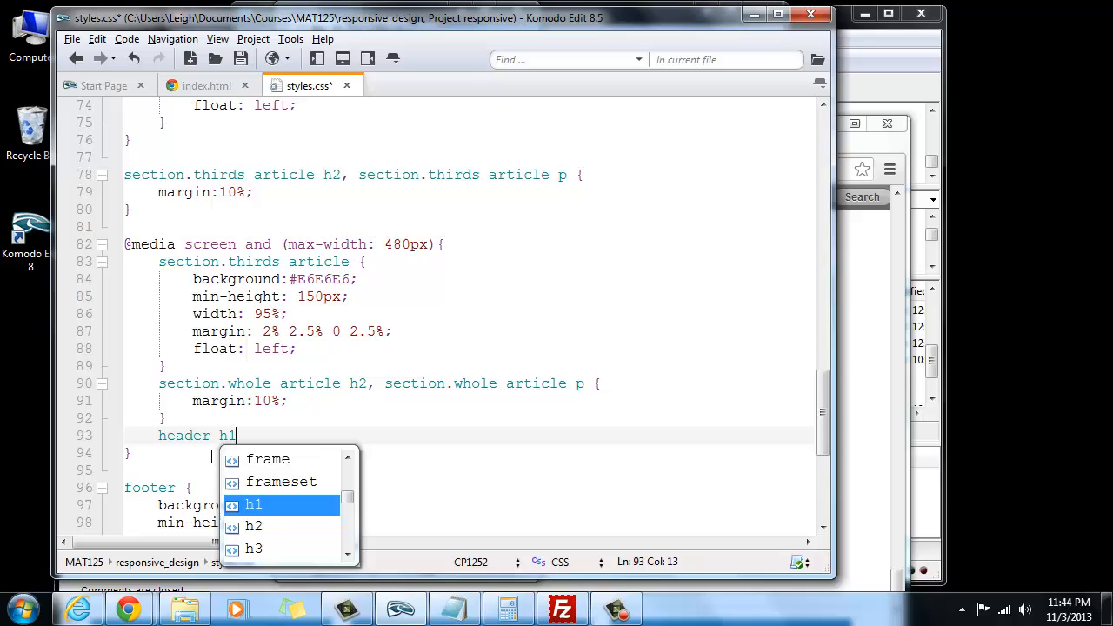
type("{")
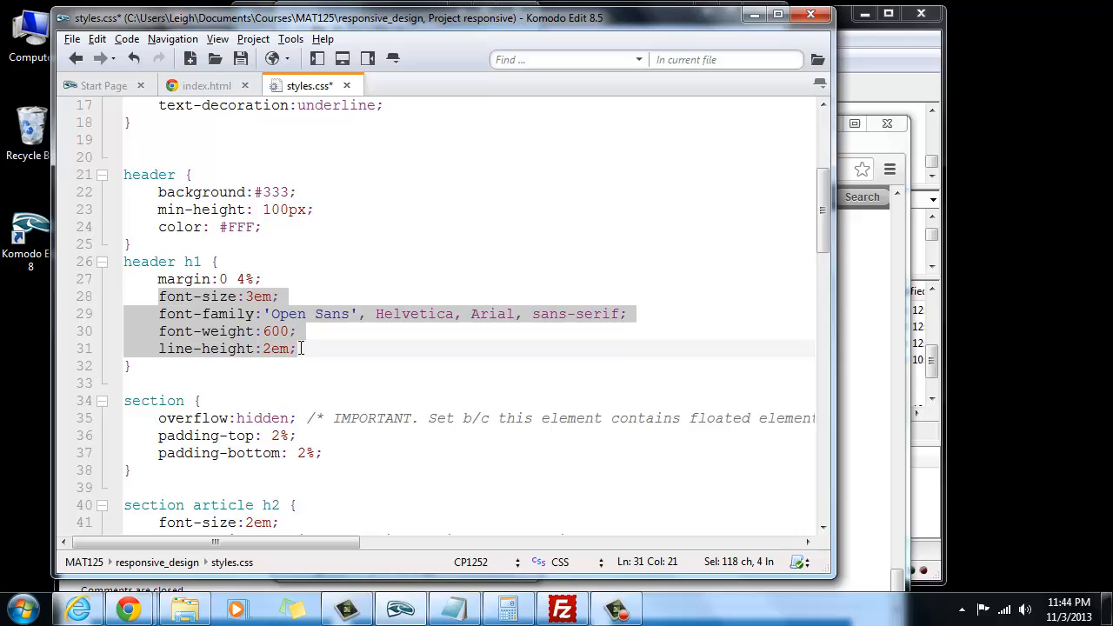
scroll("down", 3)
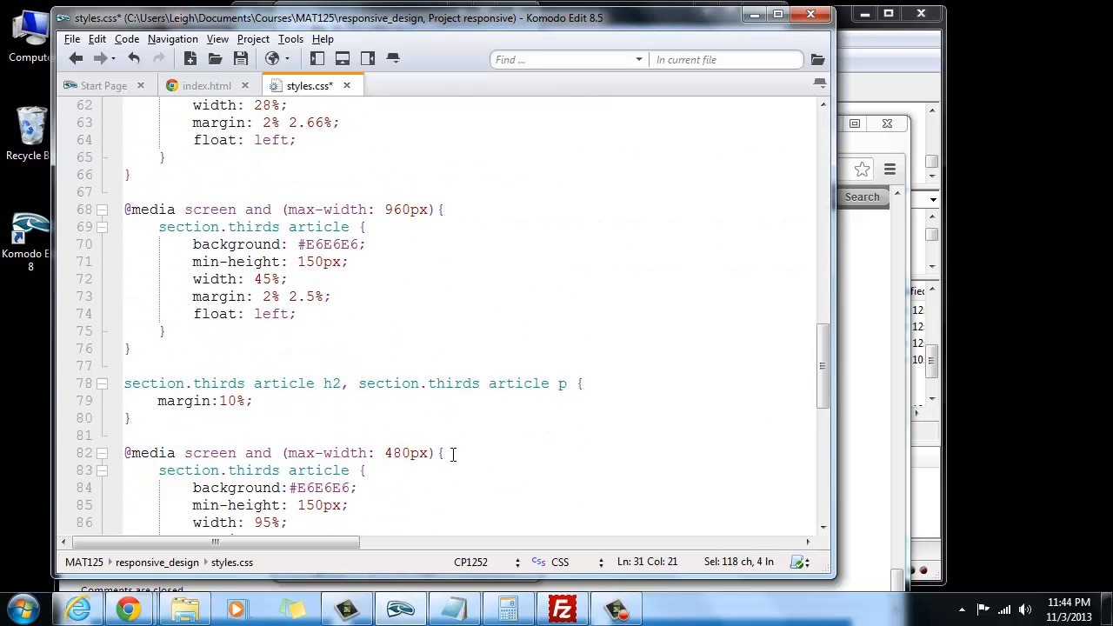
scroll("down", 3)
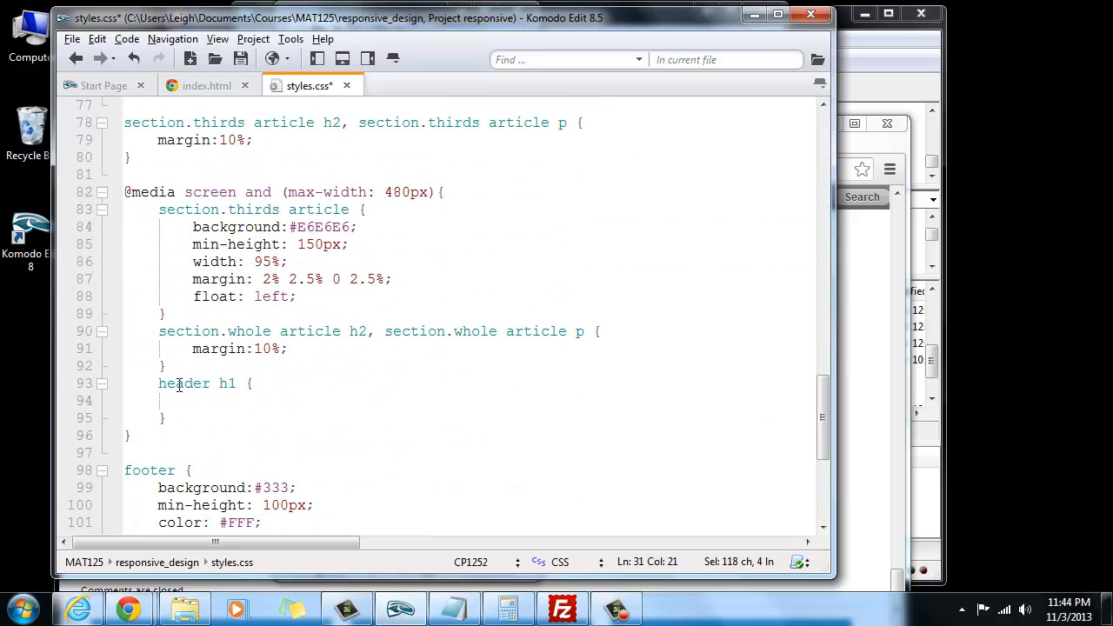
type("font-size:3em;")
type("font-weight:600;")
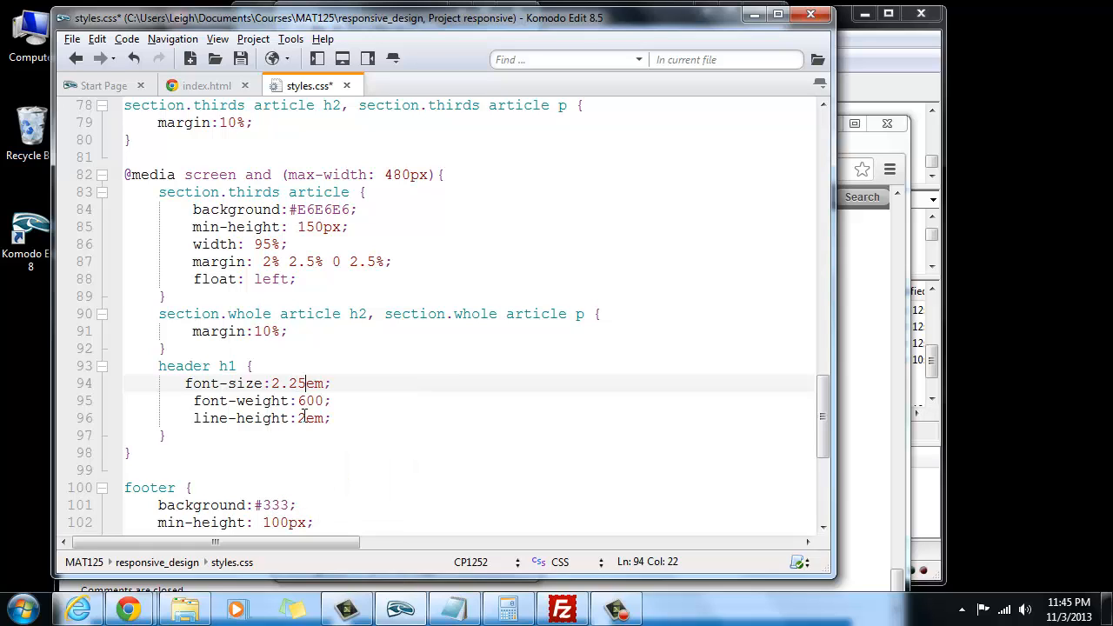
mouse_move(305, 418)
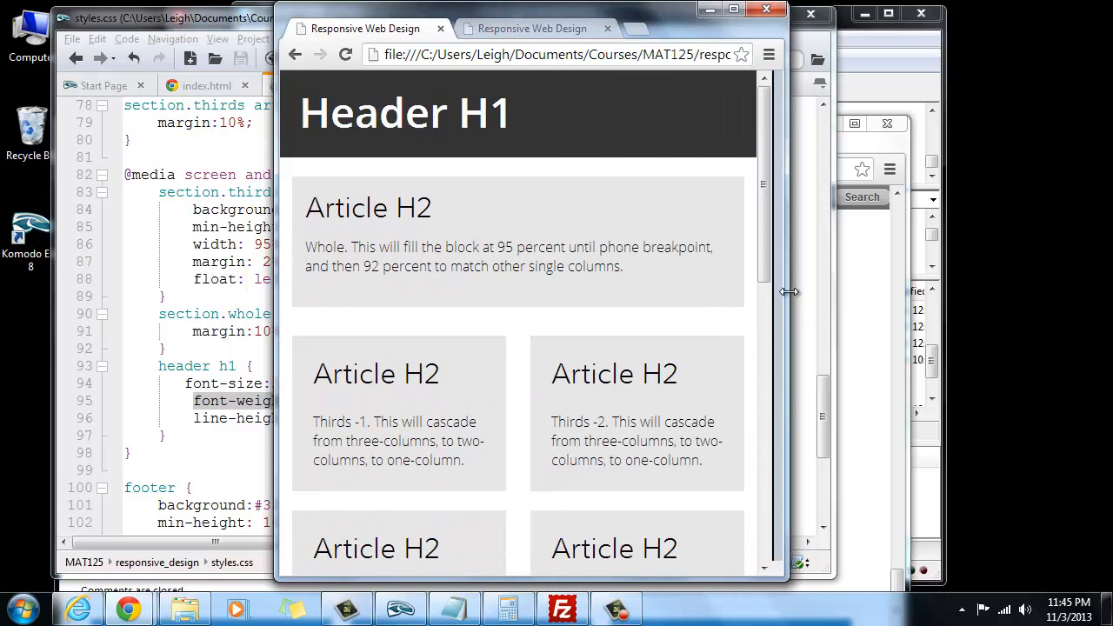
Resize the preview, then delete the '25' from the phone heading's font-size:2.25em
left_click_drag(787, 292, 574, 289)
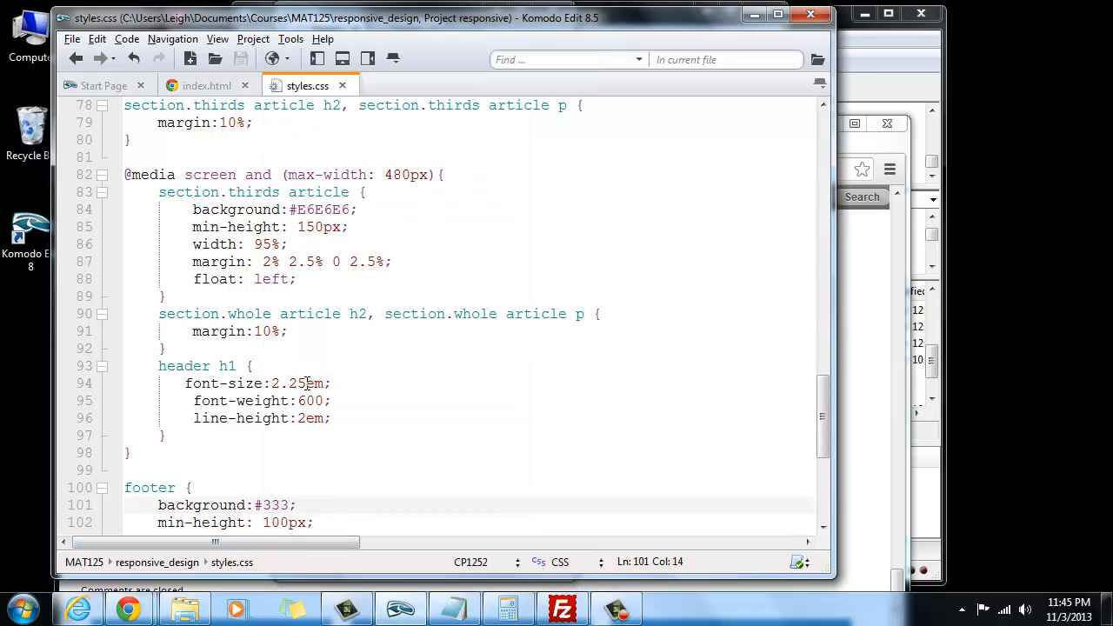
double_click(290, 383)
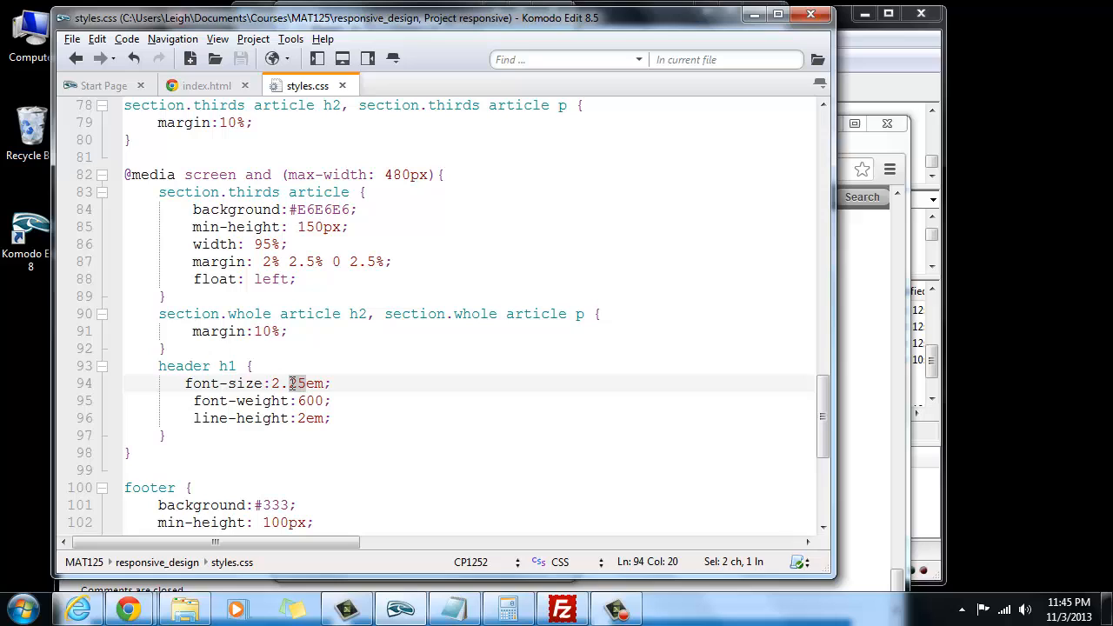
key("BackSpace")
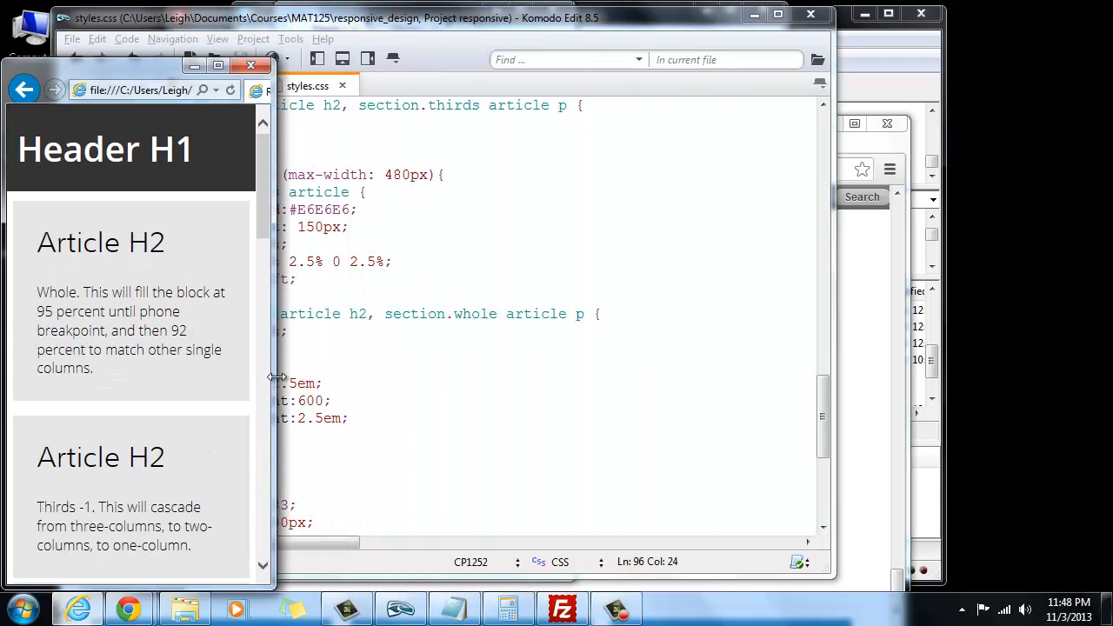
mouse_move(272, 261)
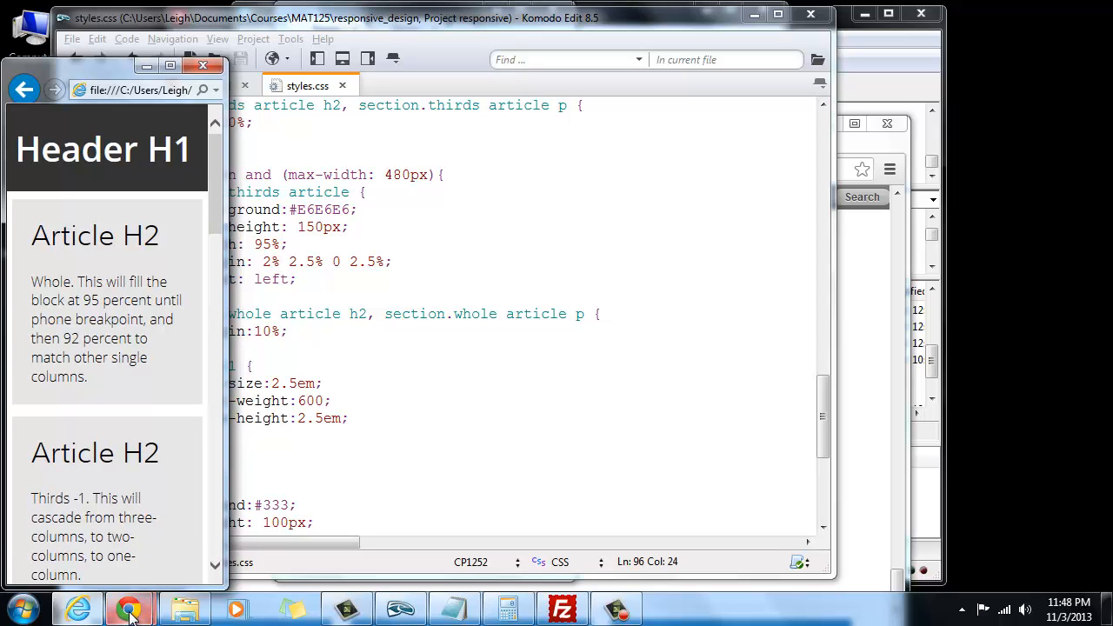
mouse_move(129, 608)
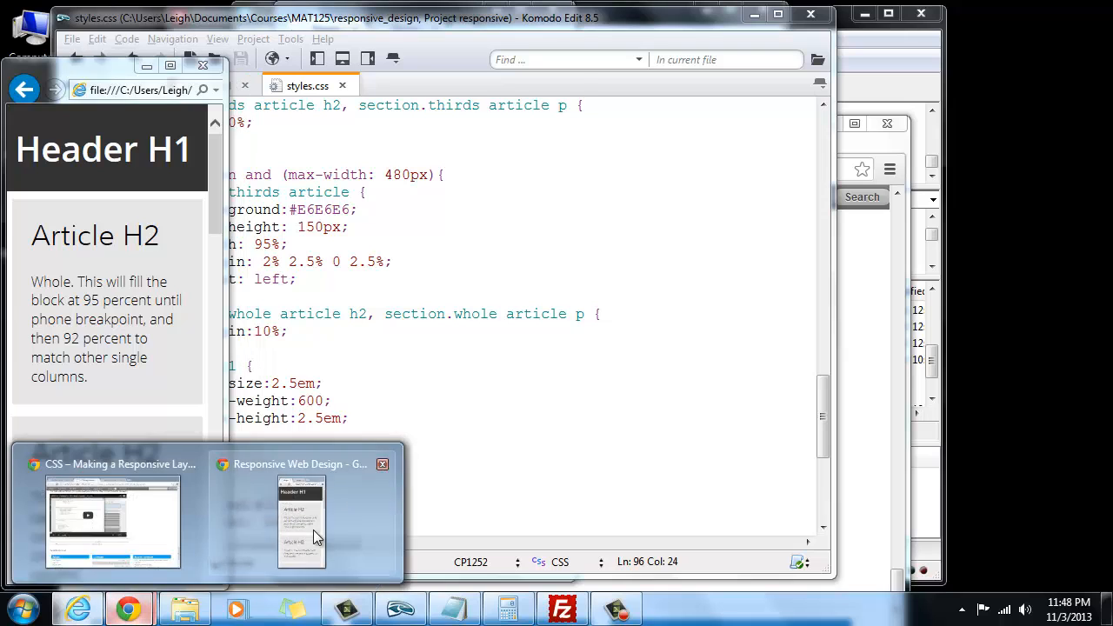
Bring up the Chrome preview and narrow it to phone width to compare with Internet Explorer
left_click(300, 522)
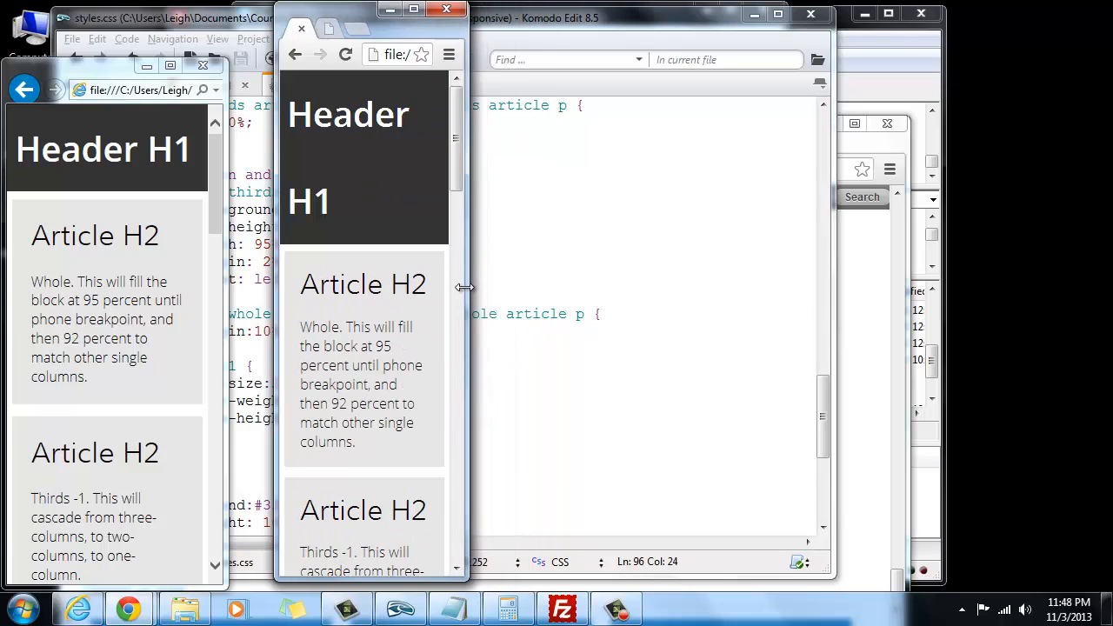
left_click_drag(468, 285, 498, 285)
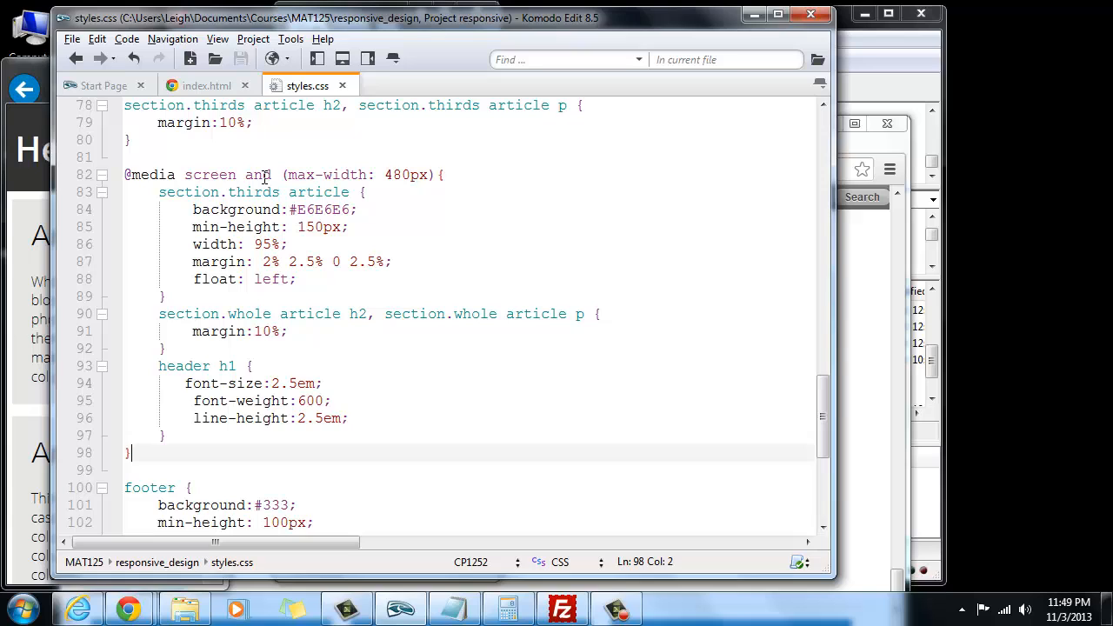
Return to Komodo Edit and select words in index.html's viewport meta tag on line 6
left_click(207, 85)
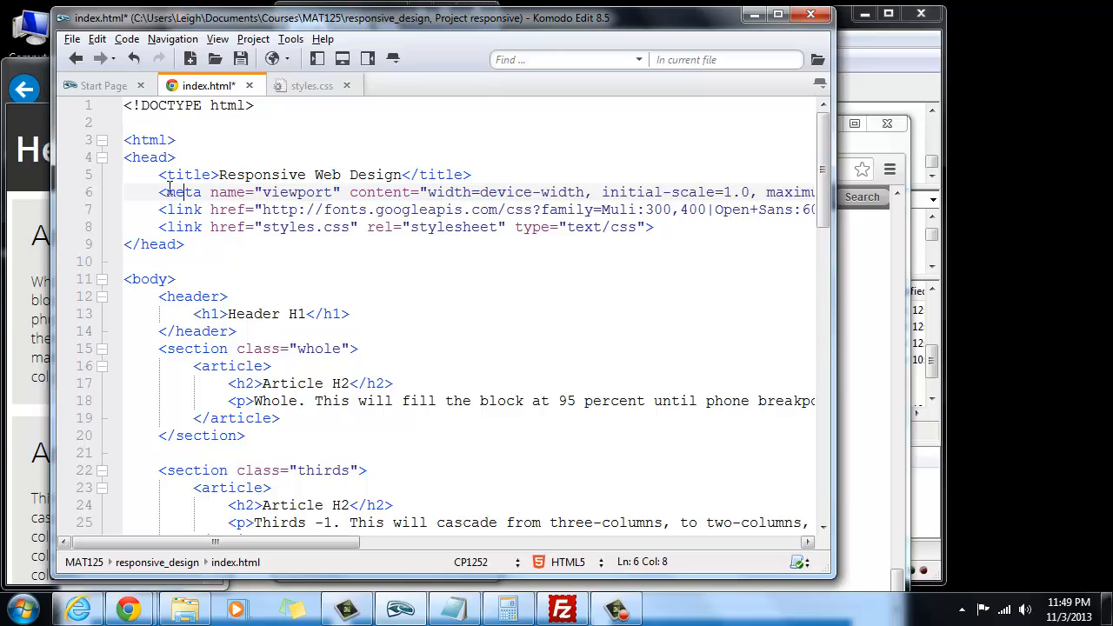
double_click(183, 192)
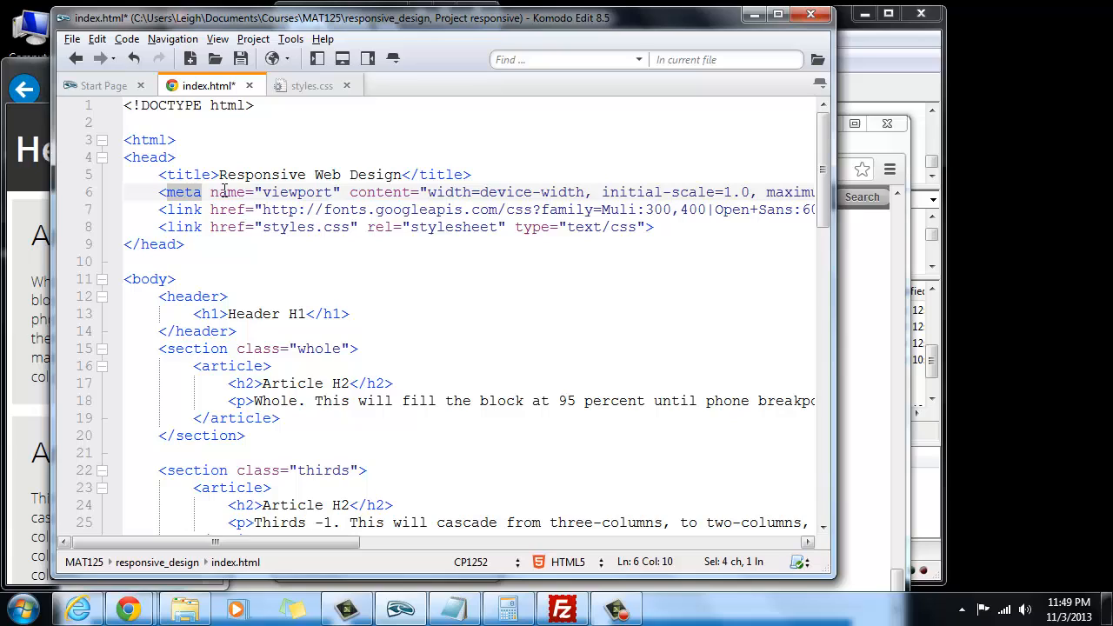
double_click(228, 193)
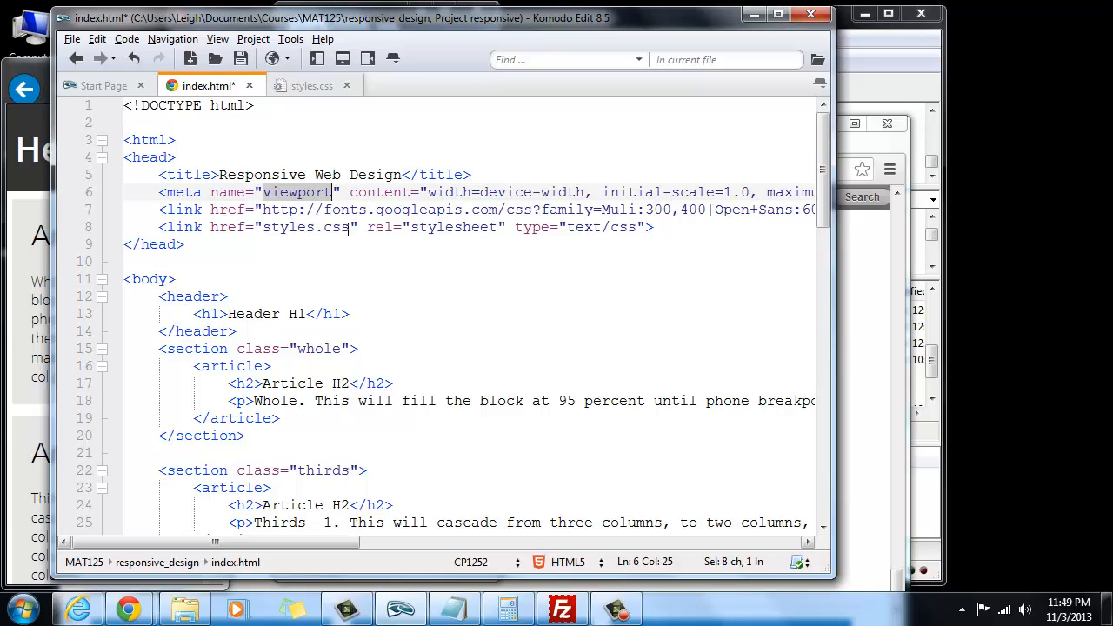
mouse_move(314, 244)
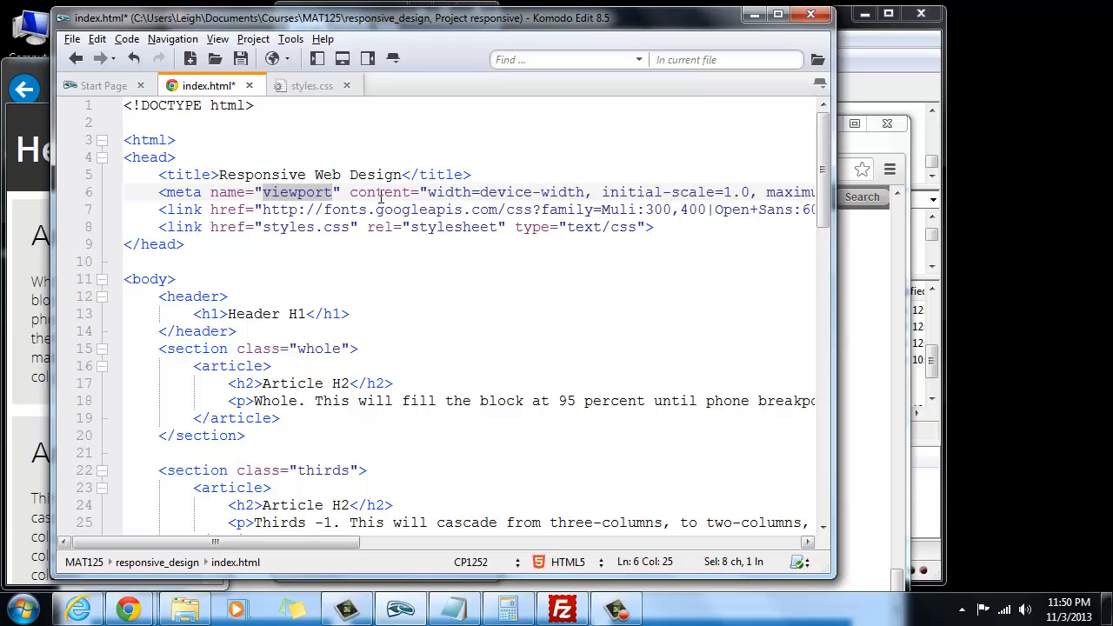
mouse_move(835, 308)
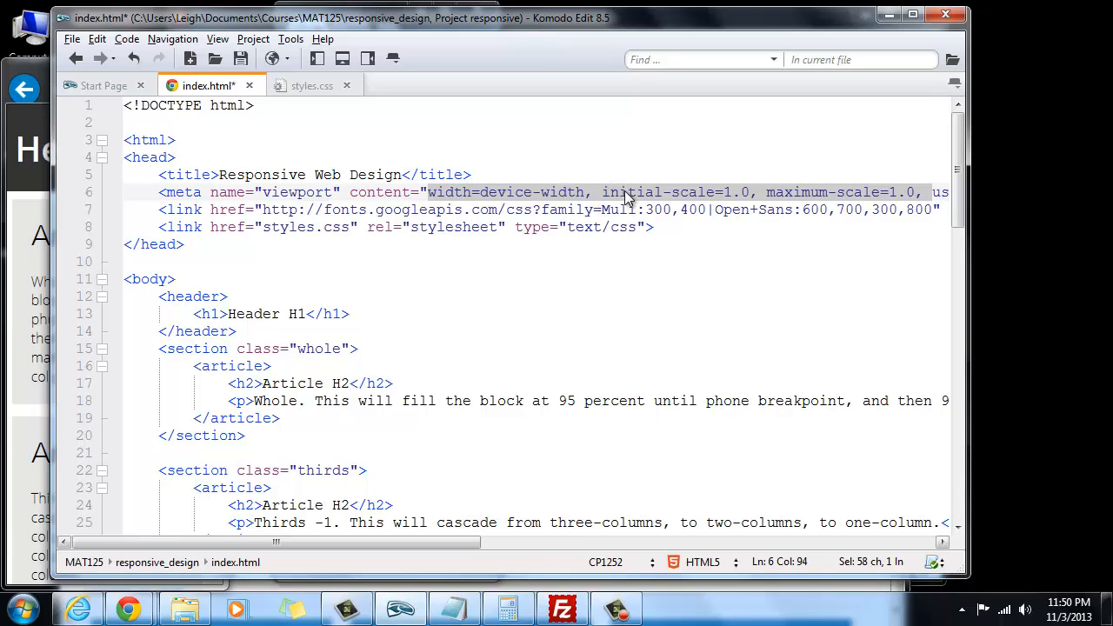
mouse_move(691, 202)
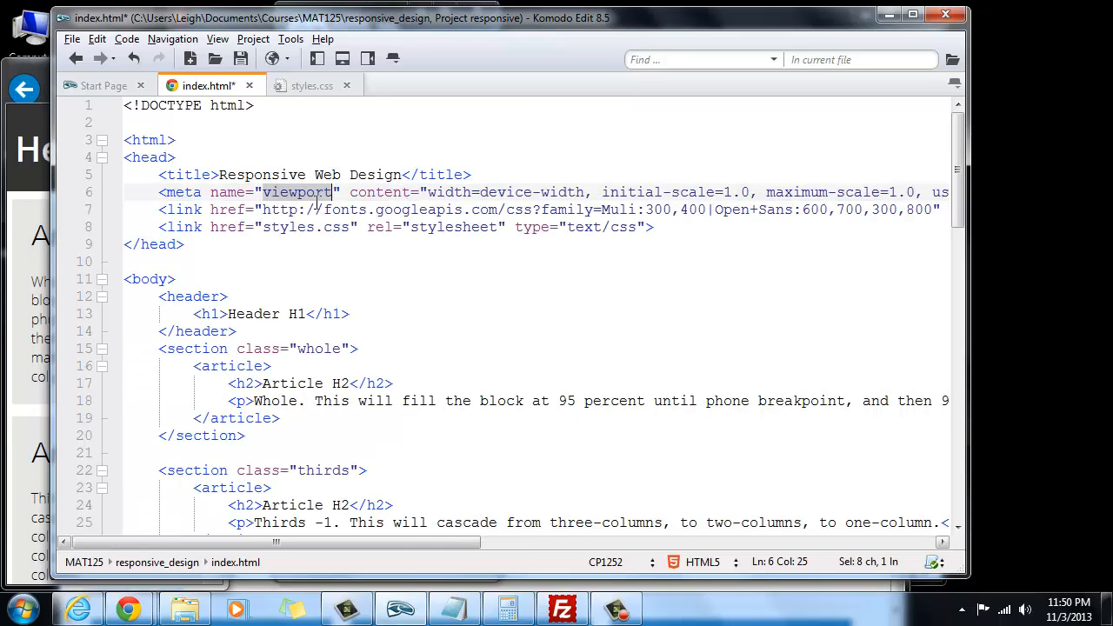
Highlight the user-scalable=no attribute at the end of the viewport meta tag
left_click_drag(428, 192, 540, 192)
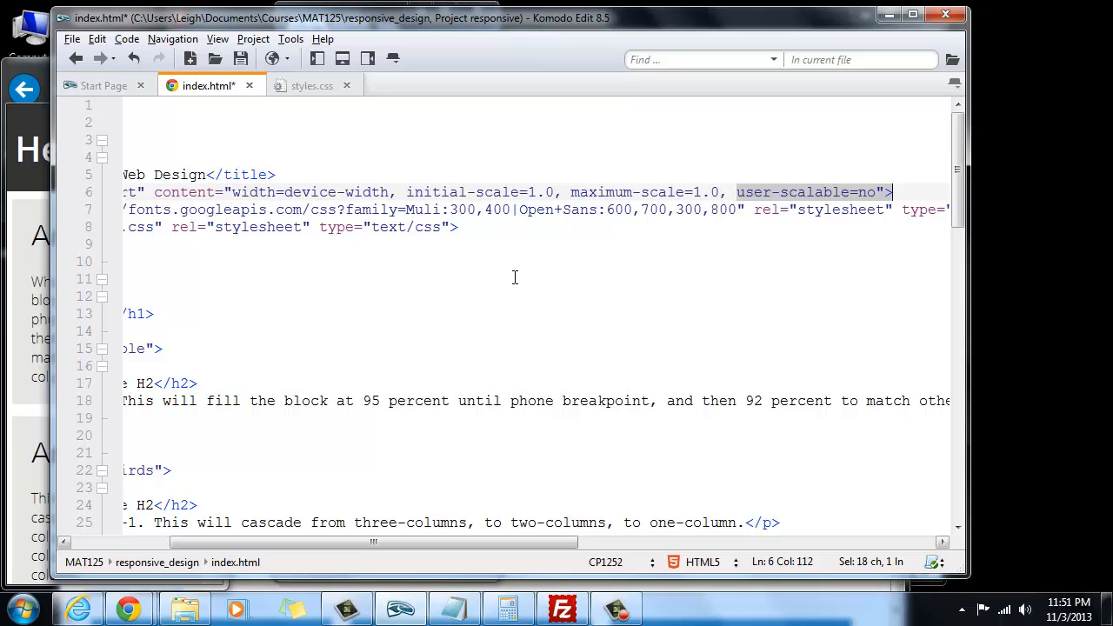
mouse_move(493, 276)
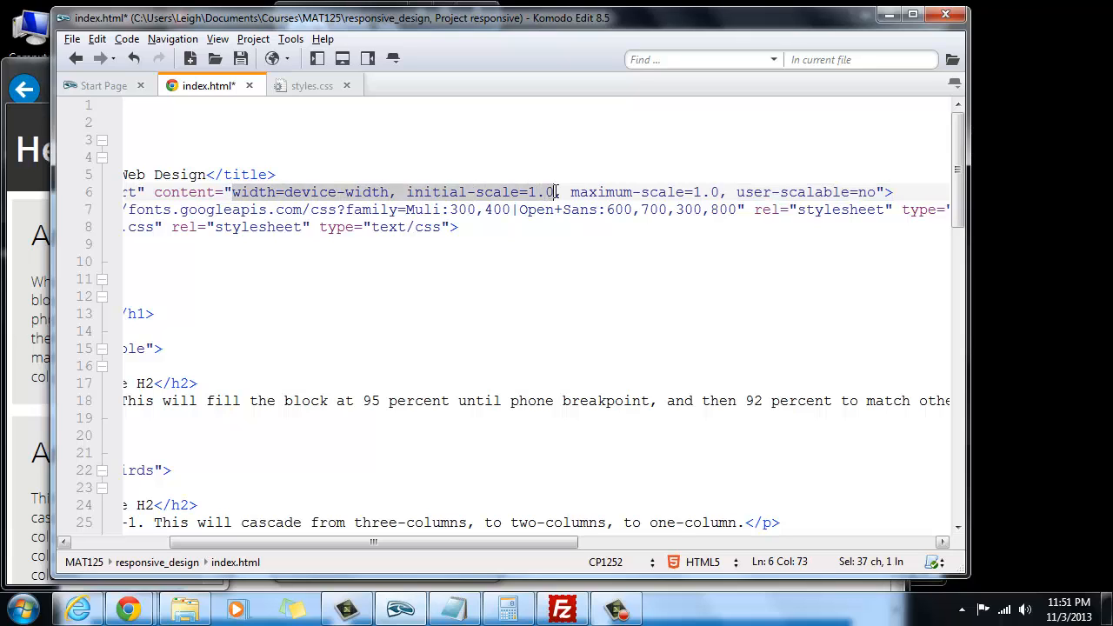
mouse_move(461, 197)
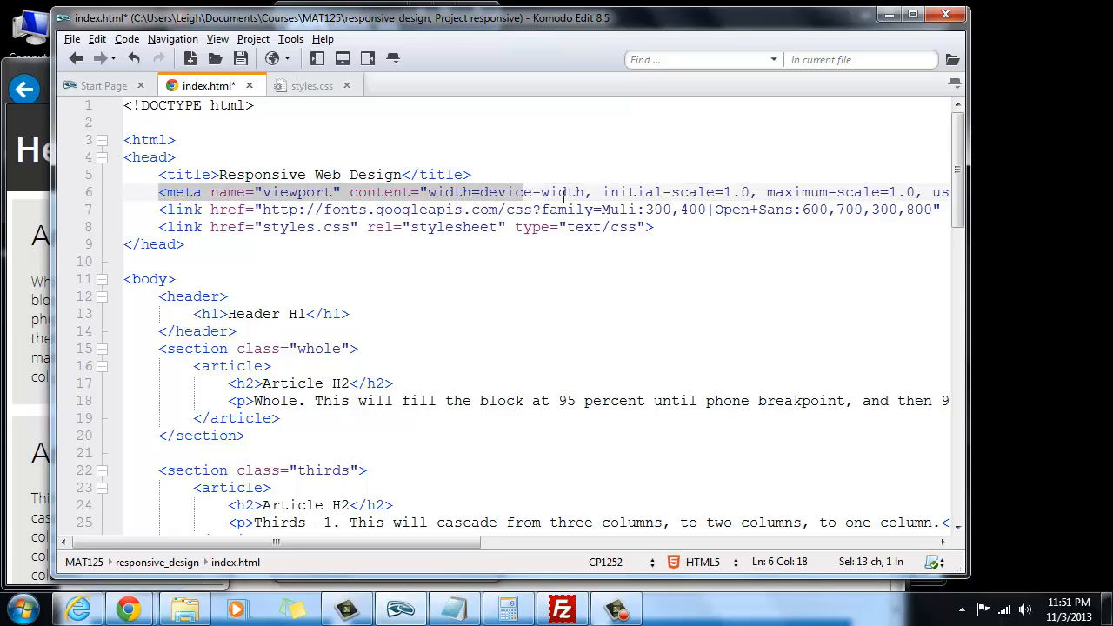
left_click_drag(565, 192, 878, 192)
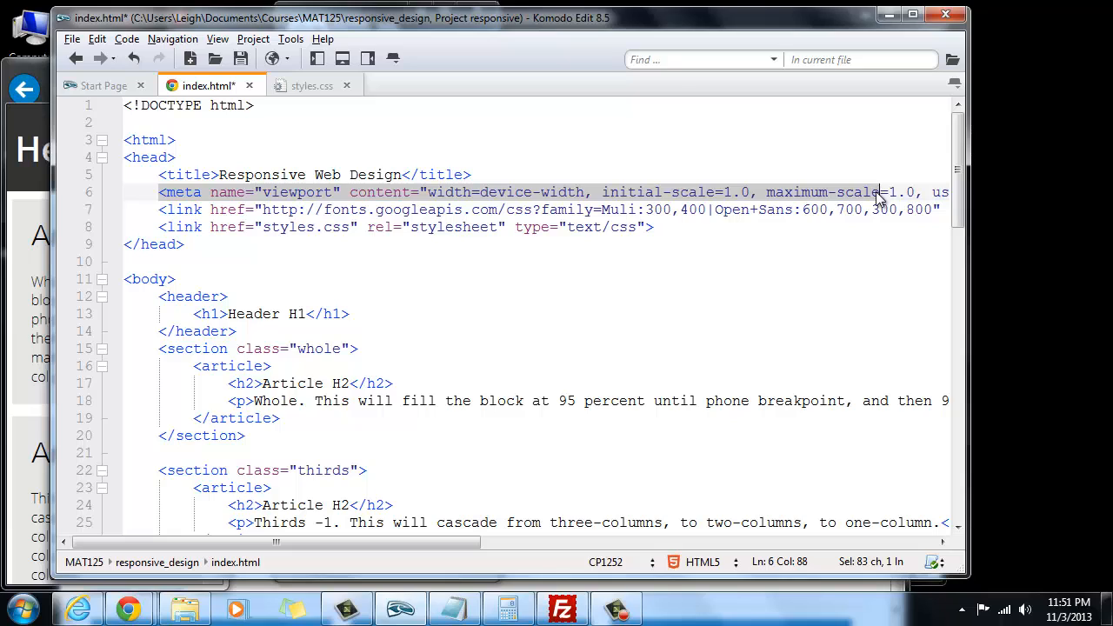
mouse_move(857, 199)
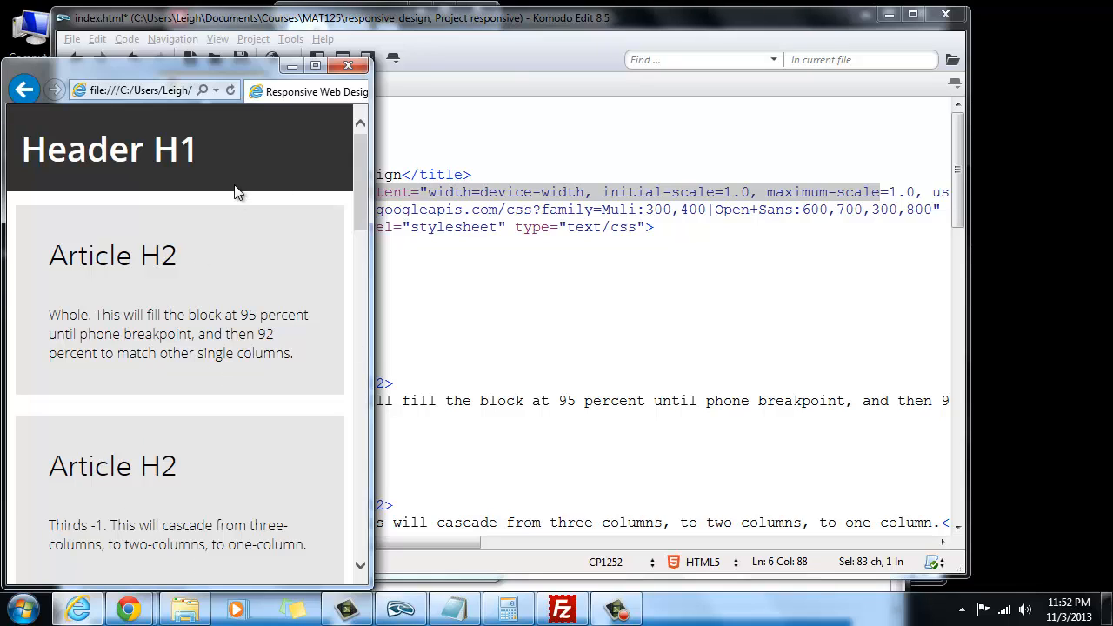
mouse_move(355, 379)
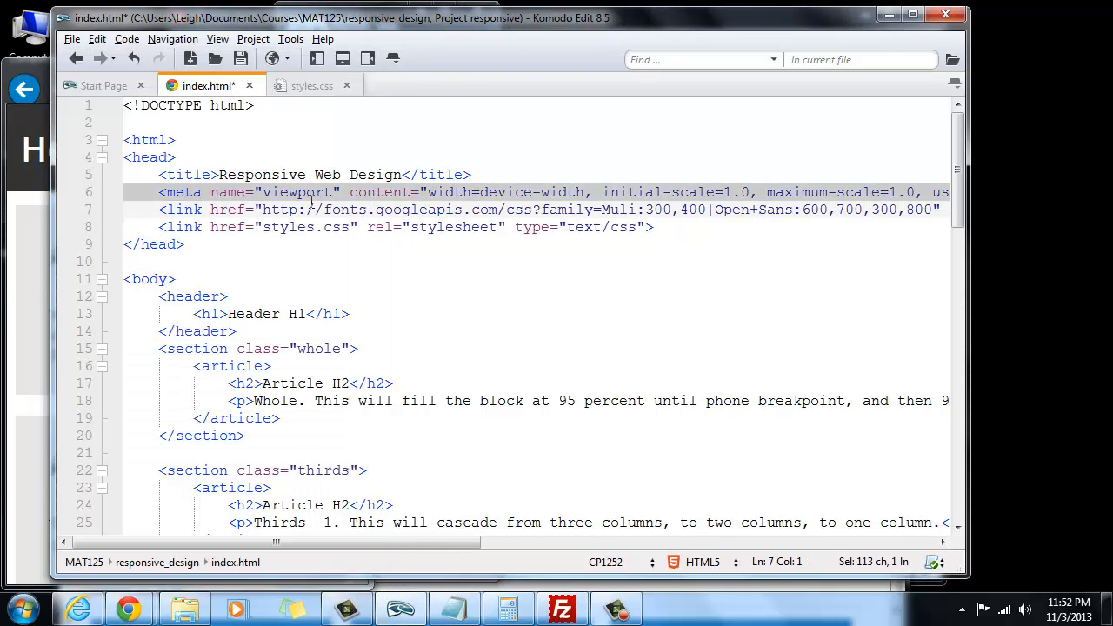
Click into index.html beside the viewport meta tag line
left_click(444, 209)
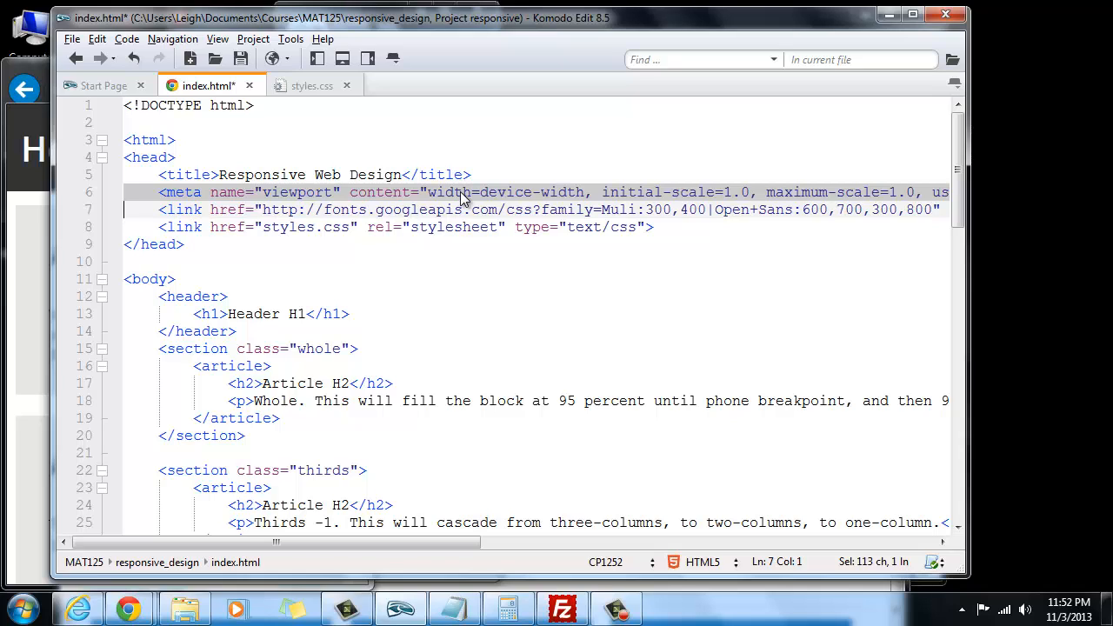
mouse_move(493, 206)
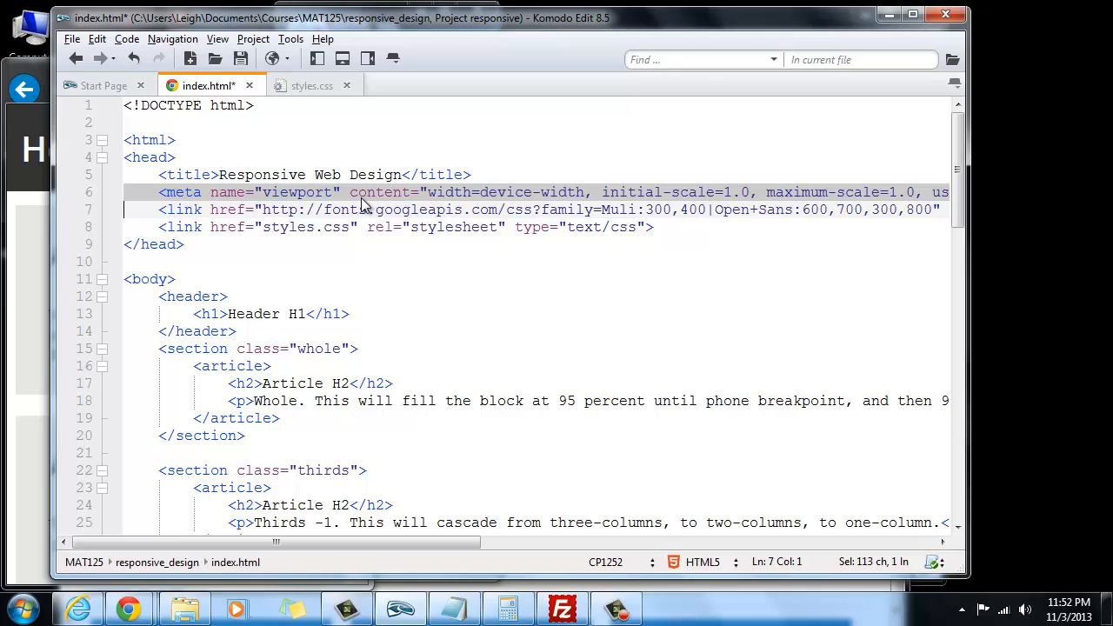
mouse_move(388, 193)
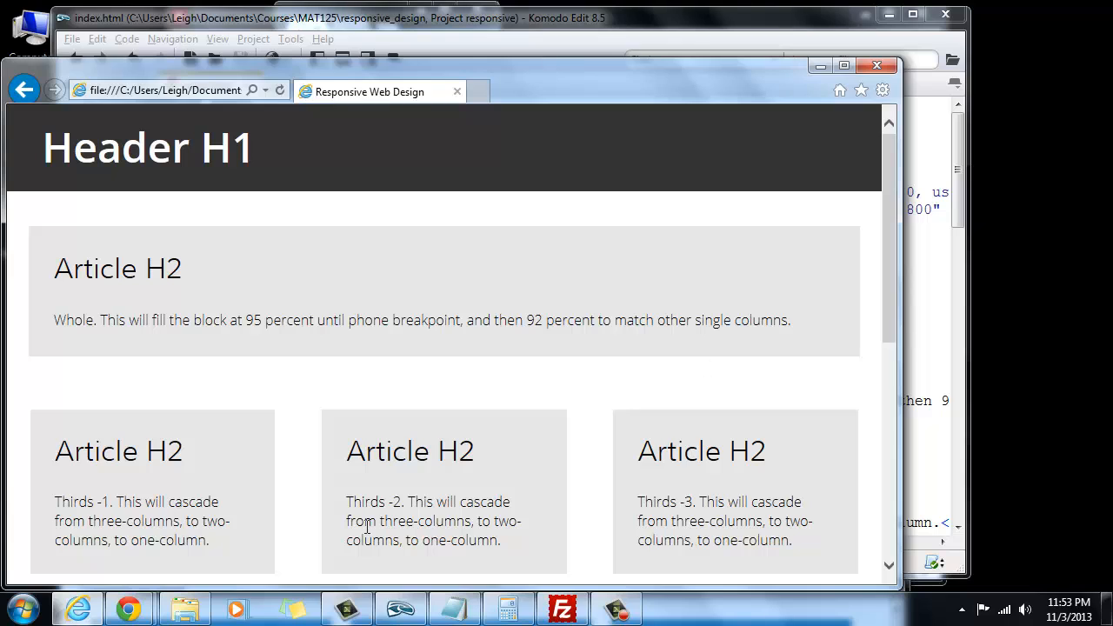
mouse_move(666, 424)
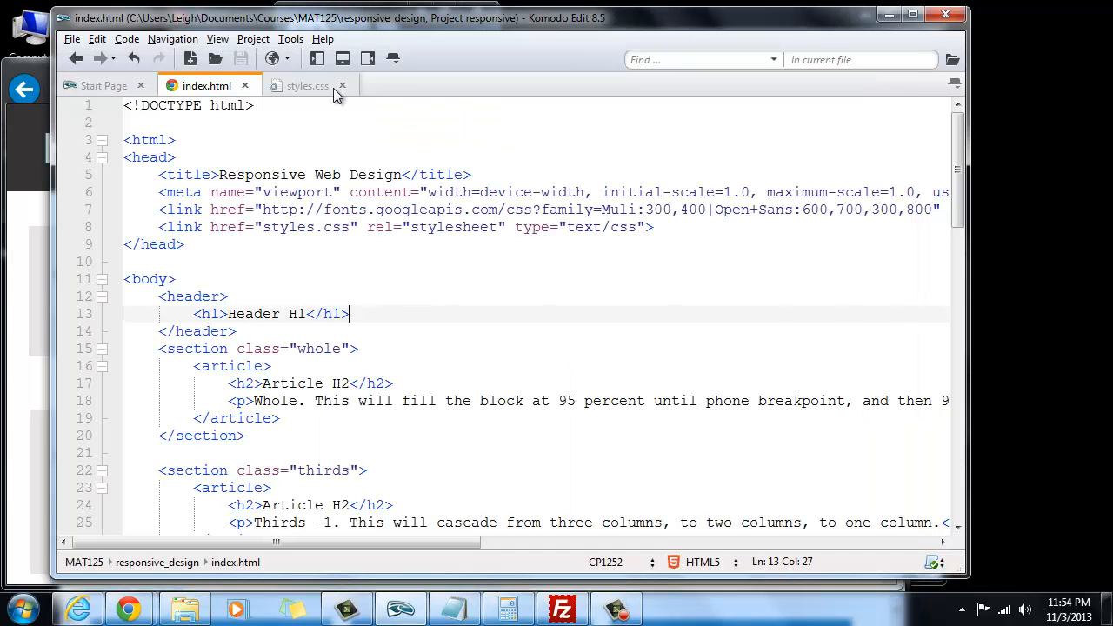
mouse_move(308, 85)
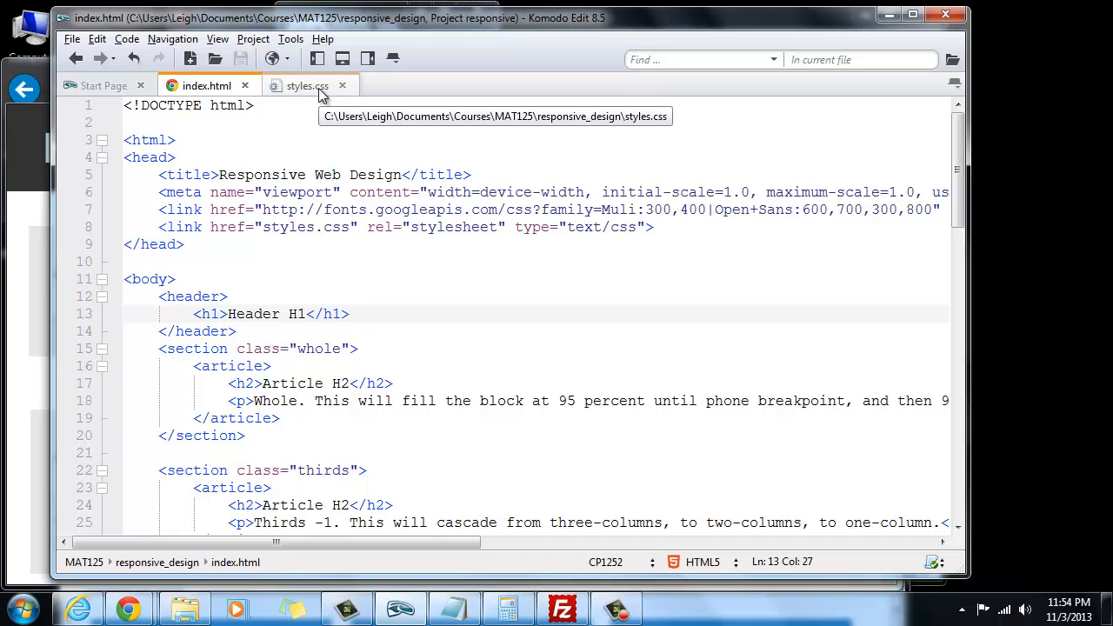
Switch to styles.css and place the cursor at the top of the file
left_click(307, 85)
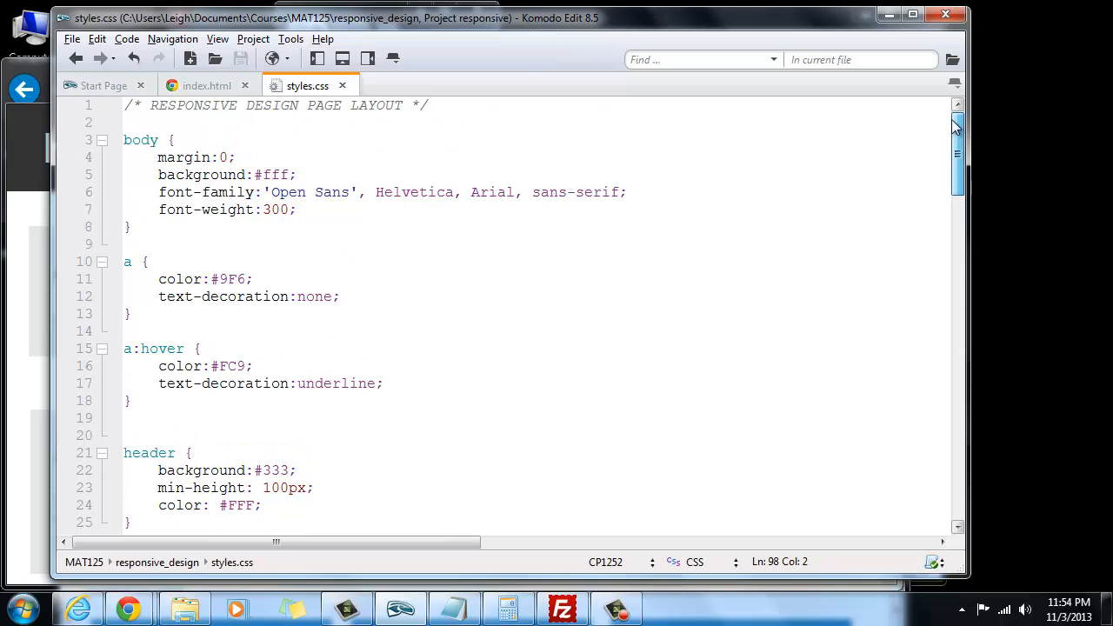
left_click(123, 121)
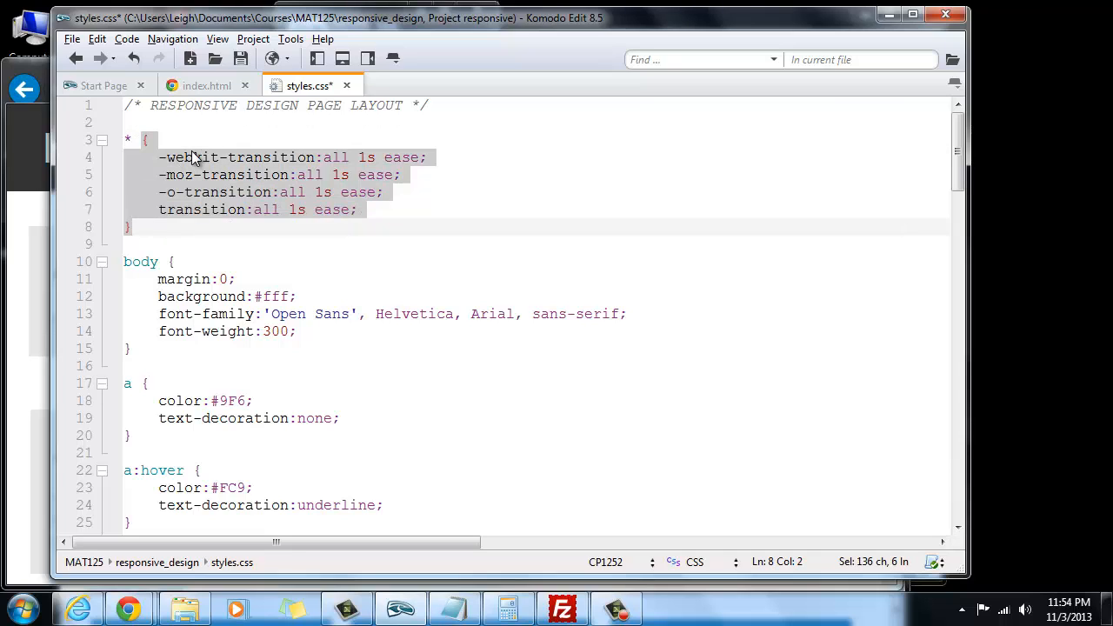
Highlight the -webkit-transition declaration, its property name and its value 'all' while explaining them
left_click(159, 157)
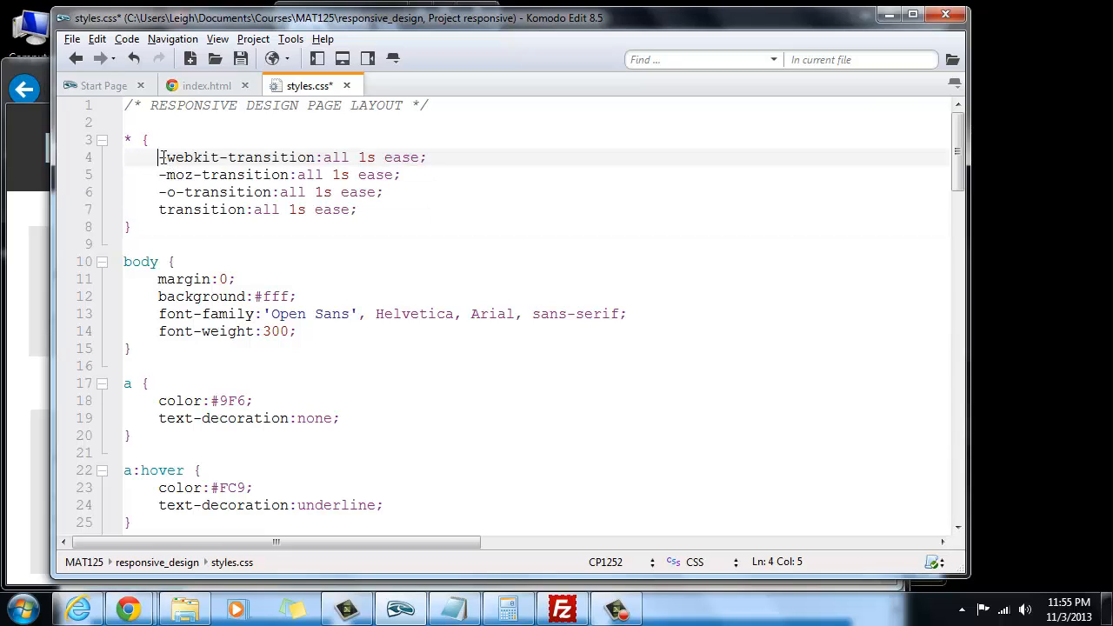
left_click_drag(159, 157, 427, 157)
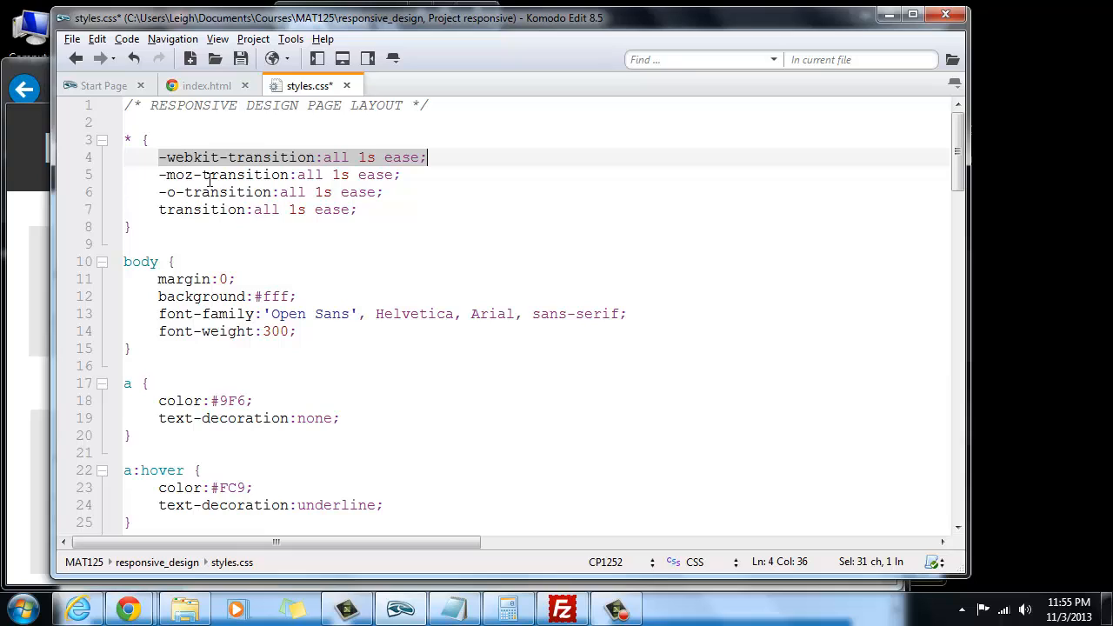
left_click(402, 174)
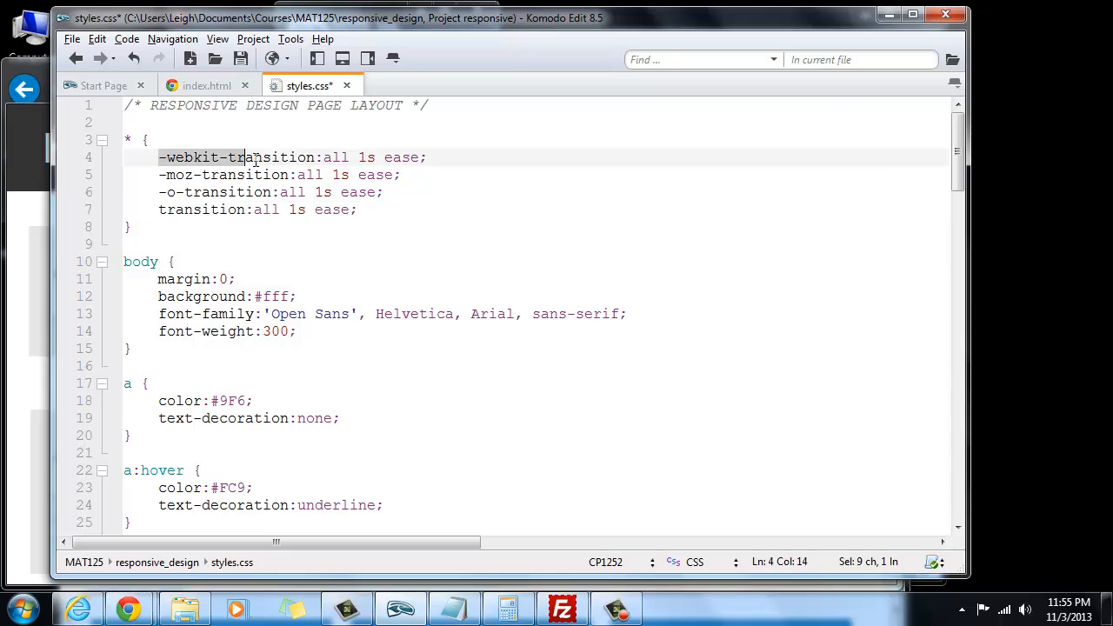
double_click(274, 157)
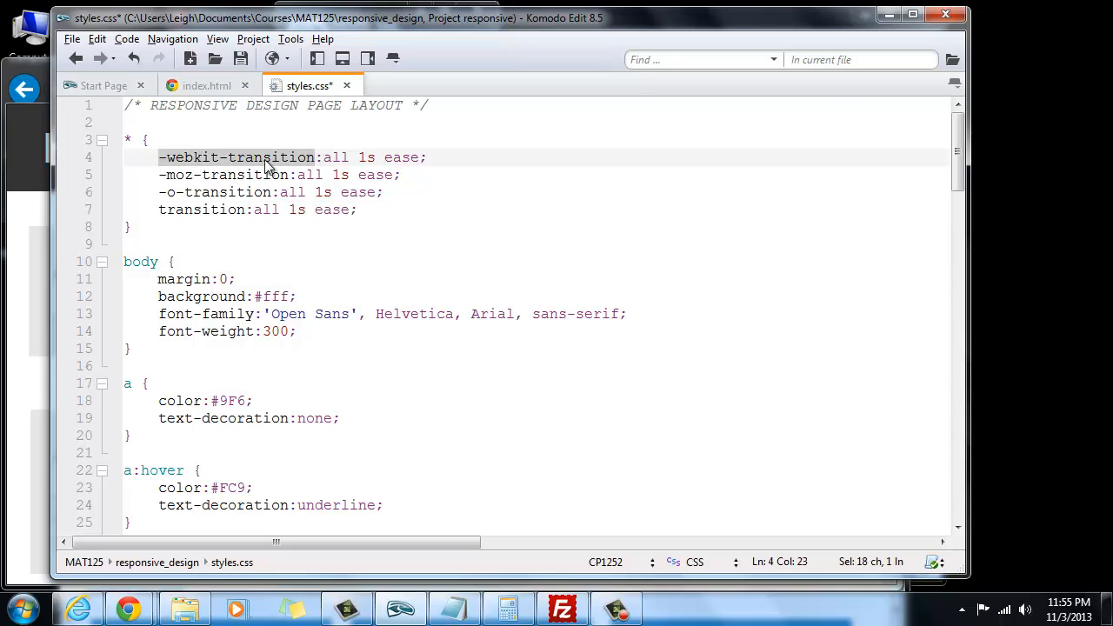
left_click(224, 158)
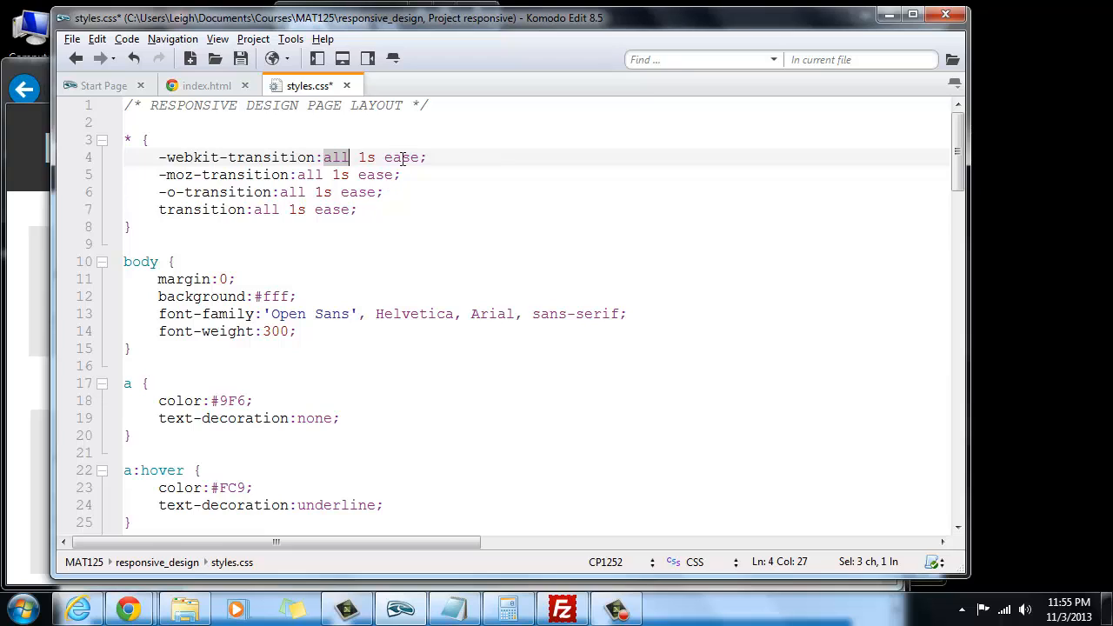
double_click(401, 157)
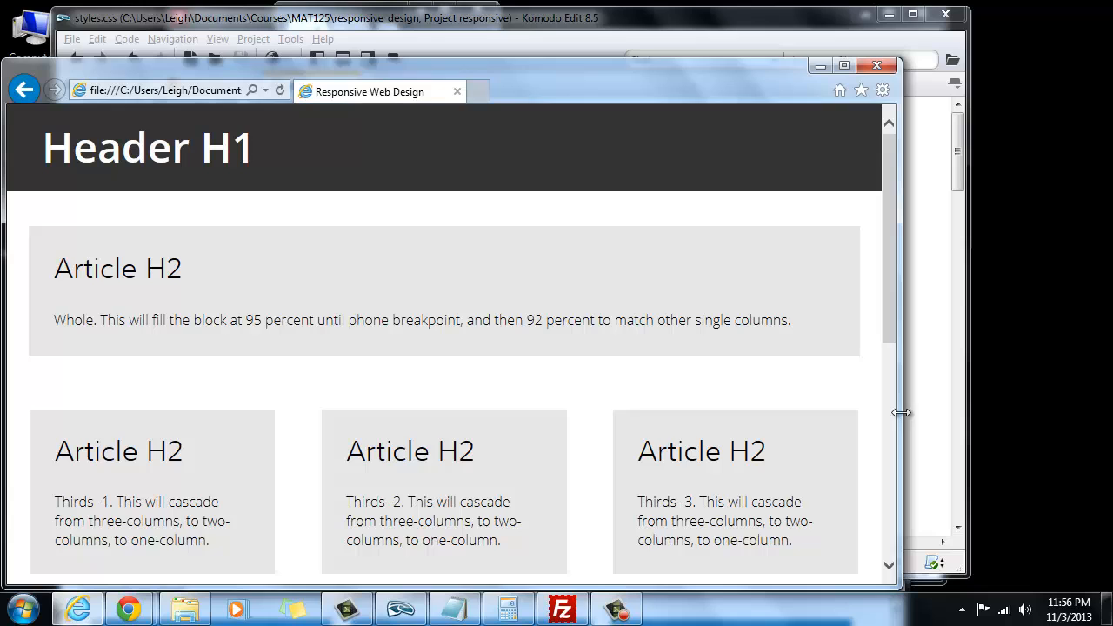
Narrow the Internet Explorer window from two columns to one, then return to Komodo Edit
left_click_drag(902, 413, 659, 425)
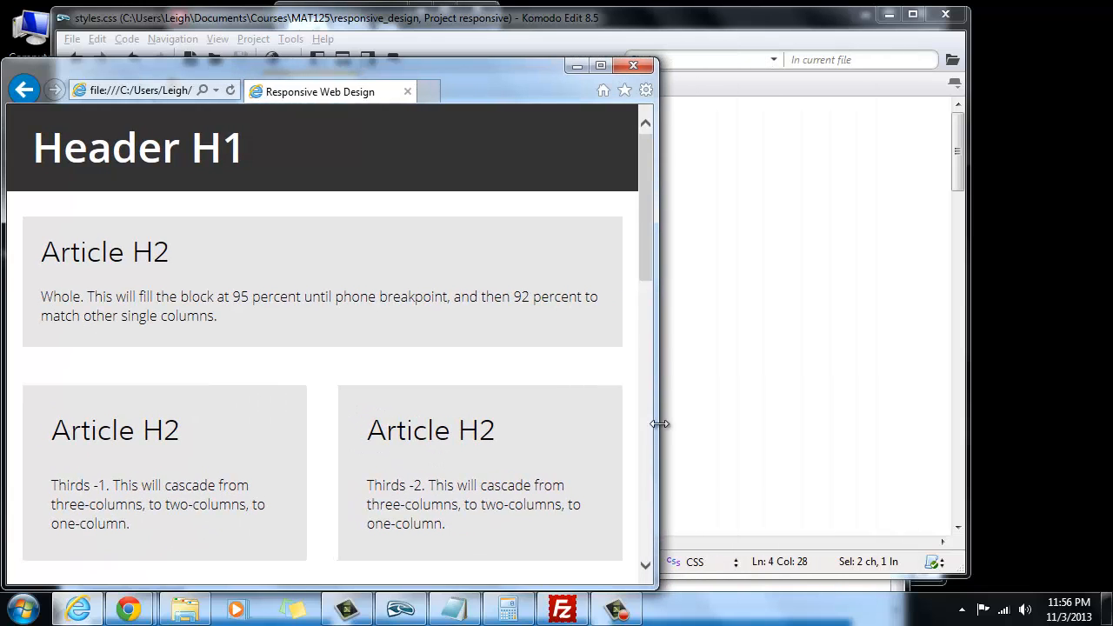
left_click_drag(655, 424, 376, 426)
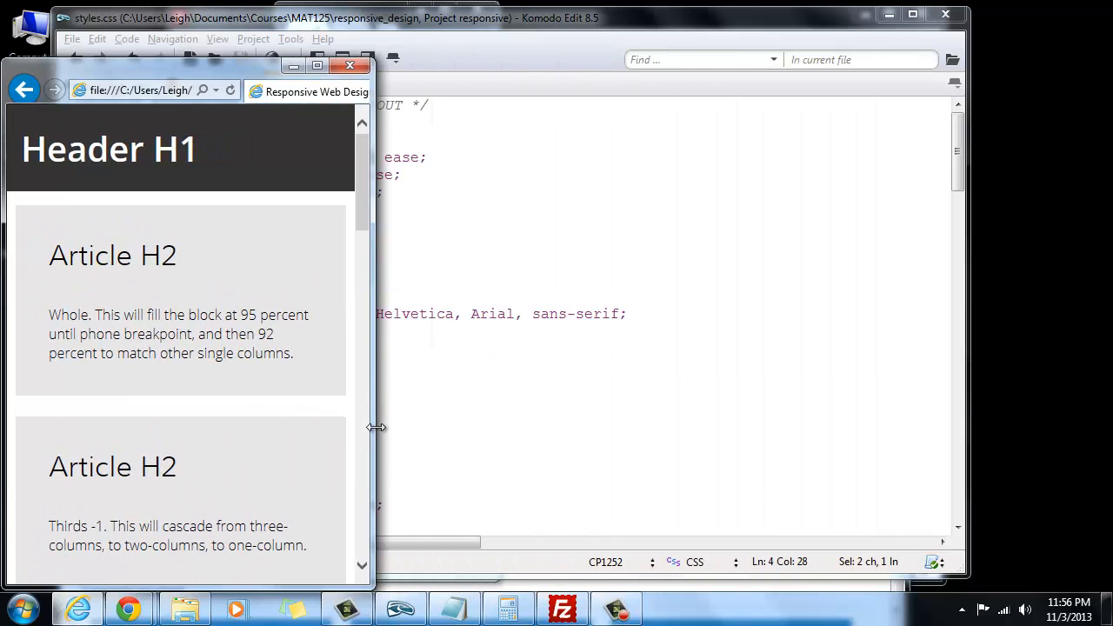
left_click_drag(377, 426, 609, 412)
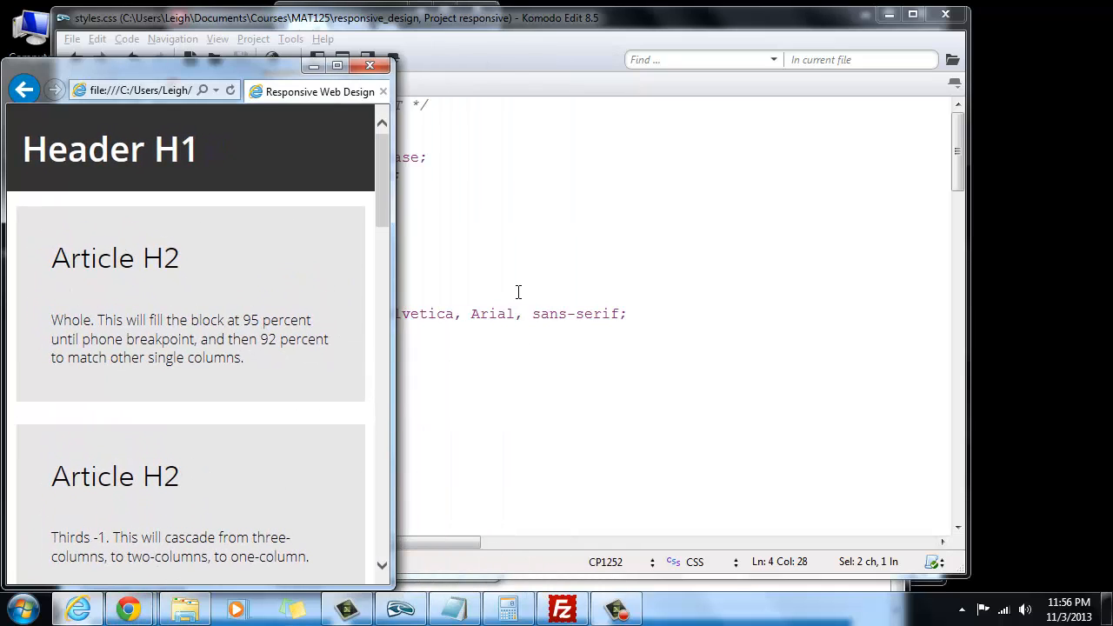
mouse_move(129, 607)
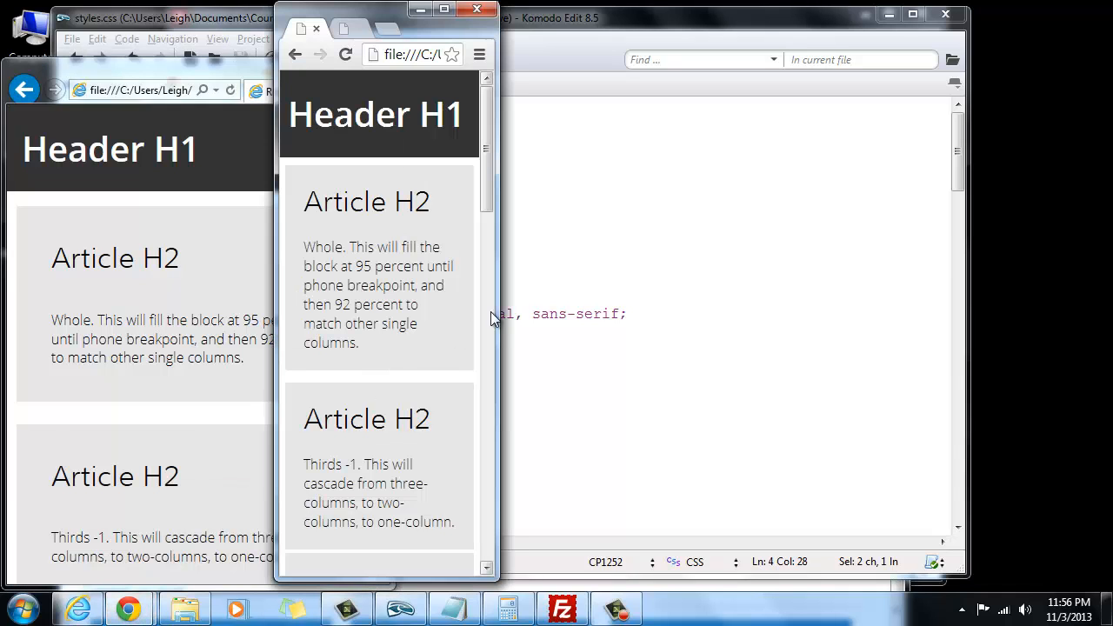
left_click(346, 54)
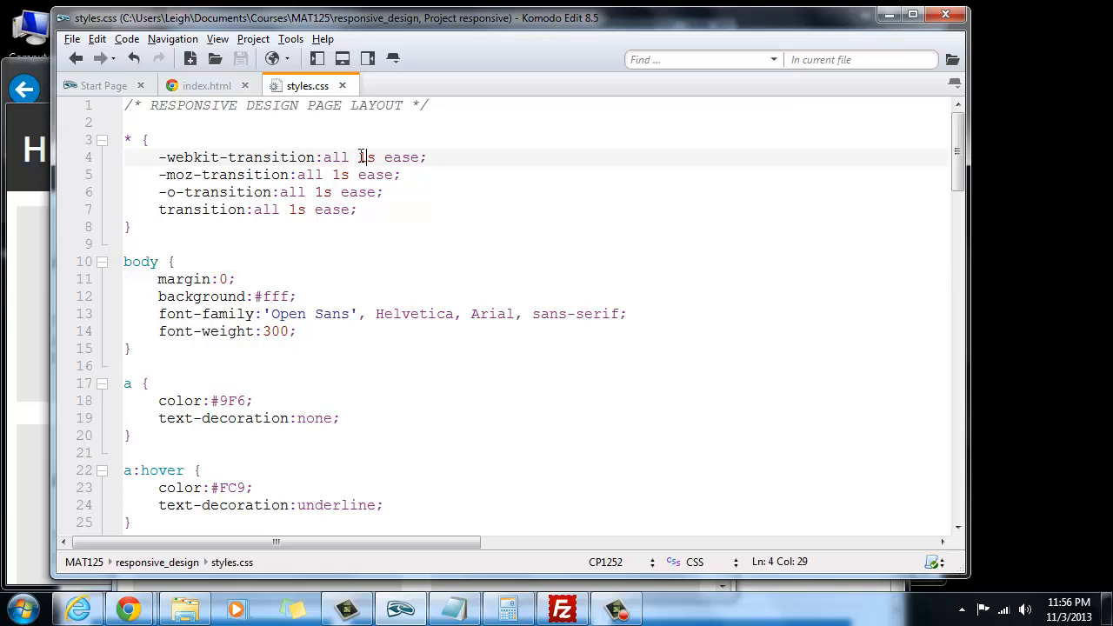
Change the transition timing value on line 4 of styles.css to 5
type("5")
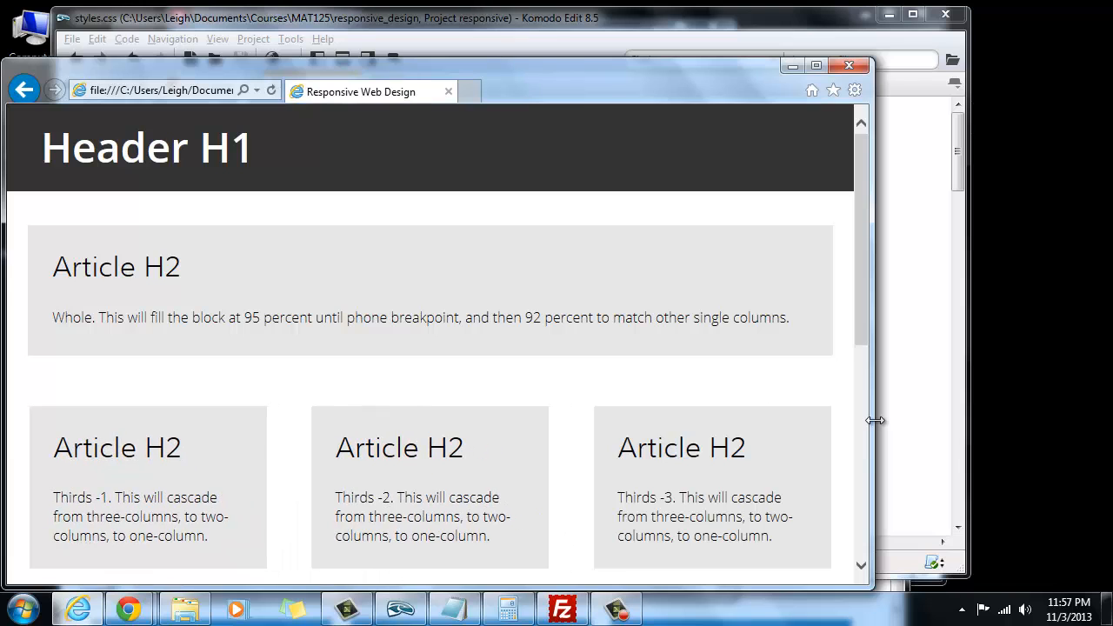
Resize the Internet Explorer window to watch the articles reflow between two and three columns
left_click_drag(876, 421, 666, 422)
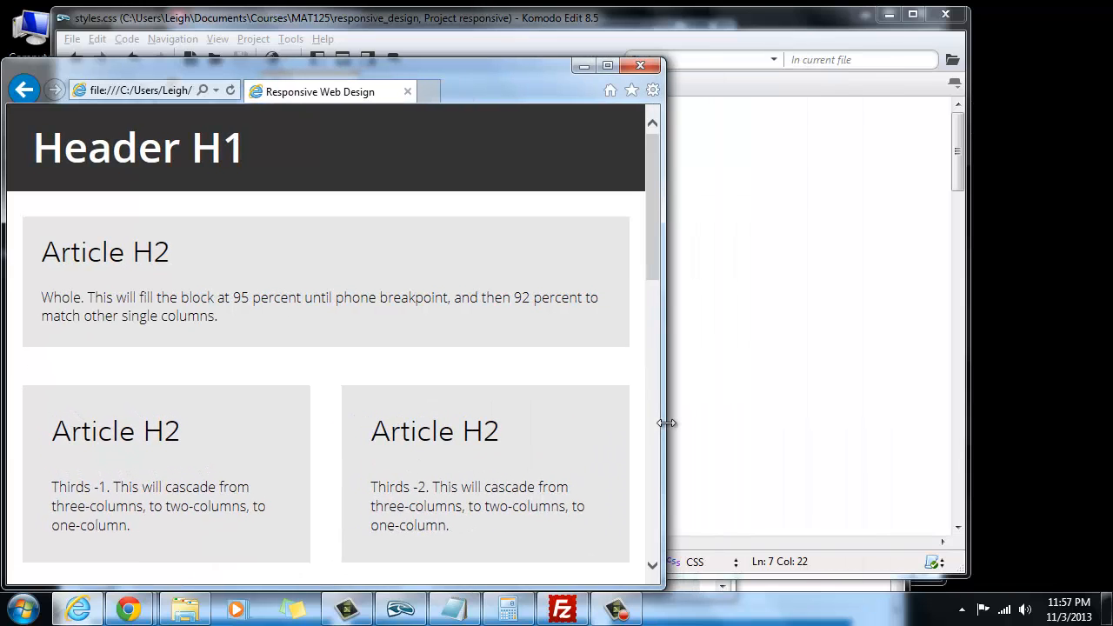
left_click_drag(666, 423, 385, 418)
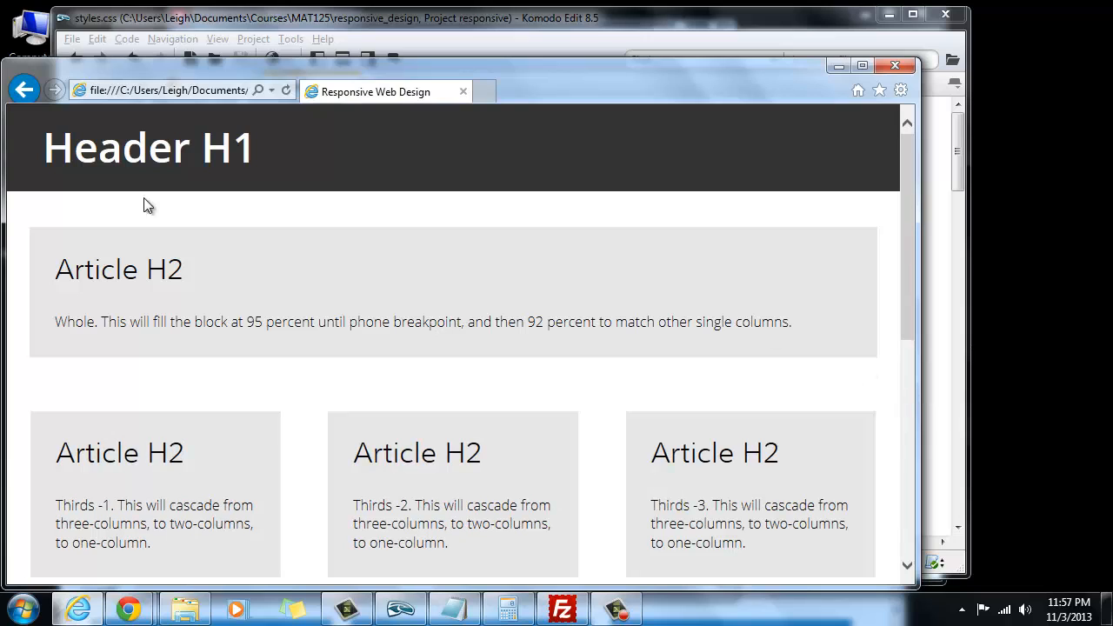
mouse_move(316, 366)
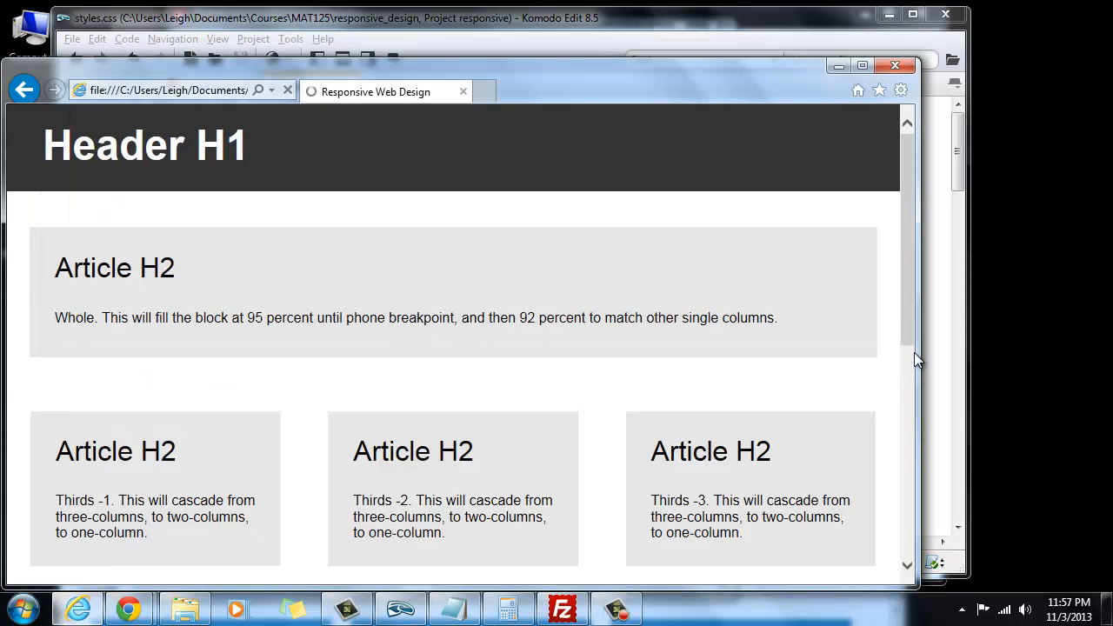
left_click_drag(914, 361, 393, 344)
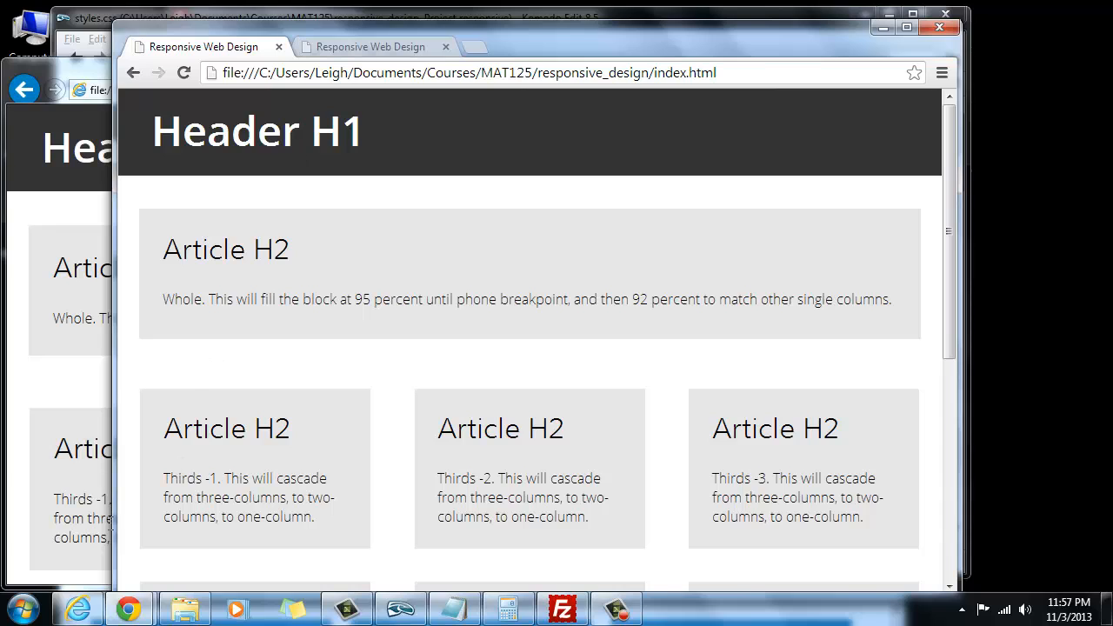
mouse_move(78, 608)
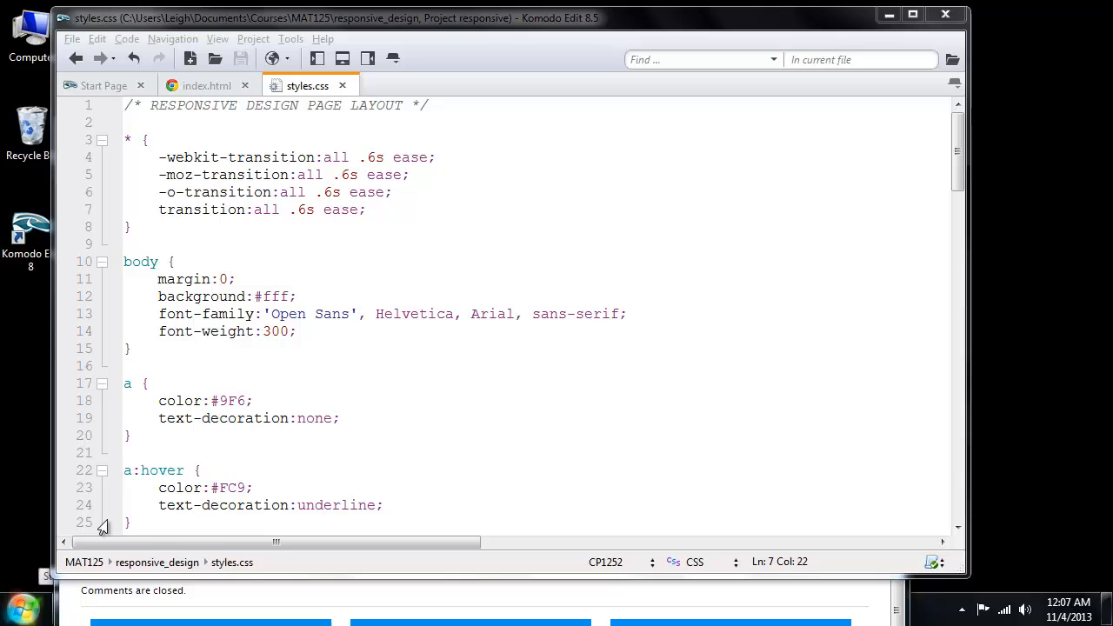
mouse_move(116, 544)
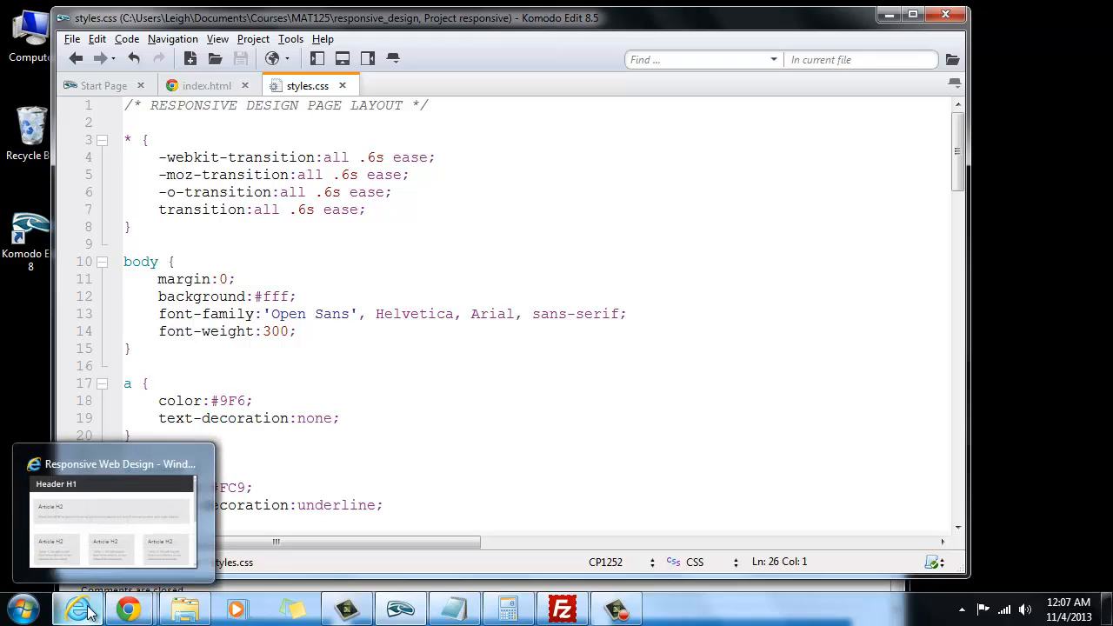
mouse_move(92, 608)
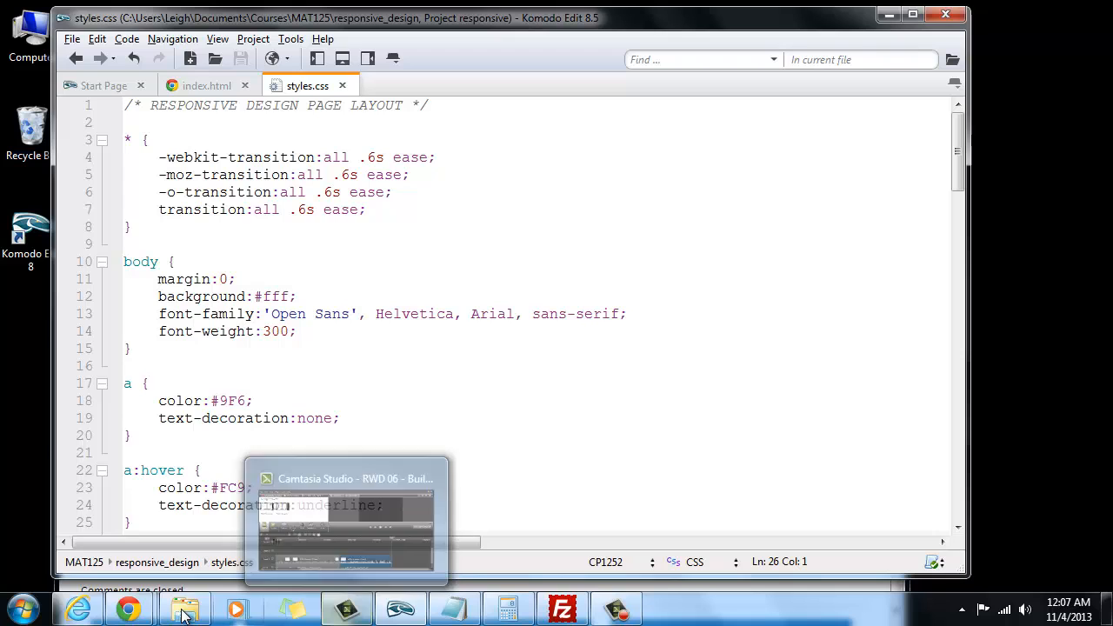
Bring the Chrome window showing the local page back to the front
left_click(127, 608)
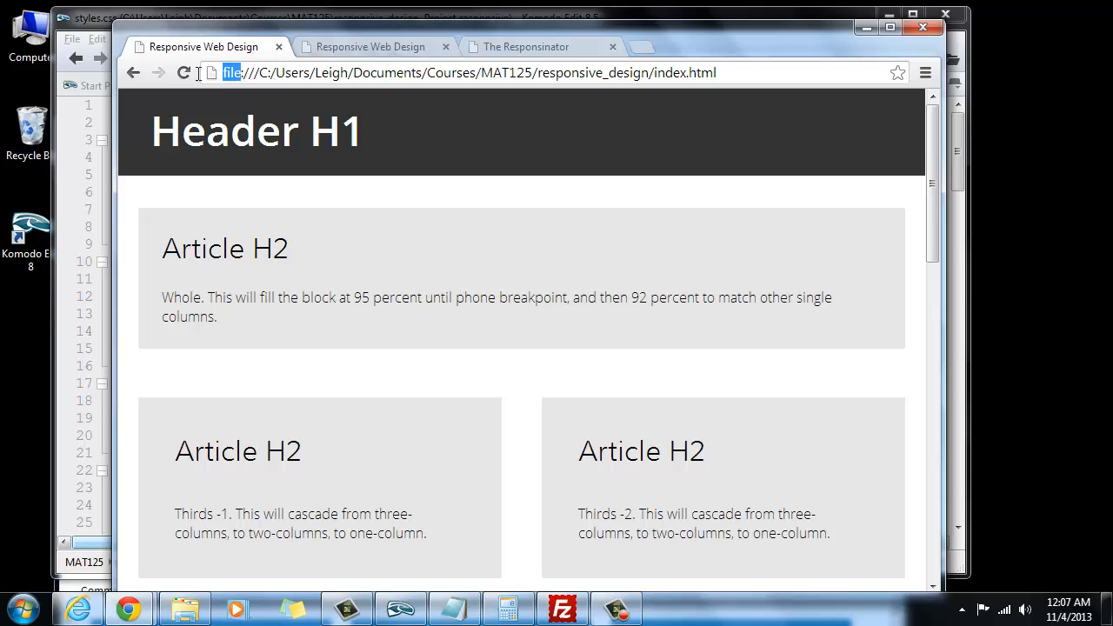
Show the online sandbox page in the second Chrome tab and select its URL
left_click(370, 47)
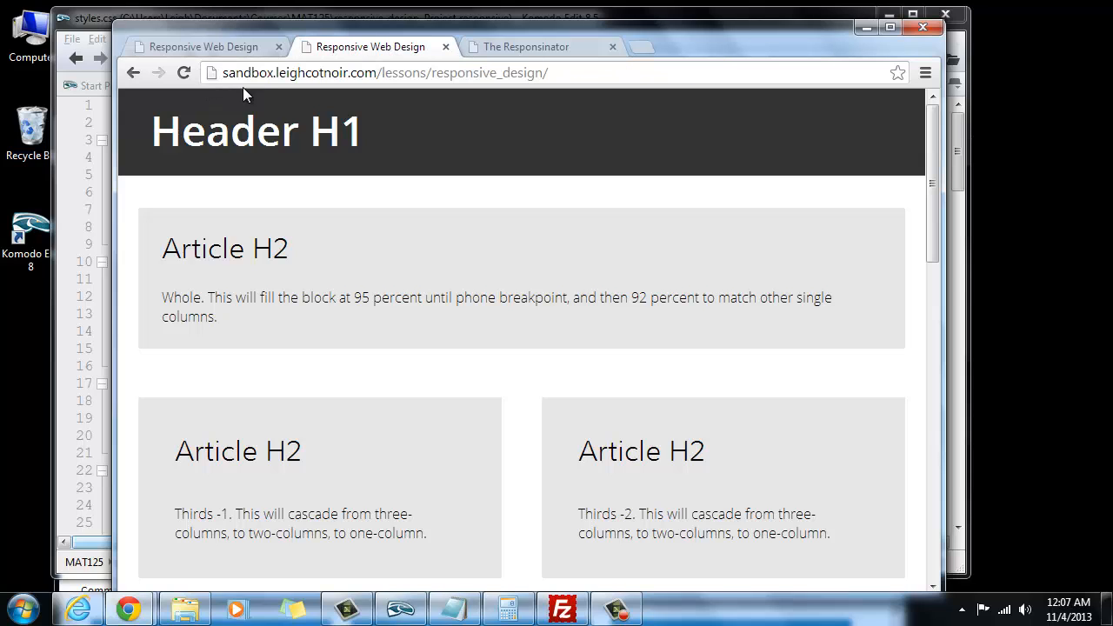
left_click(382, 72)
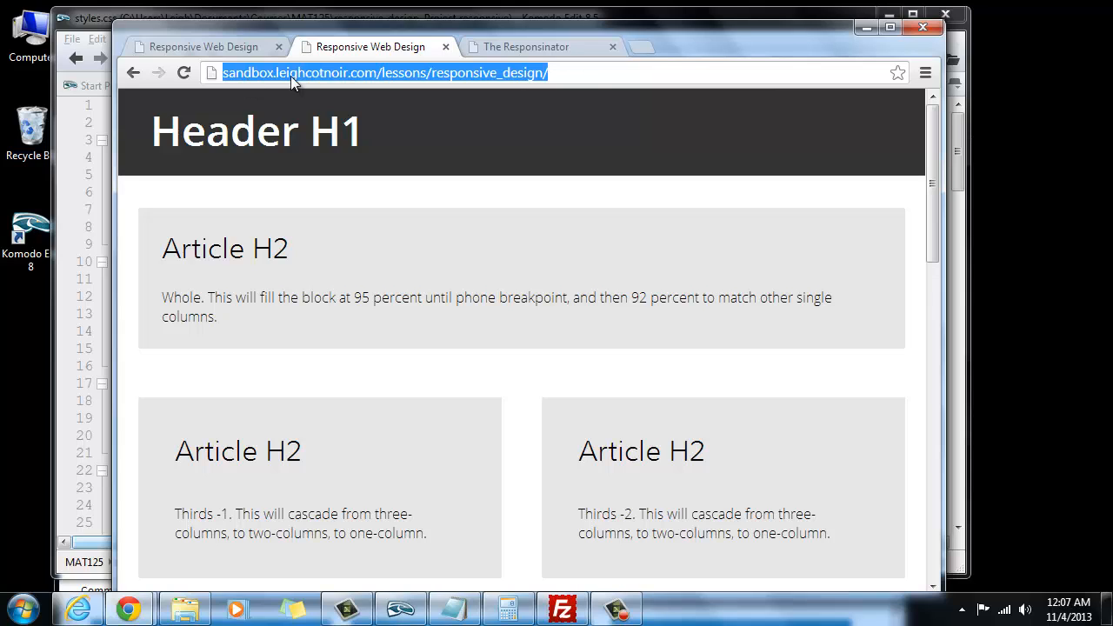
mouse_move(435, 82)
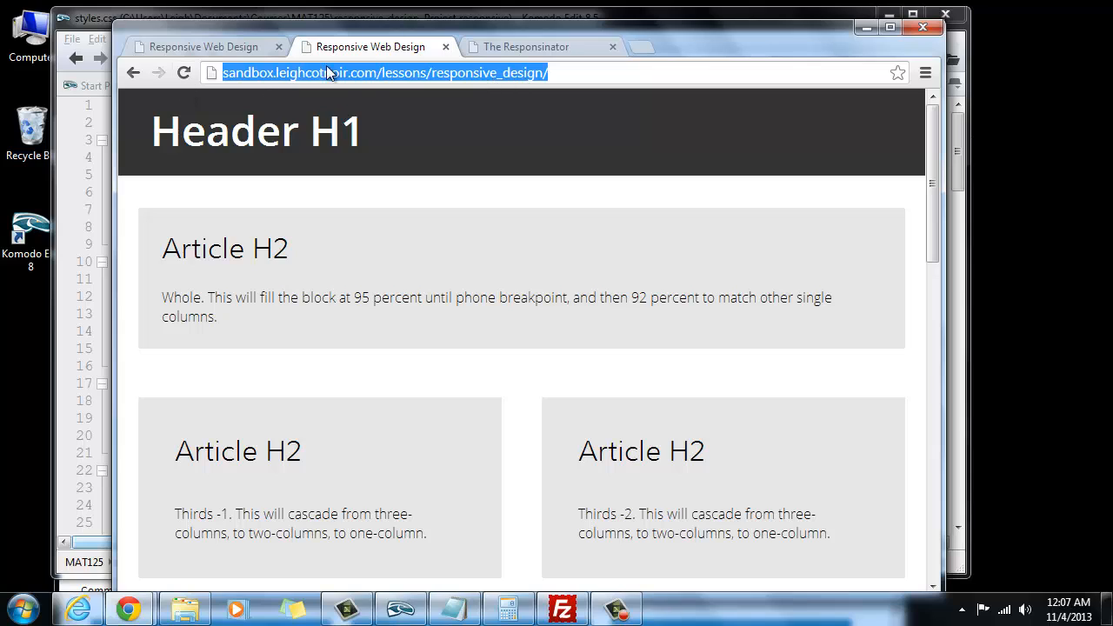
mouse_move(396, 59)
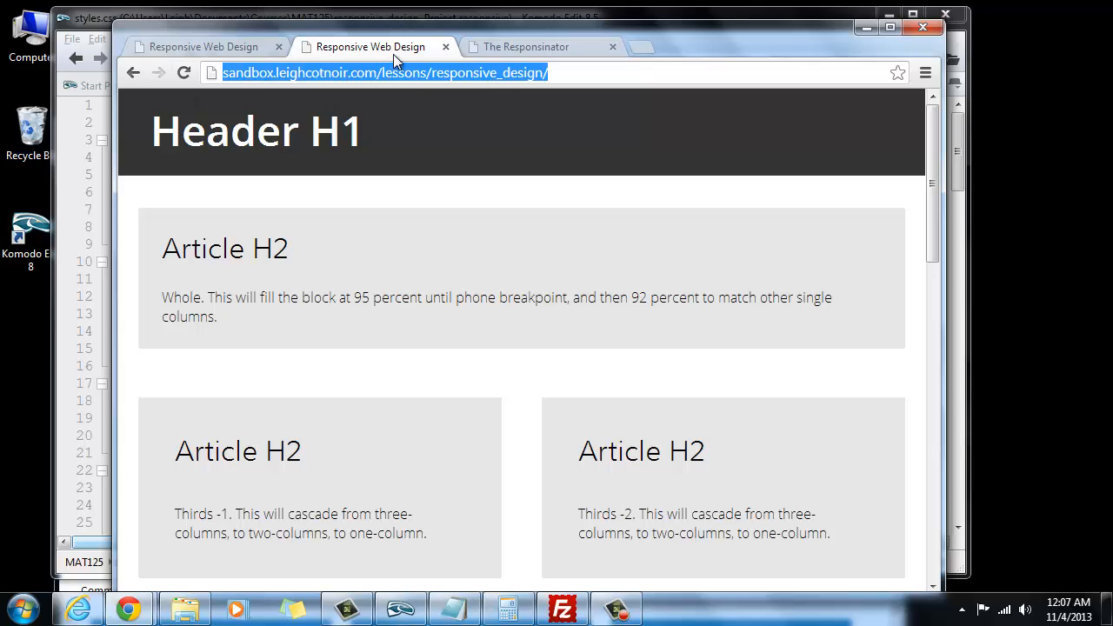
mouse_move(453, 72)
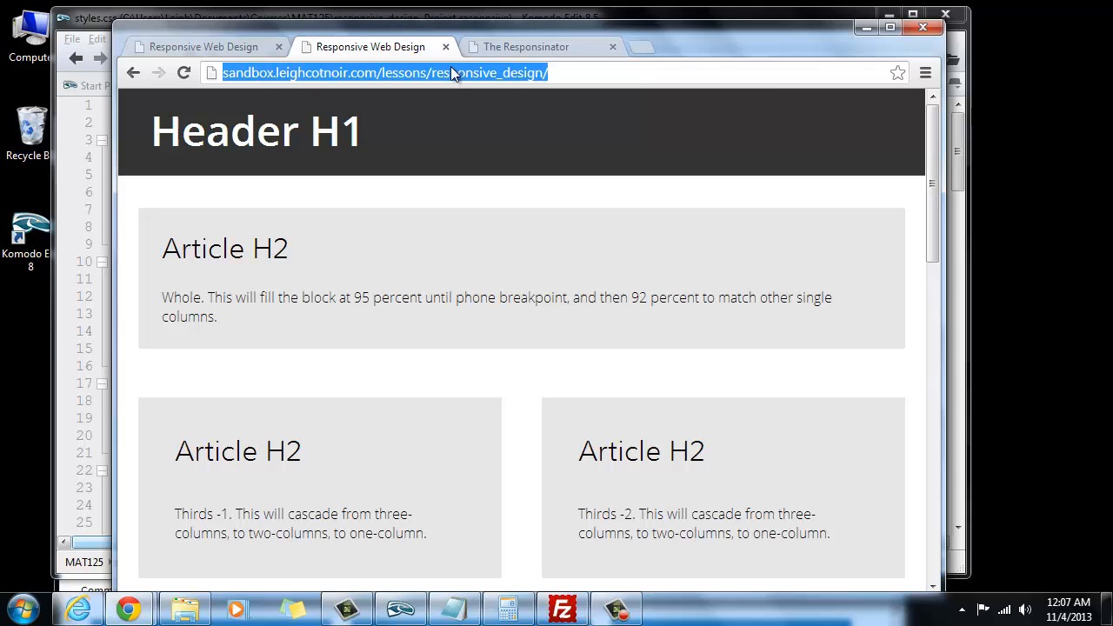
mouse_move(875, 317)
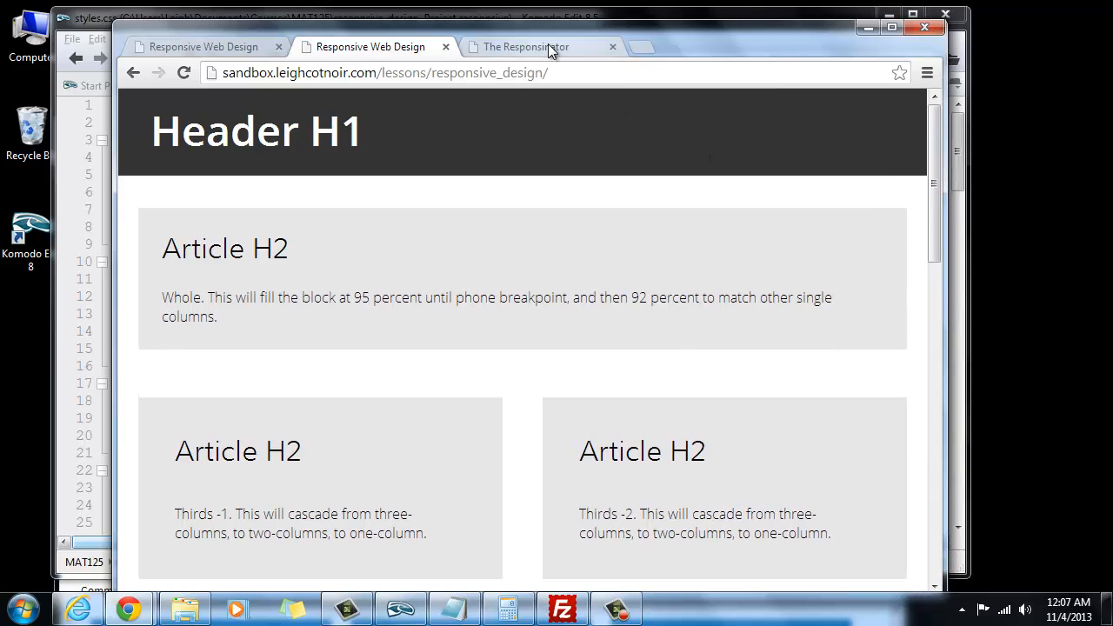
Enter the online page's address into Responsinator's site box and submit it with GO
left_click(526, 47)
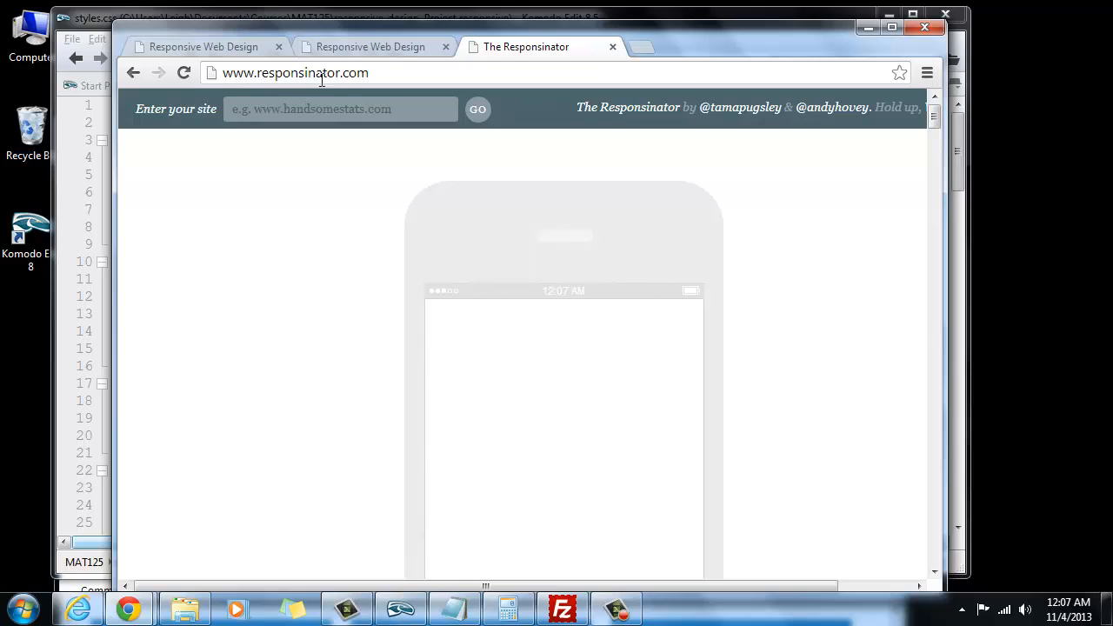
mouse_move(374, 73)
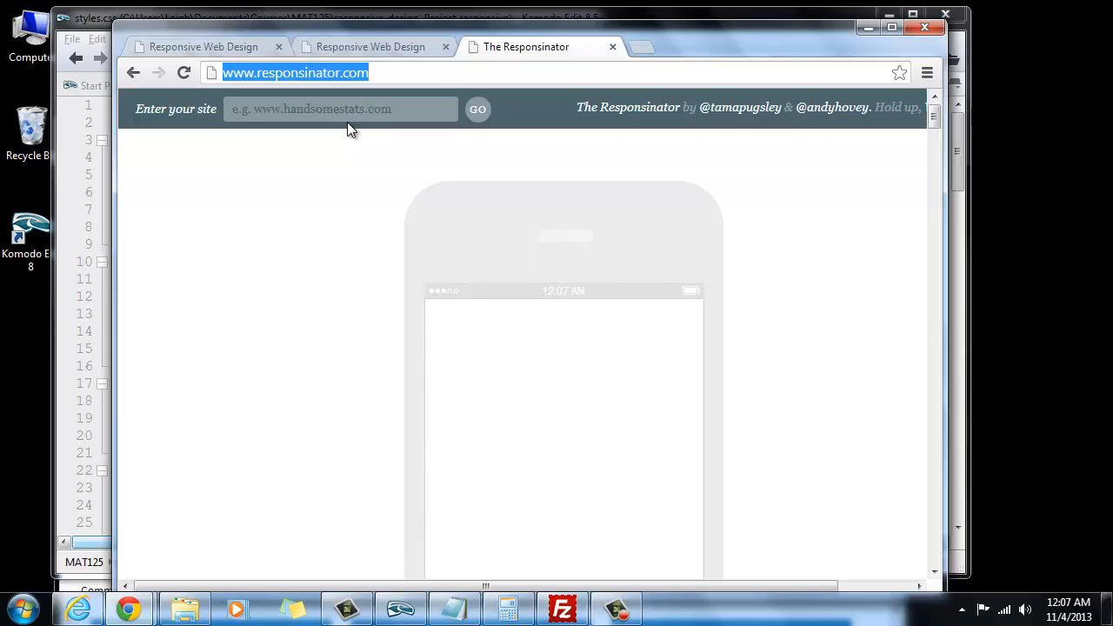
left_click(341, 109)
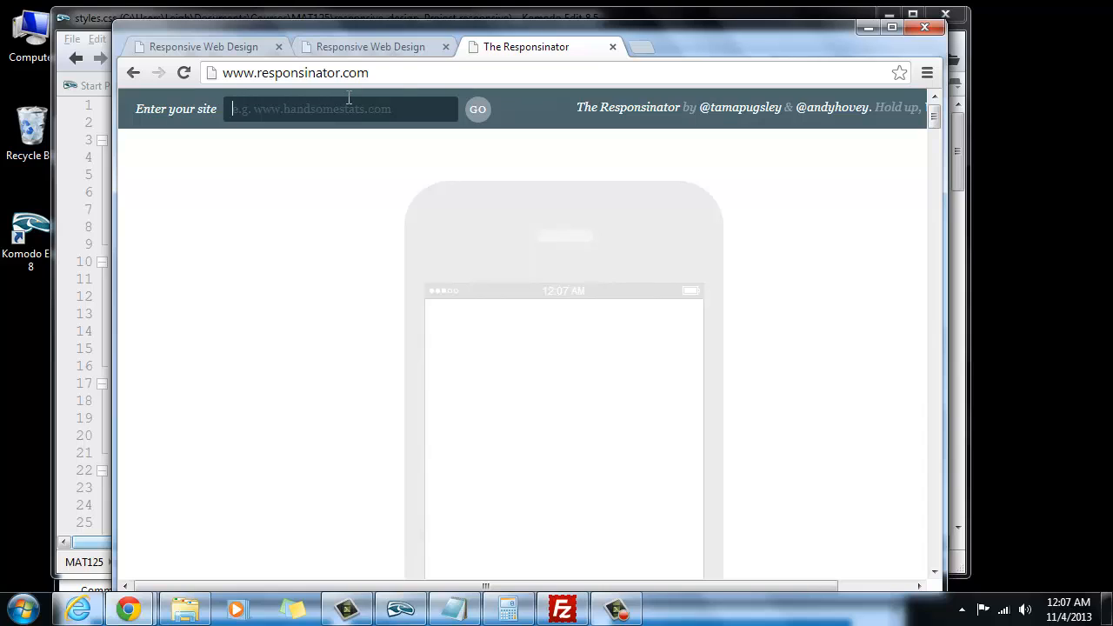
left_click(370, 46)
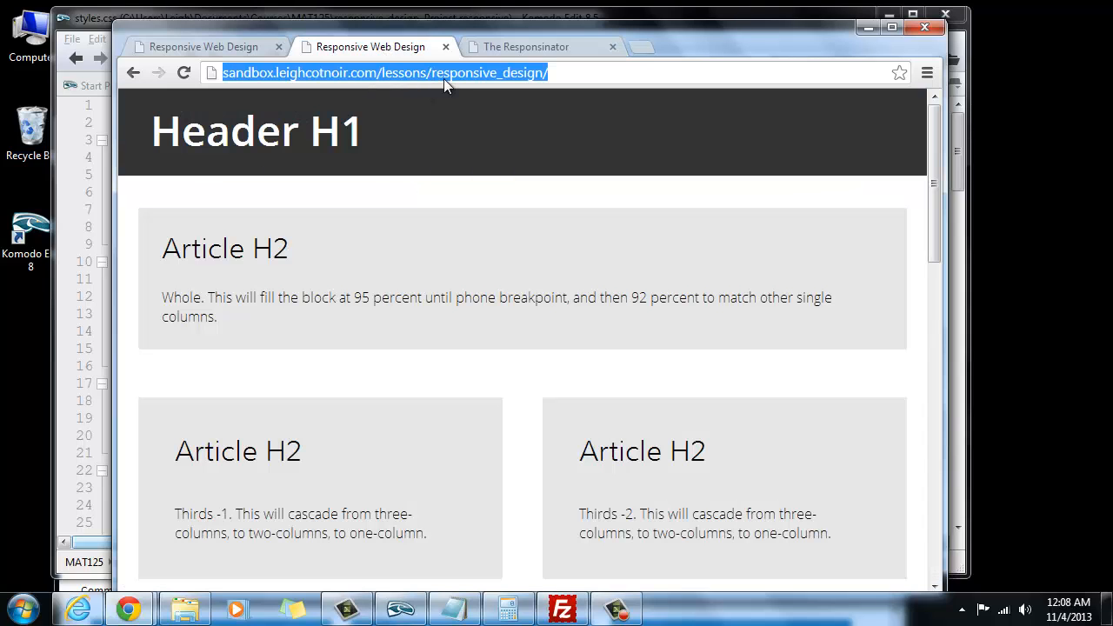
left_click(526, 46)
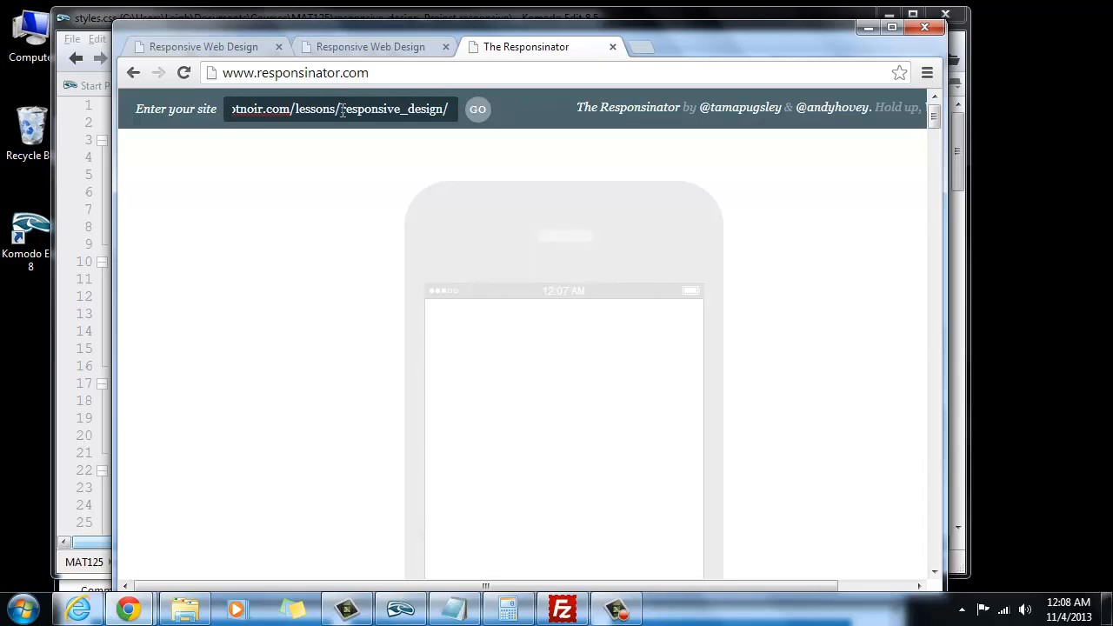
left_click(477, 109)
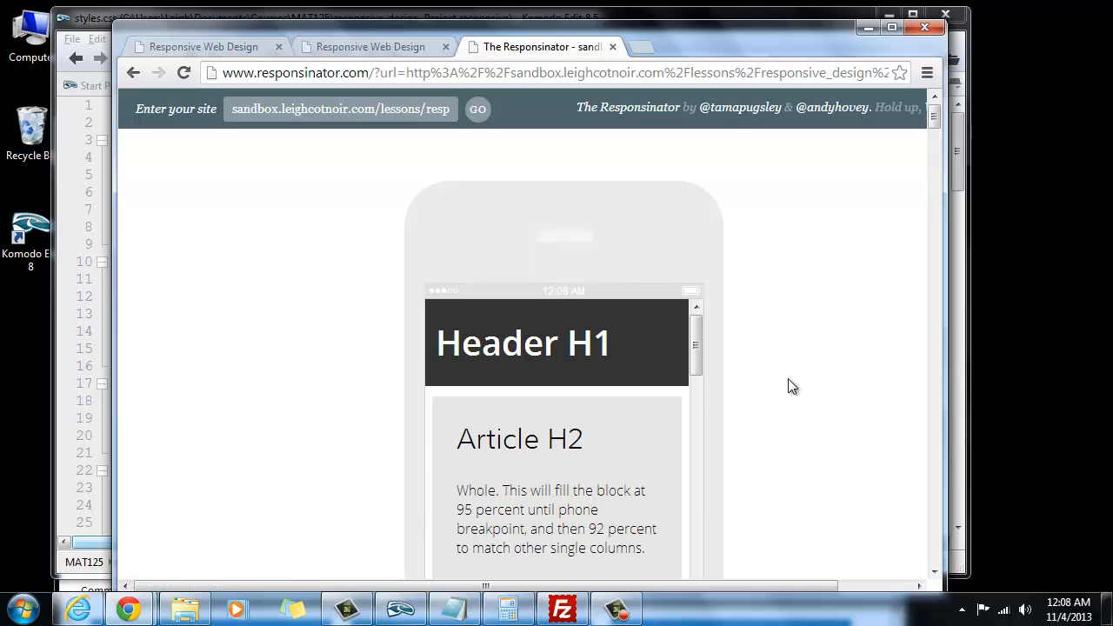
mouse_move(780, 475)
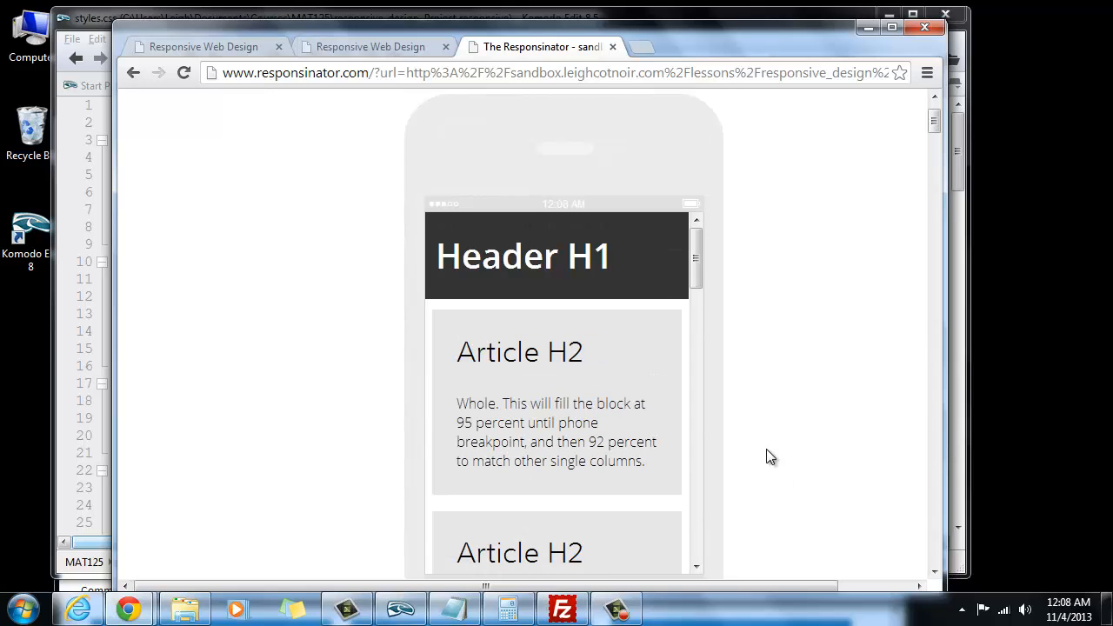
Maximize the browser and scroll through the iPhone 3+4 portrait and landscape previews
left_click(892, 27)
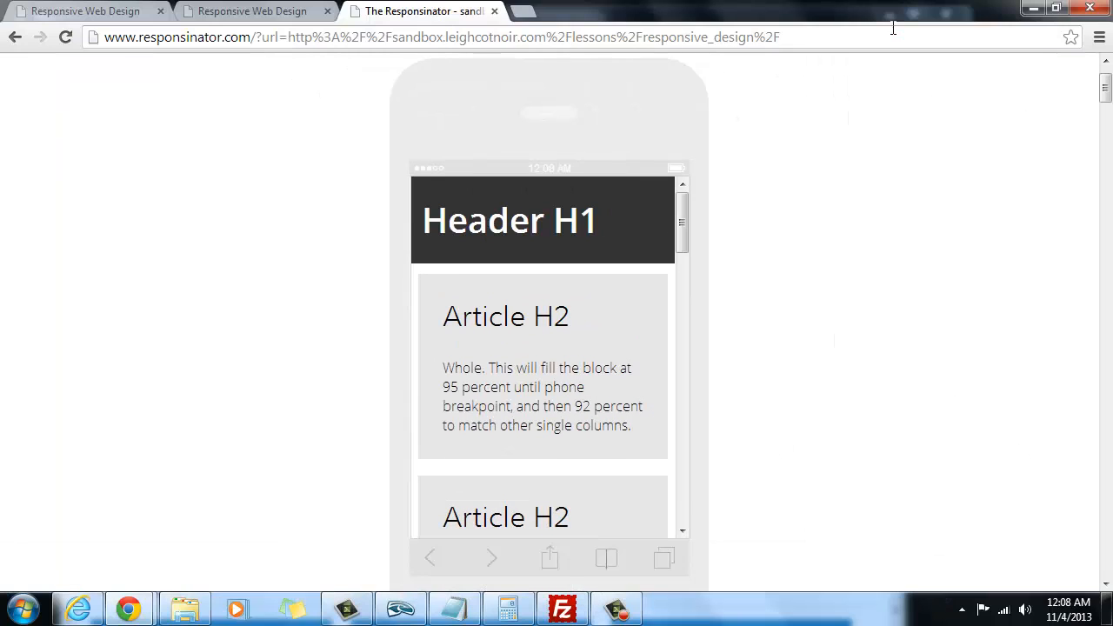
mouse_move(776, 382)
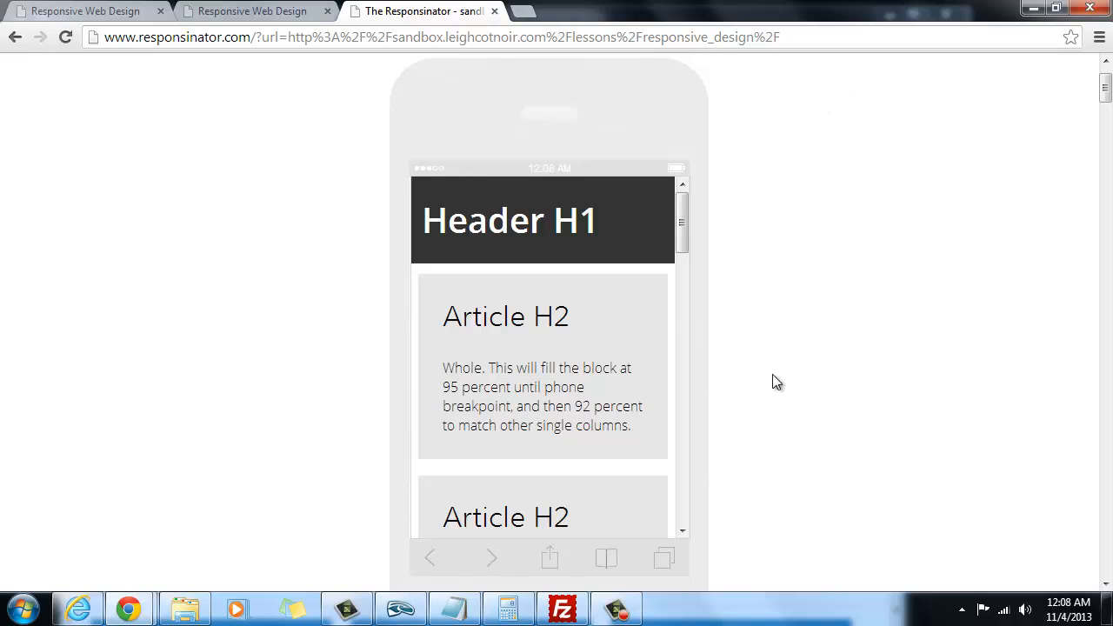
scroll("down", 3)
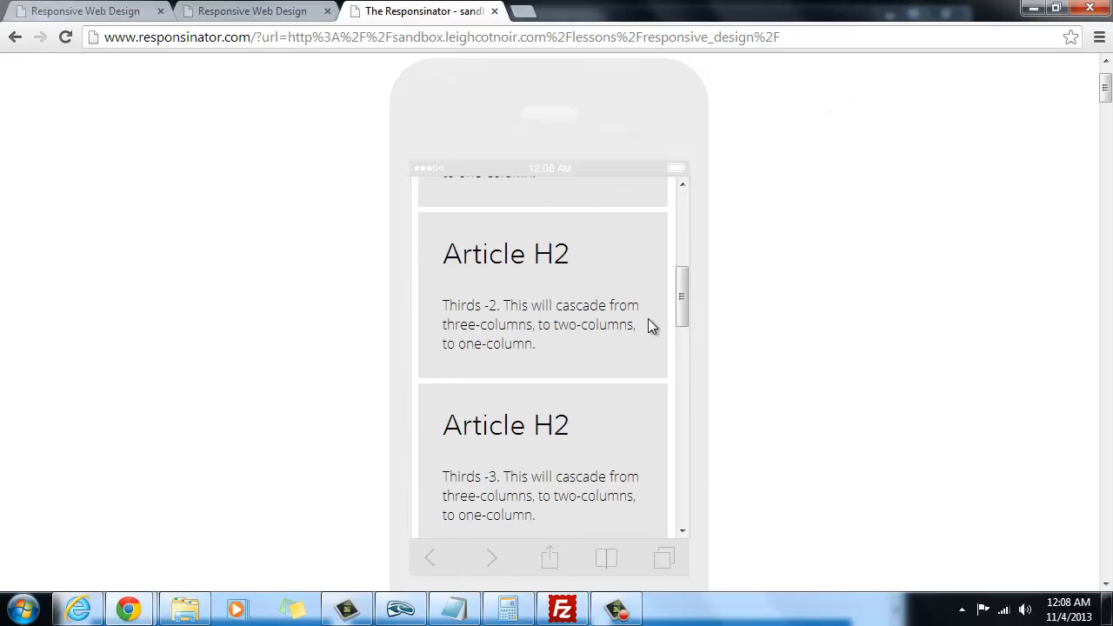
scroll("down", 3)
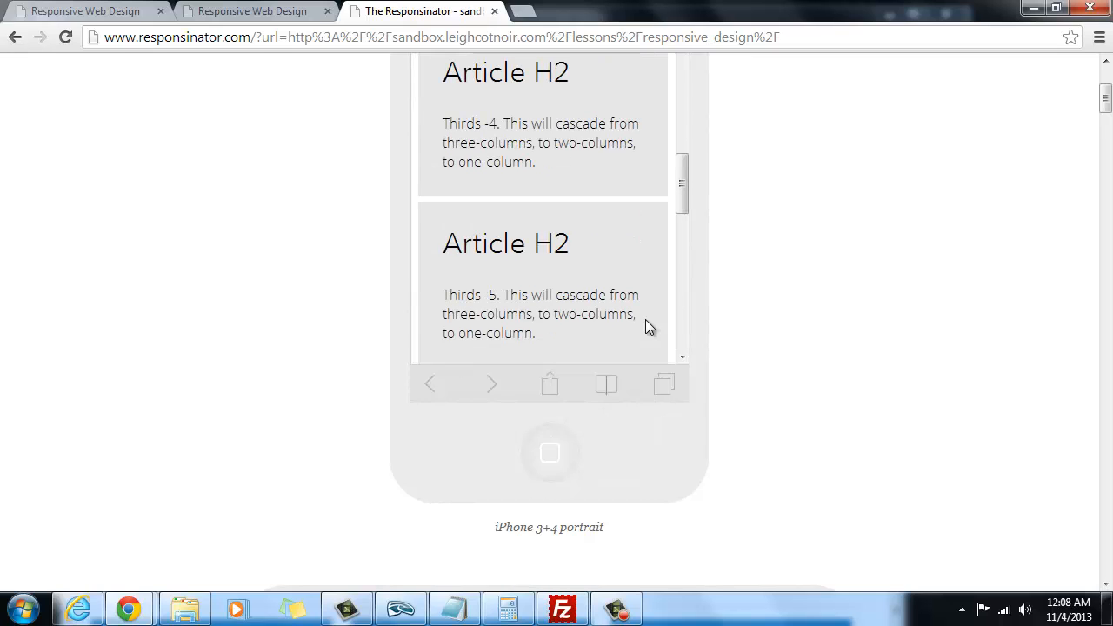
mouse_move(718, 502)
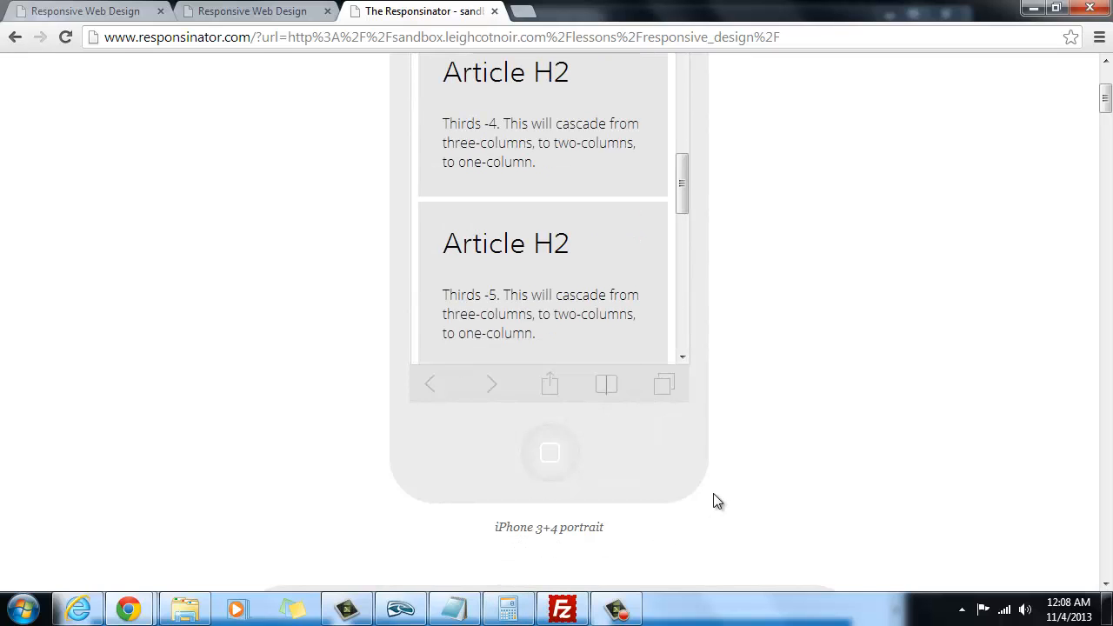
scroll("down", 3)
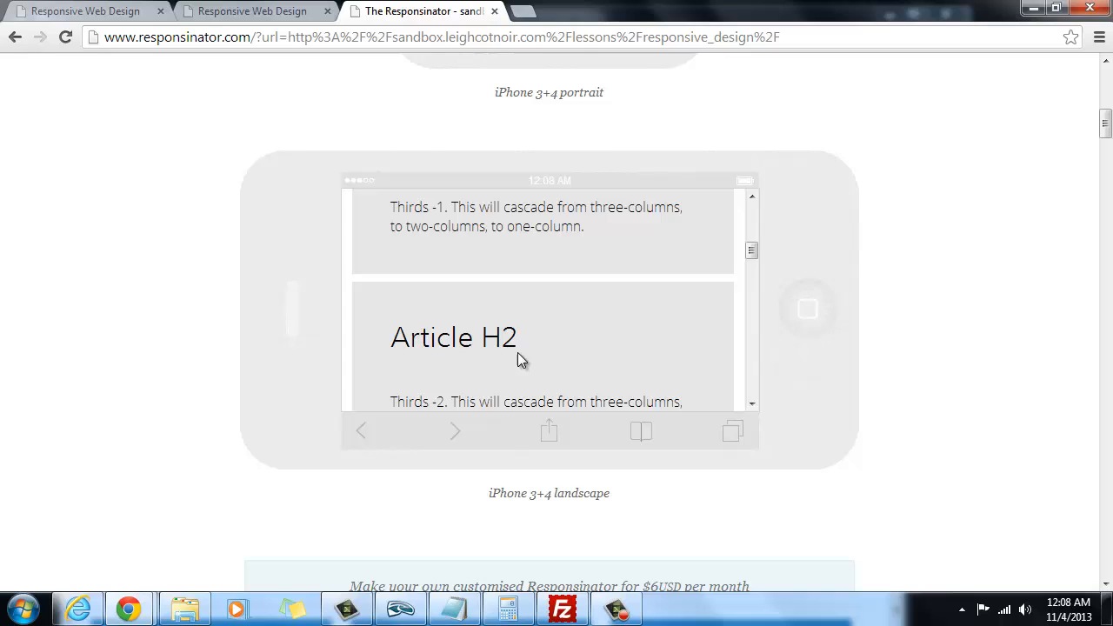
scroll("down", 3)
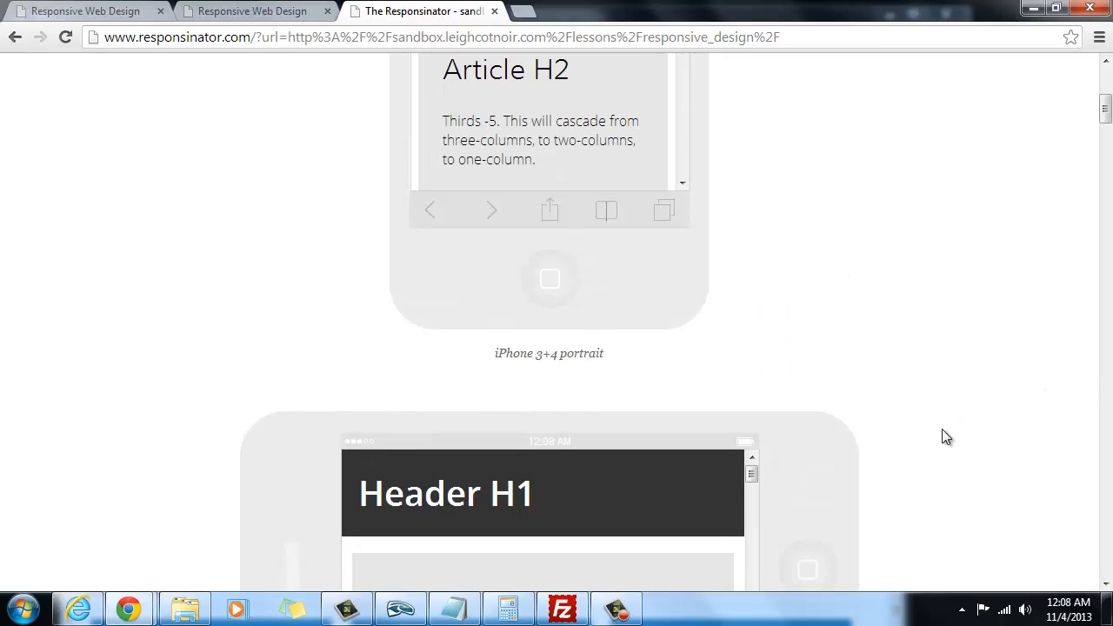
Scroll through the iPhone 5 portrait and landscape frames to inspect the header and article layout
scroll("down", 3)
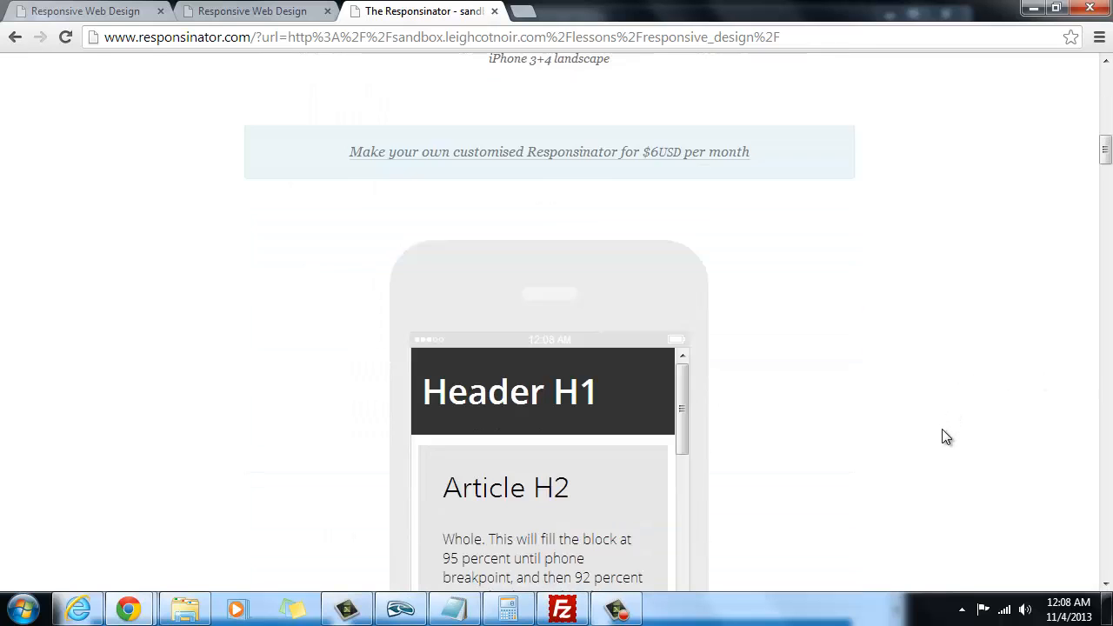
scroll("down", 3)
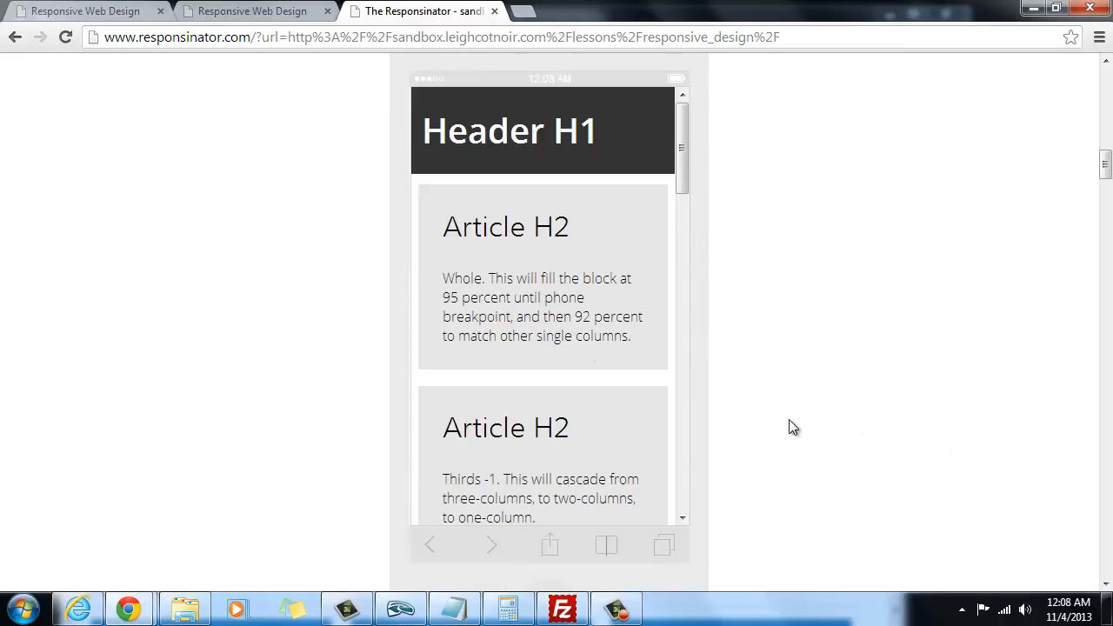
scroll("down", 3)
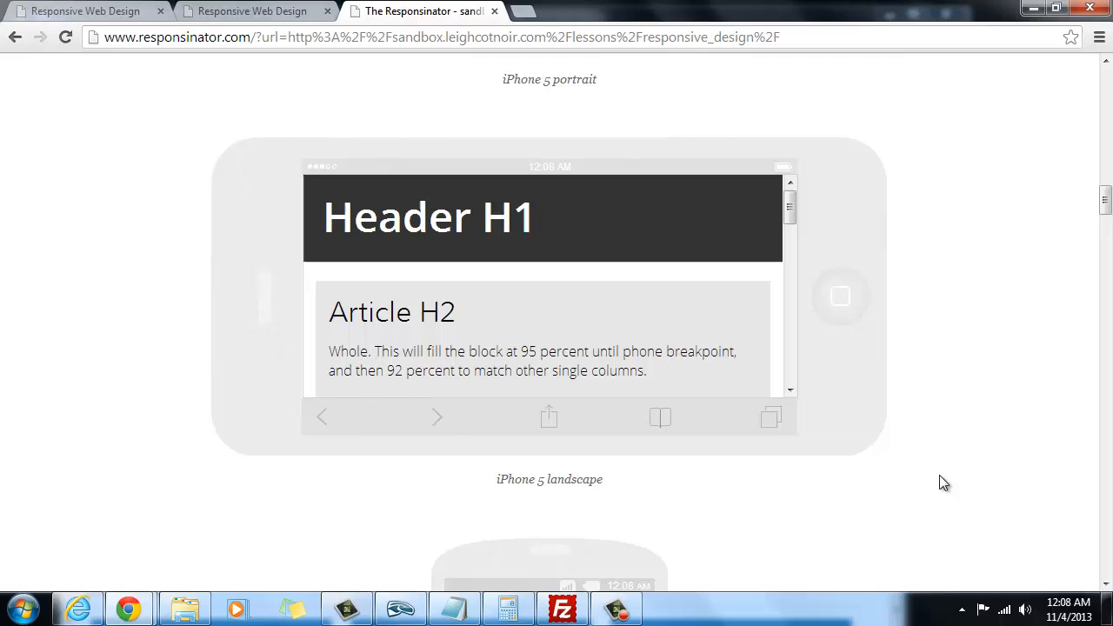
scroll("down", 3)
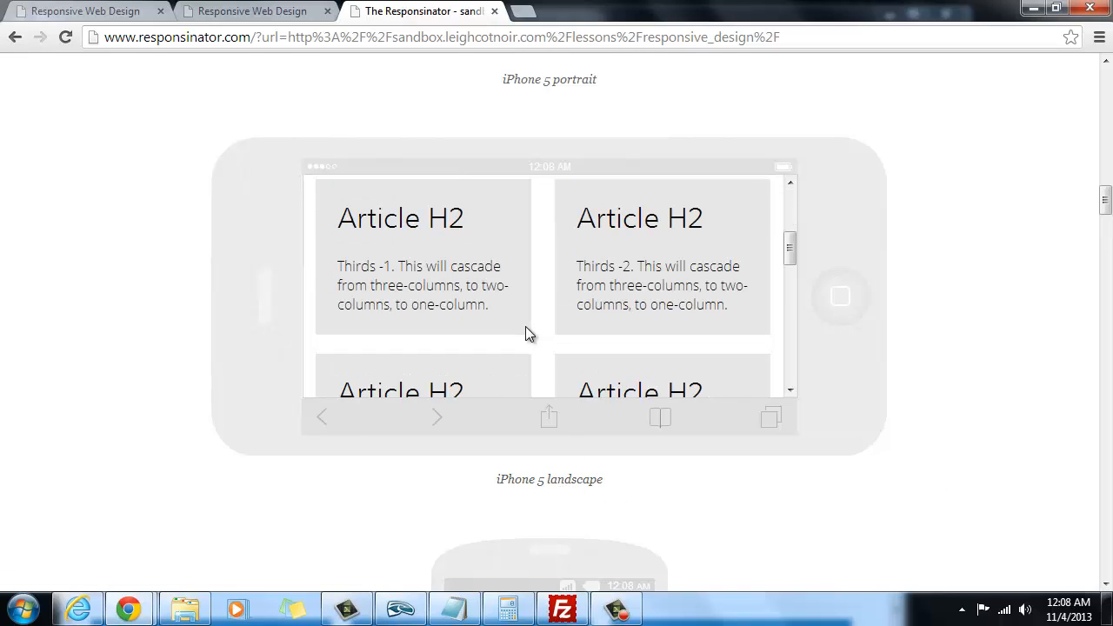
scroll("down", 3)
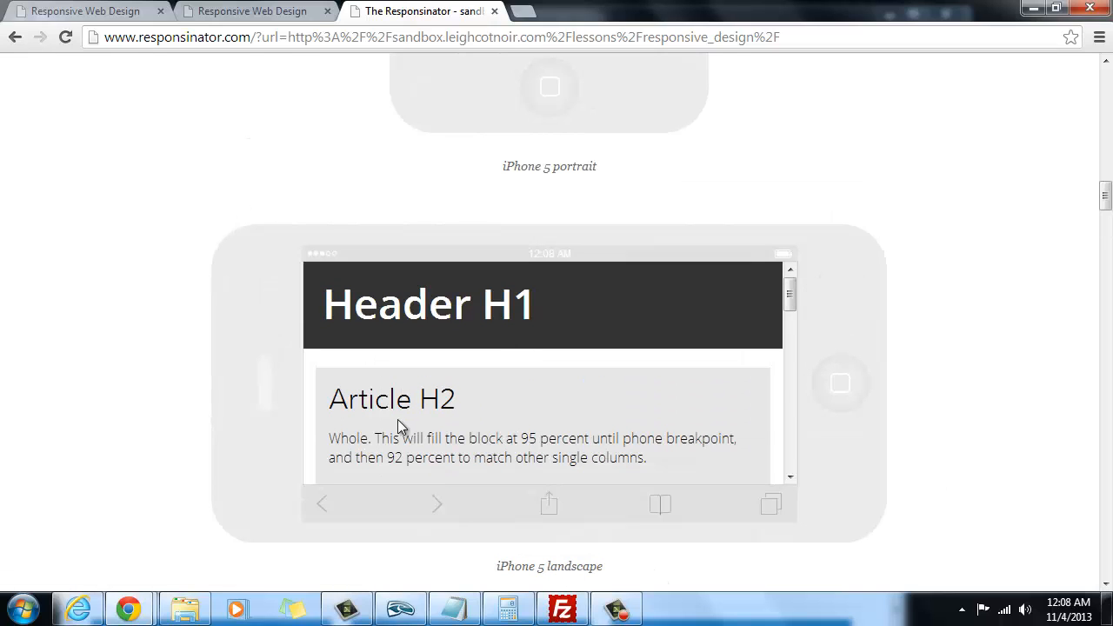
scroll("down", 3)
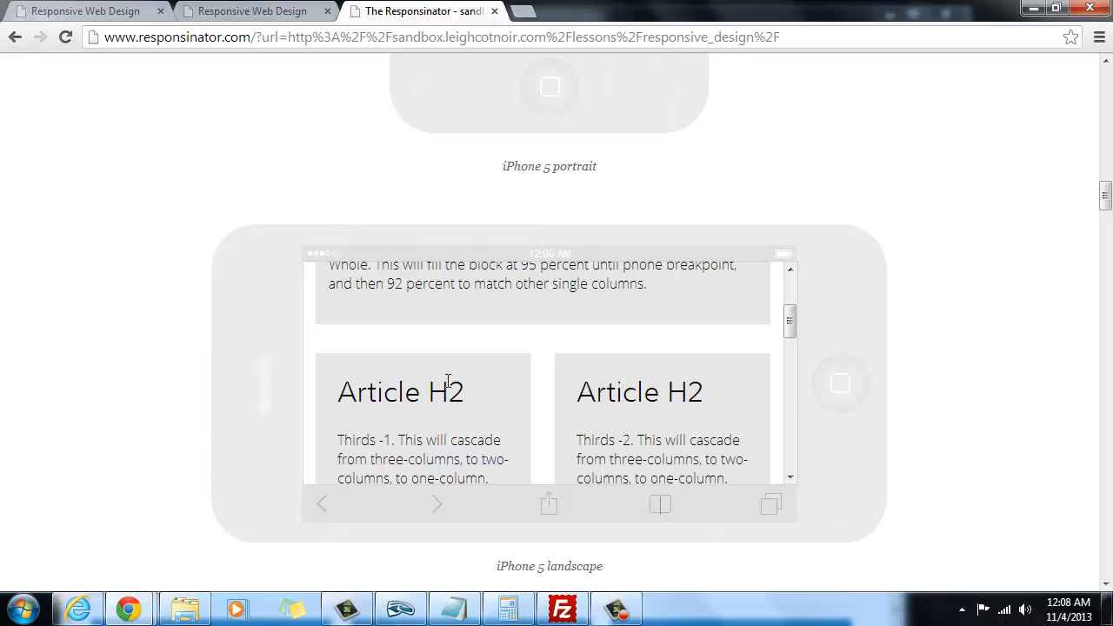
mouse_move(597, 468)
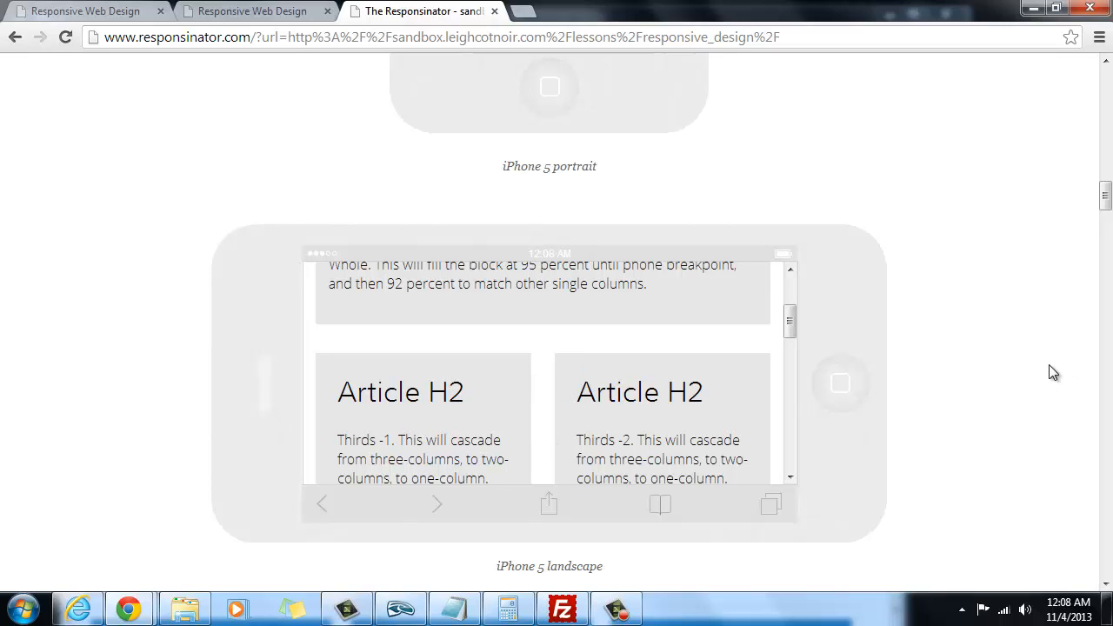
mouse_move(527, 396)
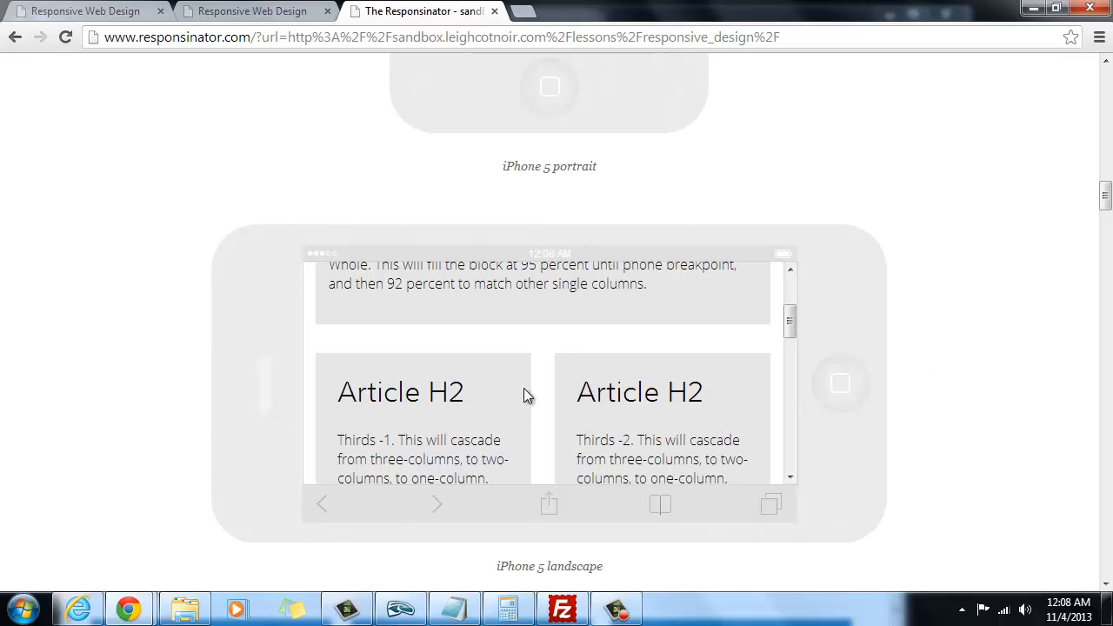
mouse_move(540, 435)
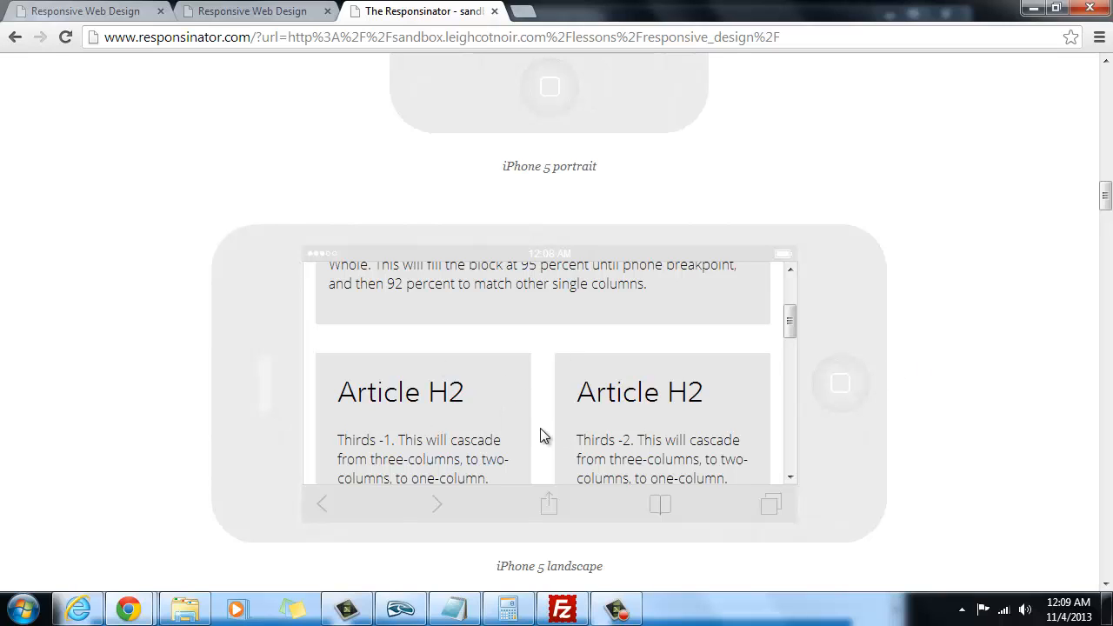
scroll("down", 3)
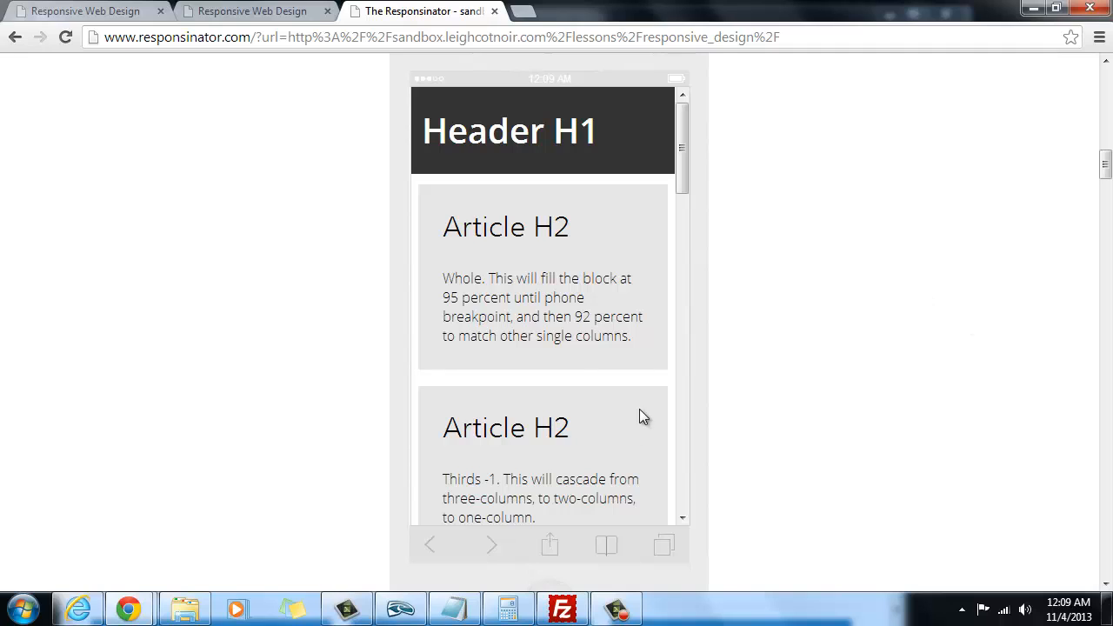
scroll("down", 3)
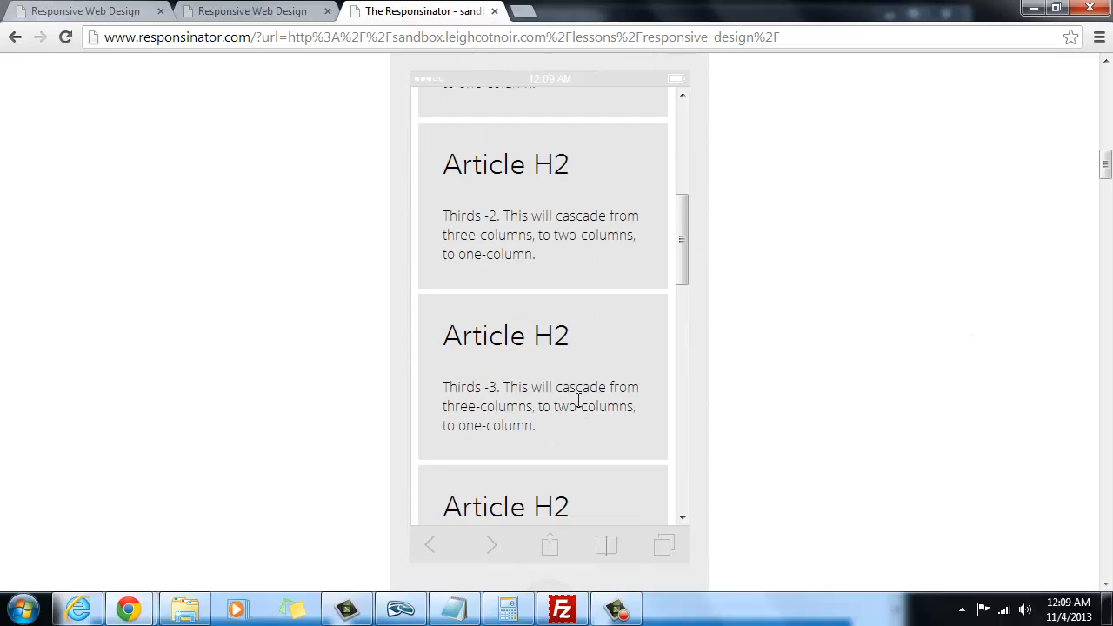
scroll("down", 3)
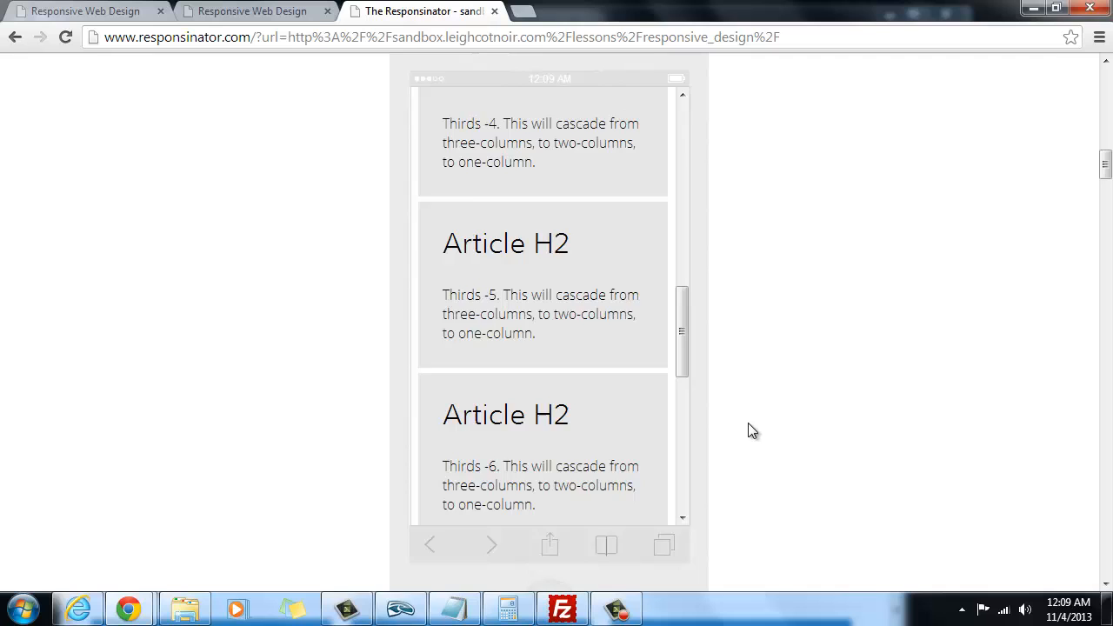
scroll("down", 3)
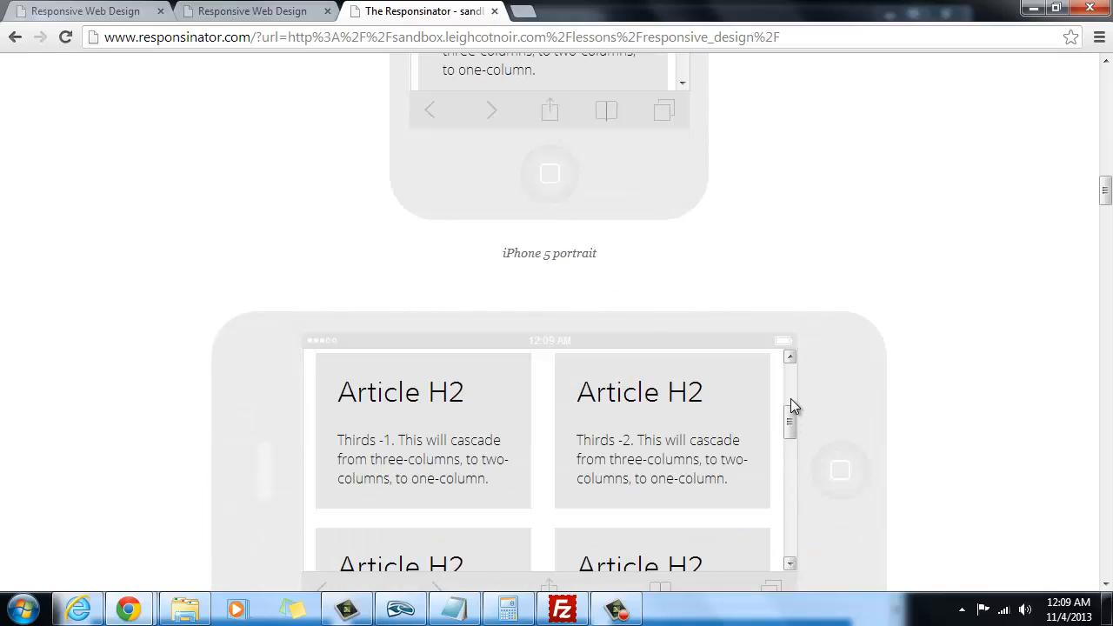
scroll("down", 3)
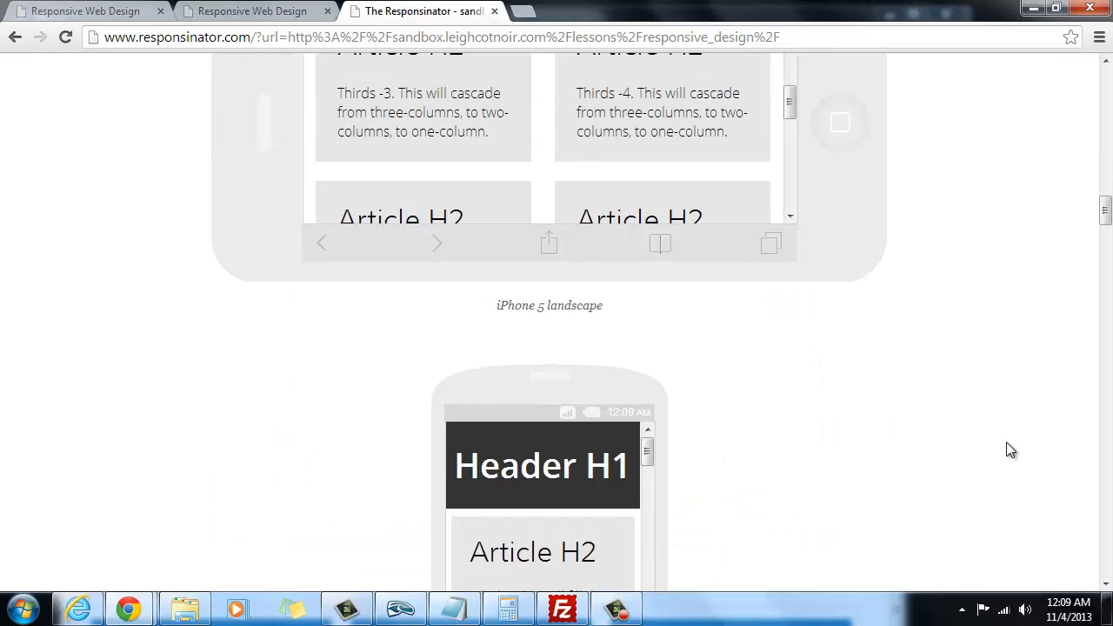
Scroll through the Crappy Android and Android (Nexus 4) portrait and landscape previews
scroll("down", 3)
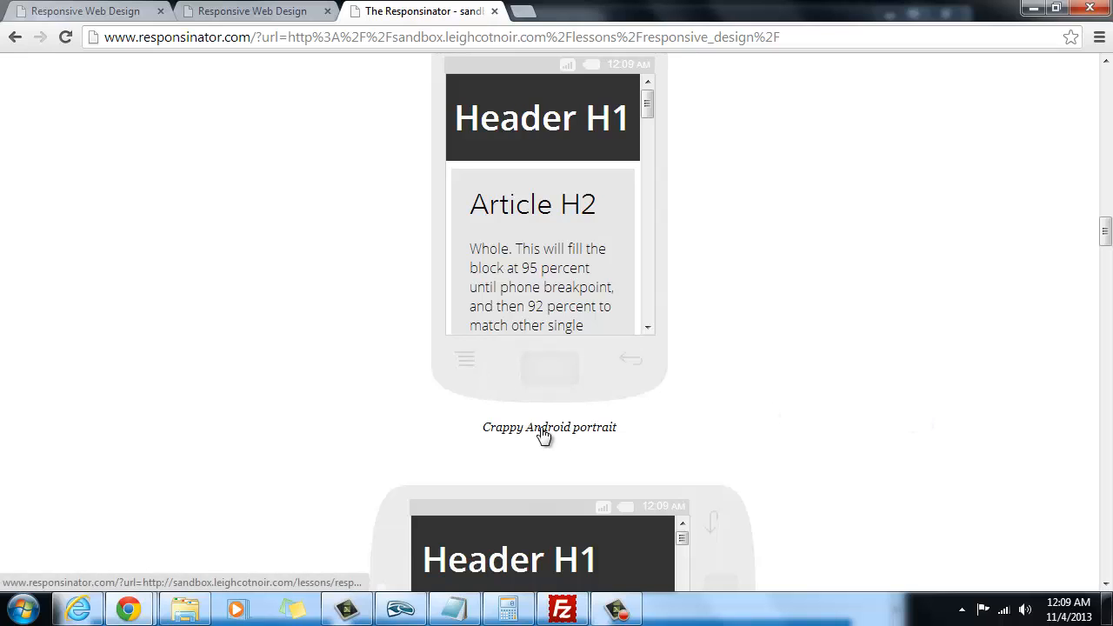
scroll("down", 3)
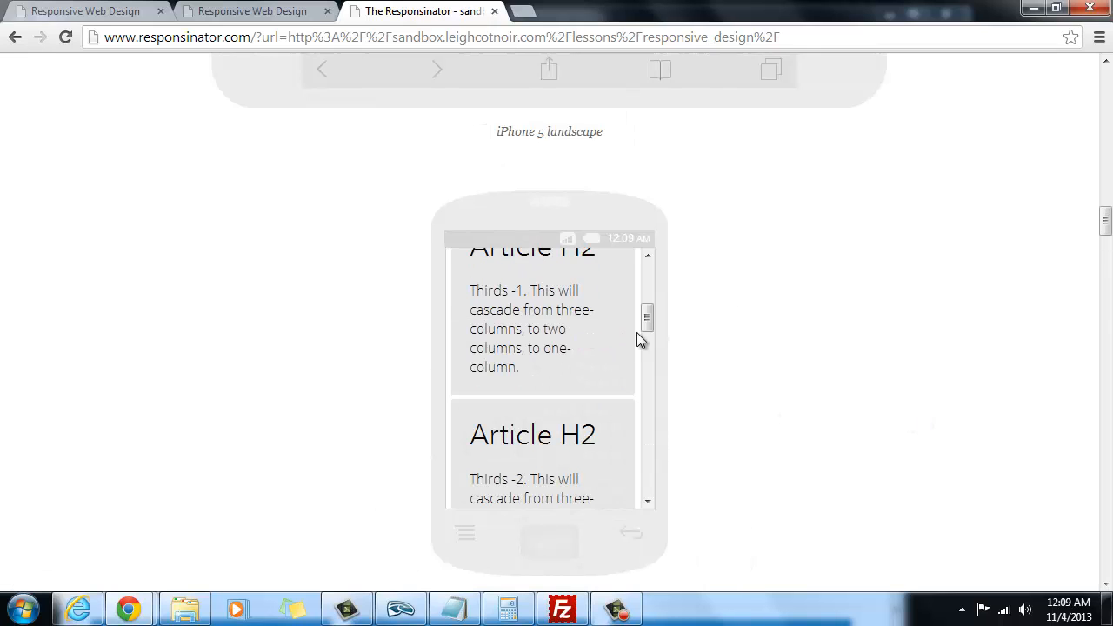
scroll("down", 3)
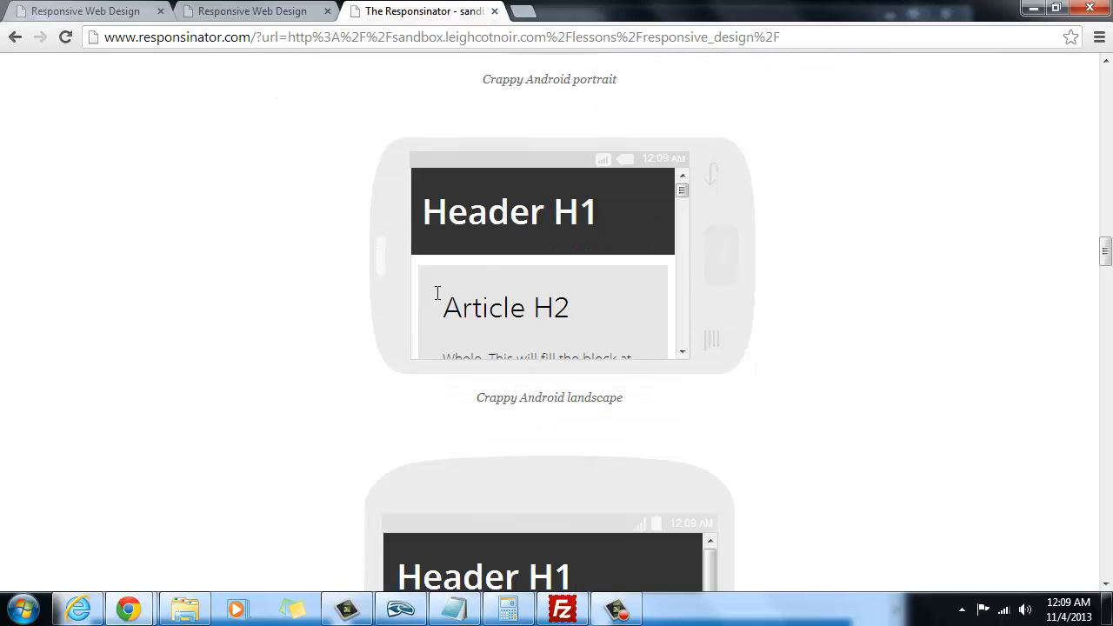
scroll("down", 3)
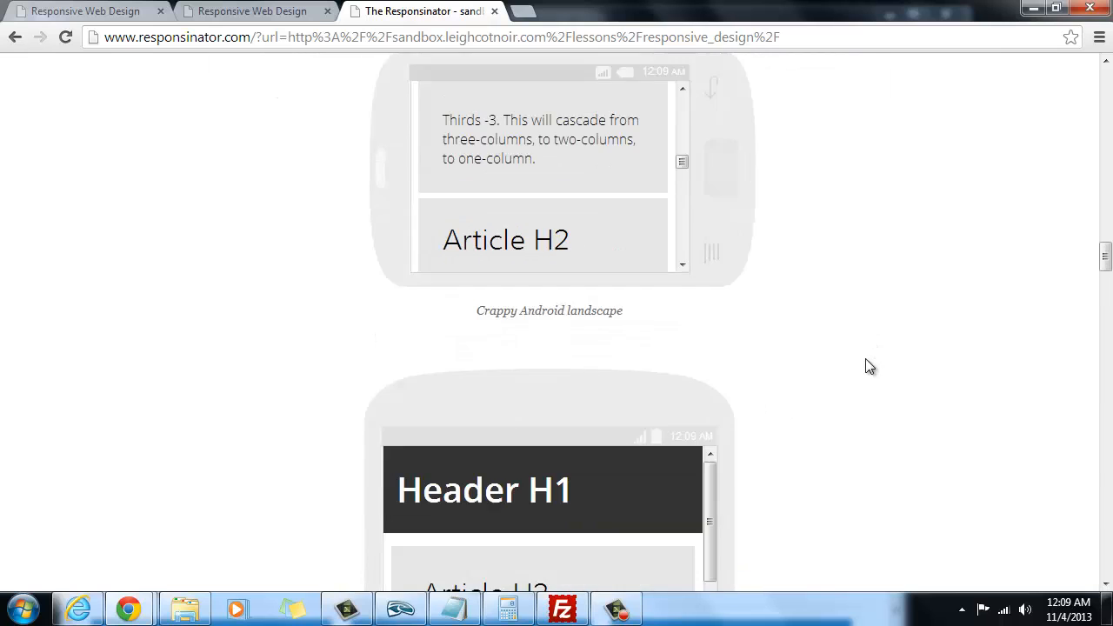
scroll("down", 3)
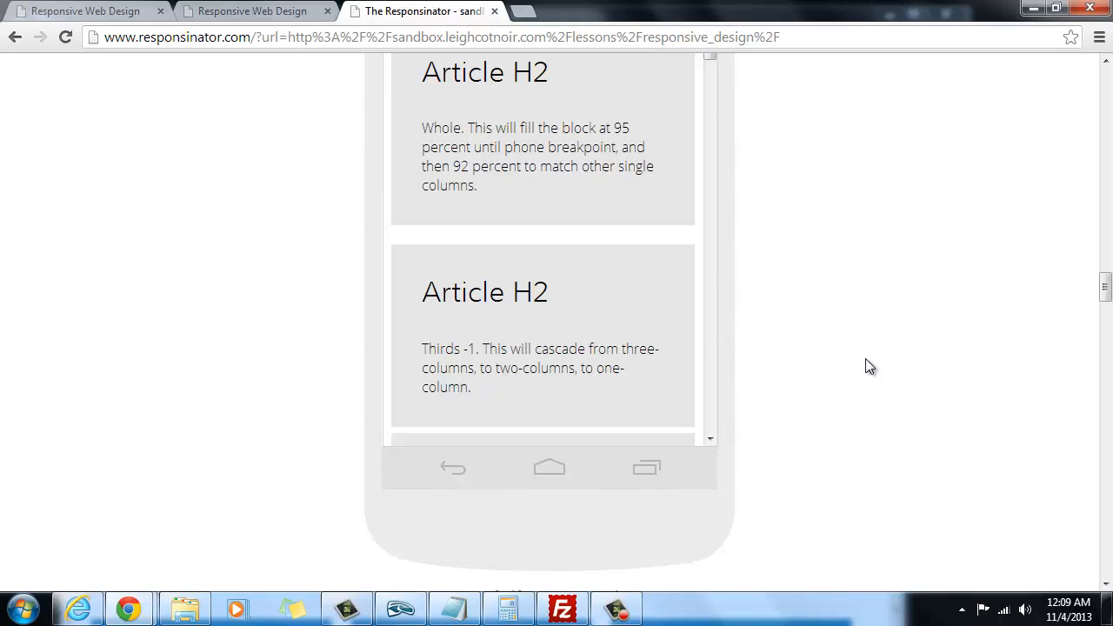
scroll("down", 3)
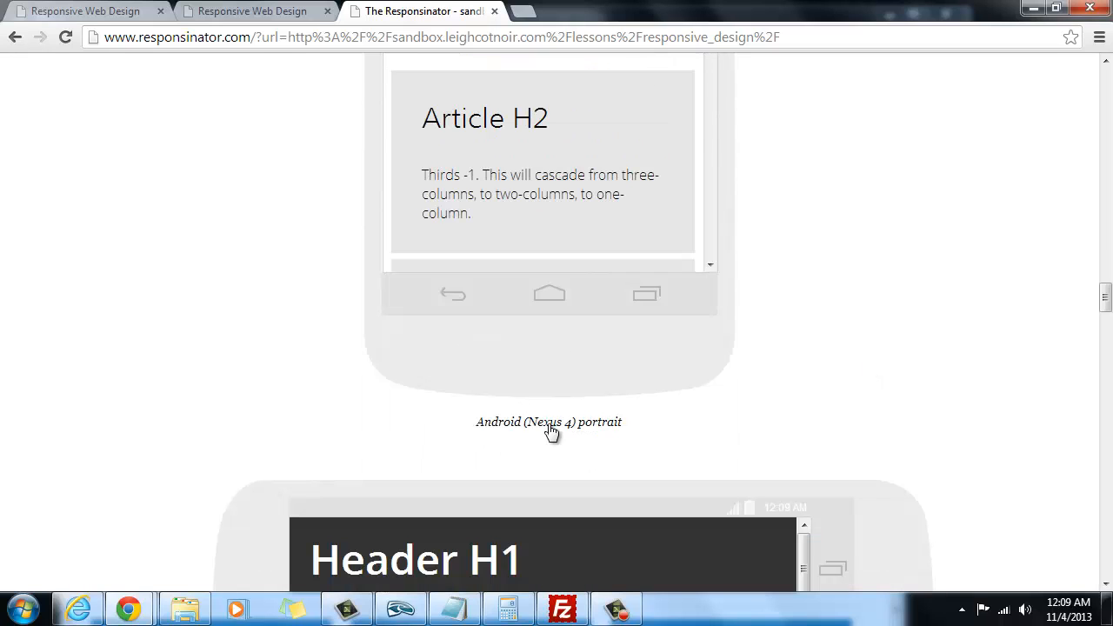
mouse_move(905, 427)
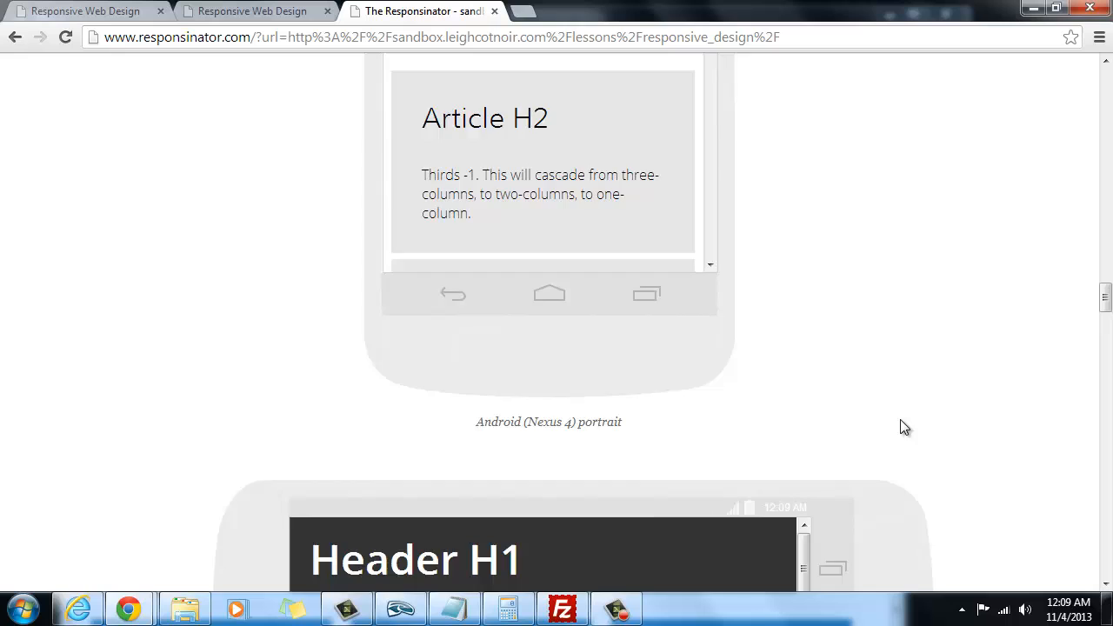
scroll("down", 3)
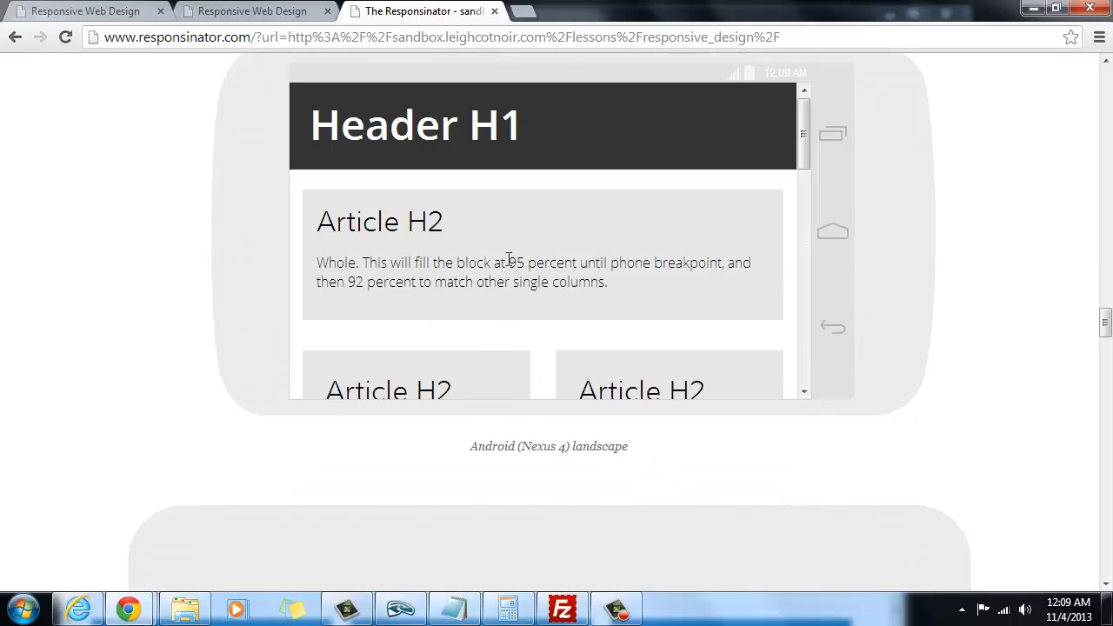
scroll("down", 3)
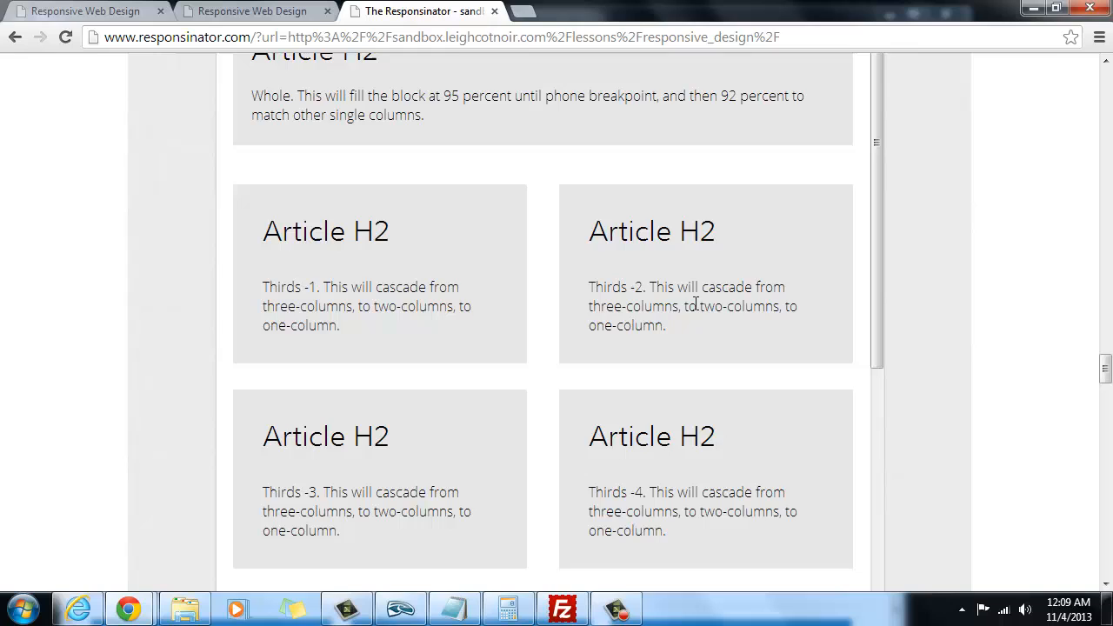
Scroll past the iPad landscape frame to the Kindle portrait and landscape previews
scroll("down", 3)
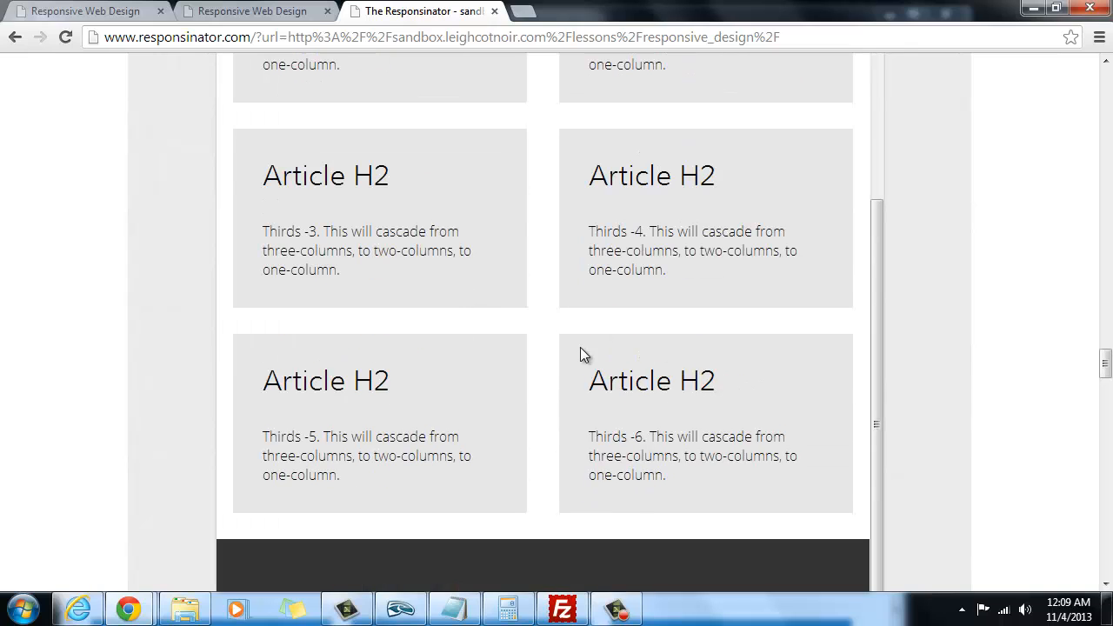
mouse_move(1073, 392)
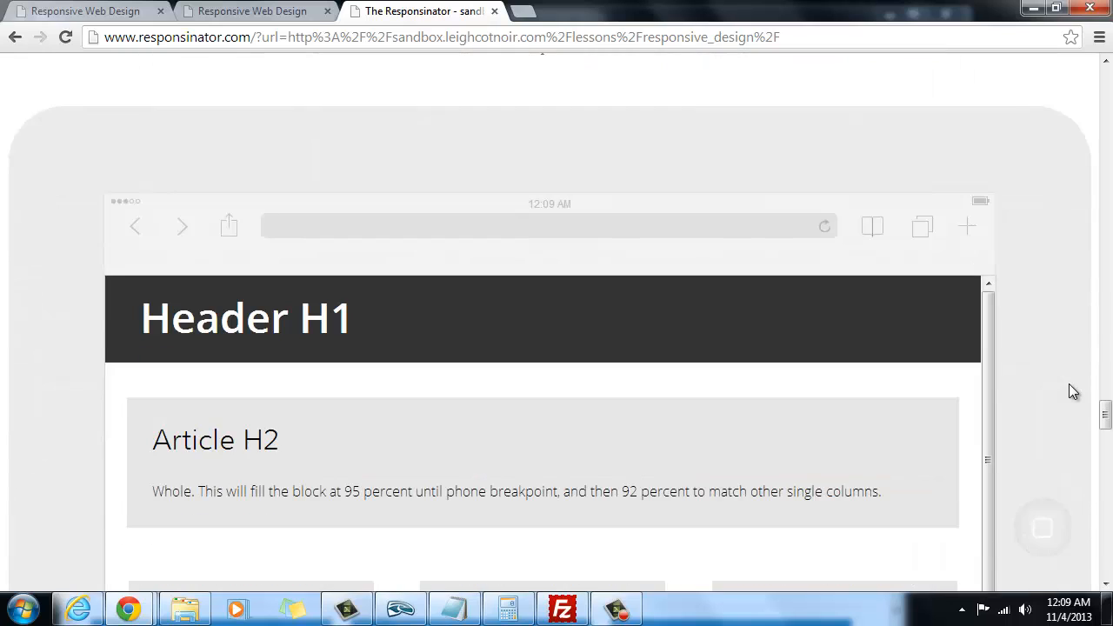
scroll("down", 3)
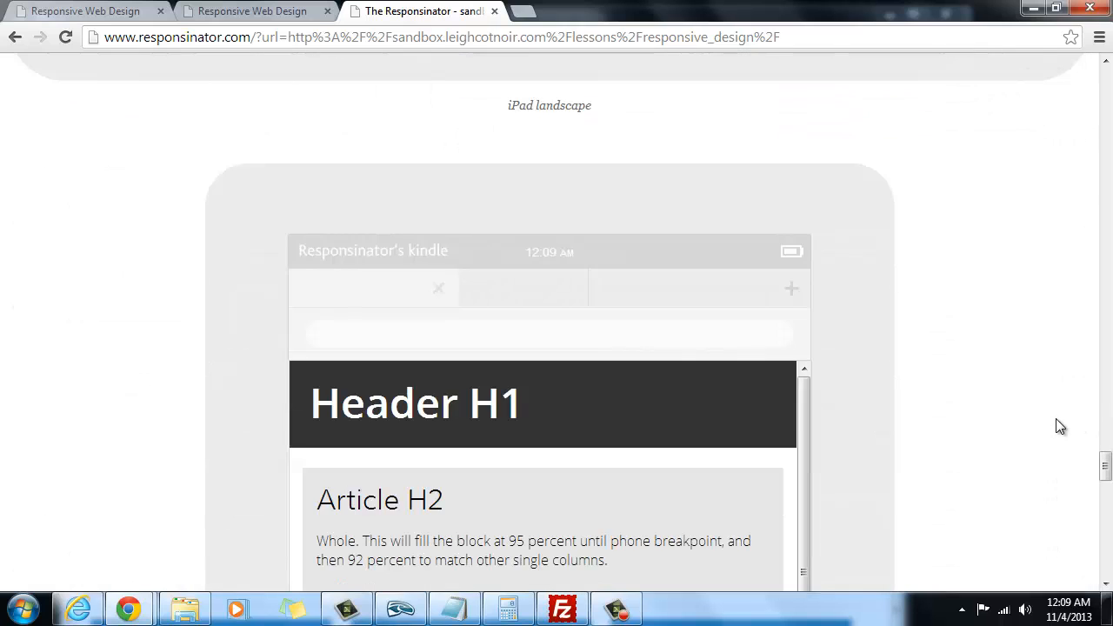
scroll("down", 3)
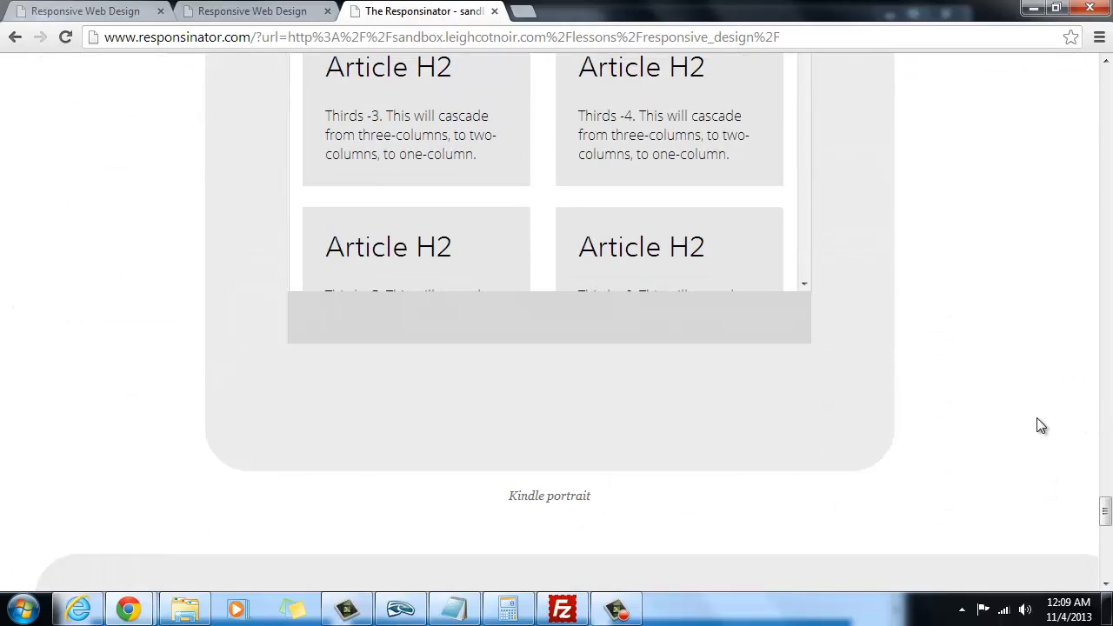
scroll("down", 3)
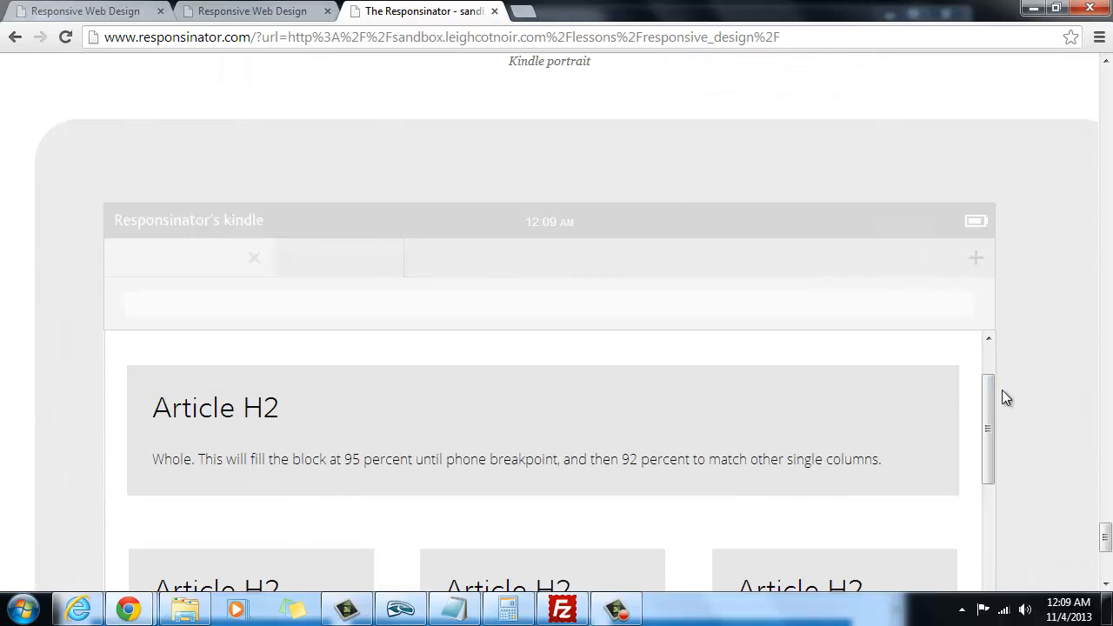
scroll("down", 3)
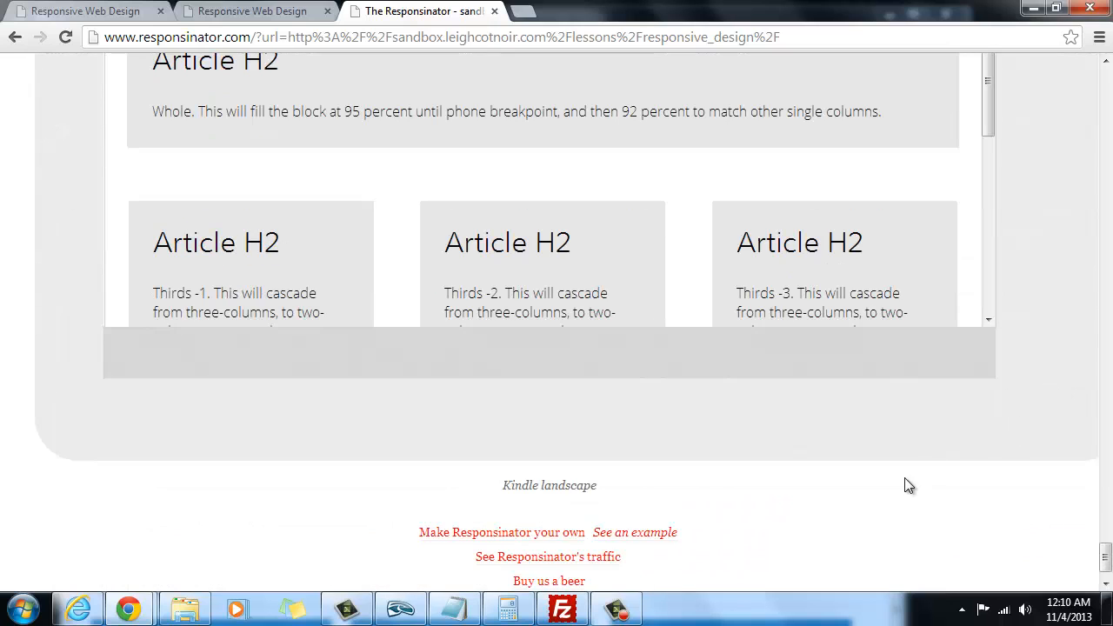